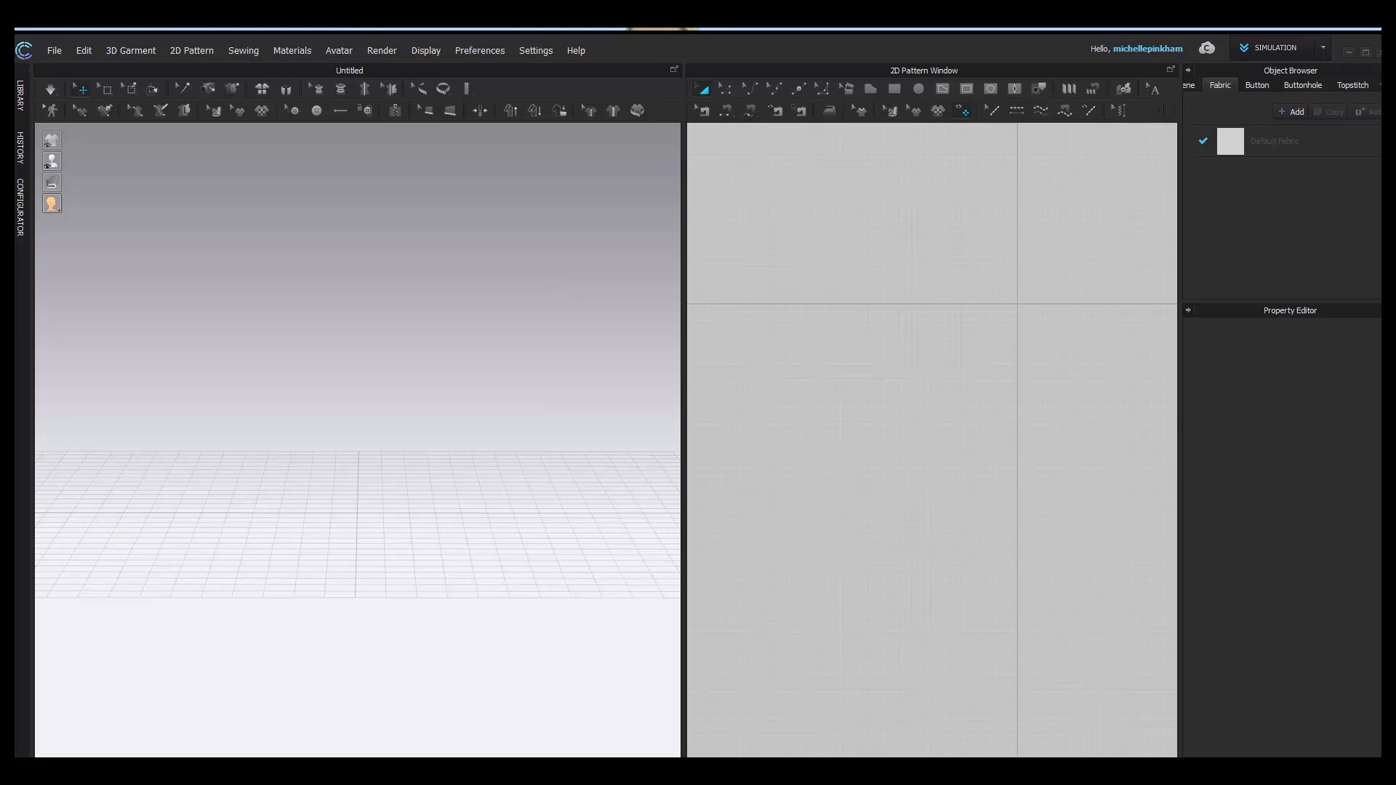
{"action": "mouse_move", "coordinate": [991, 417]}
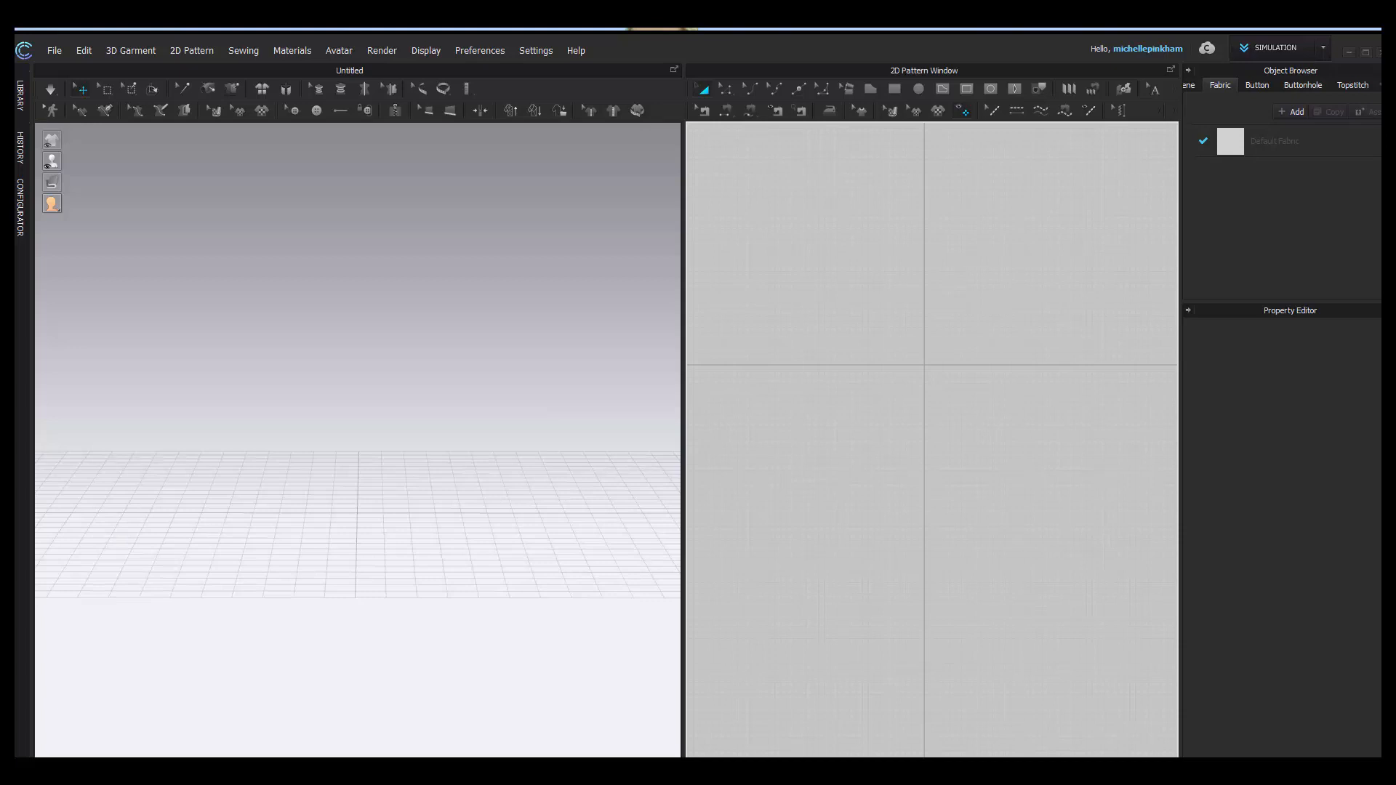
{"action": "mouse_move", "coordinate": [1360, 655]}
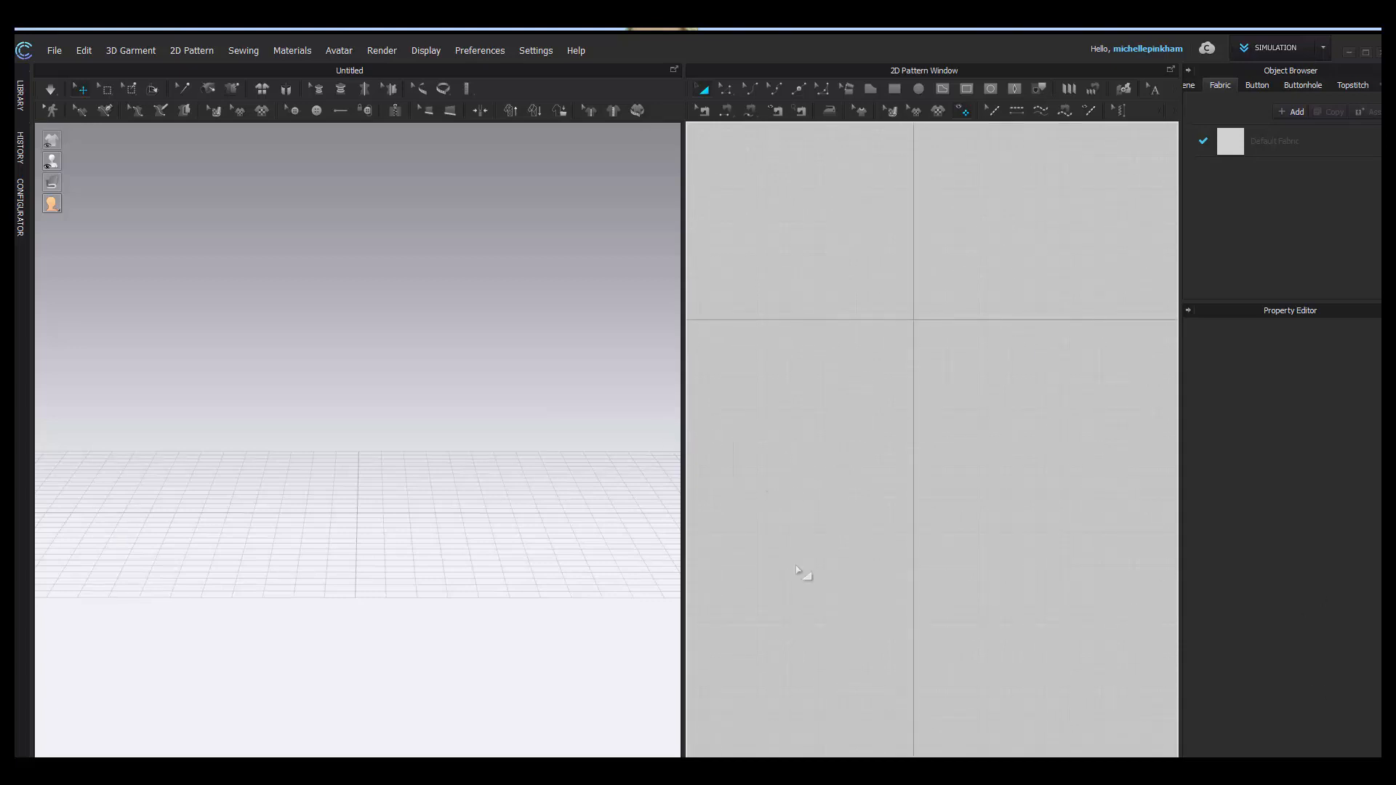
{"action": "mouse_move", "coordinate": [866, 297]}
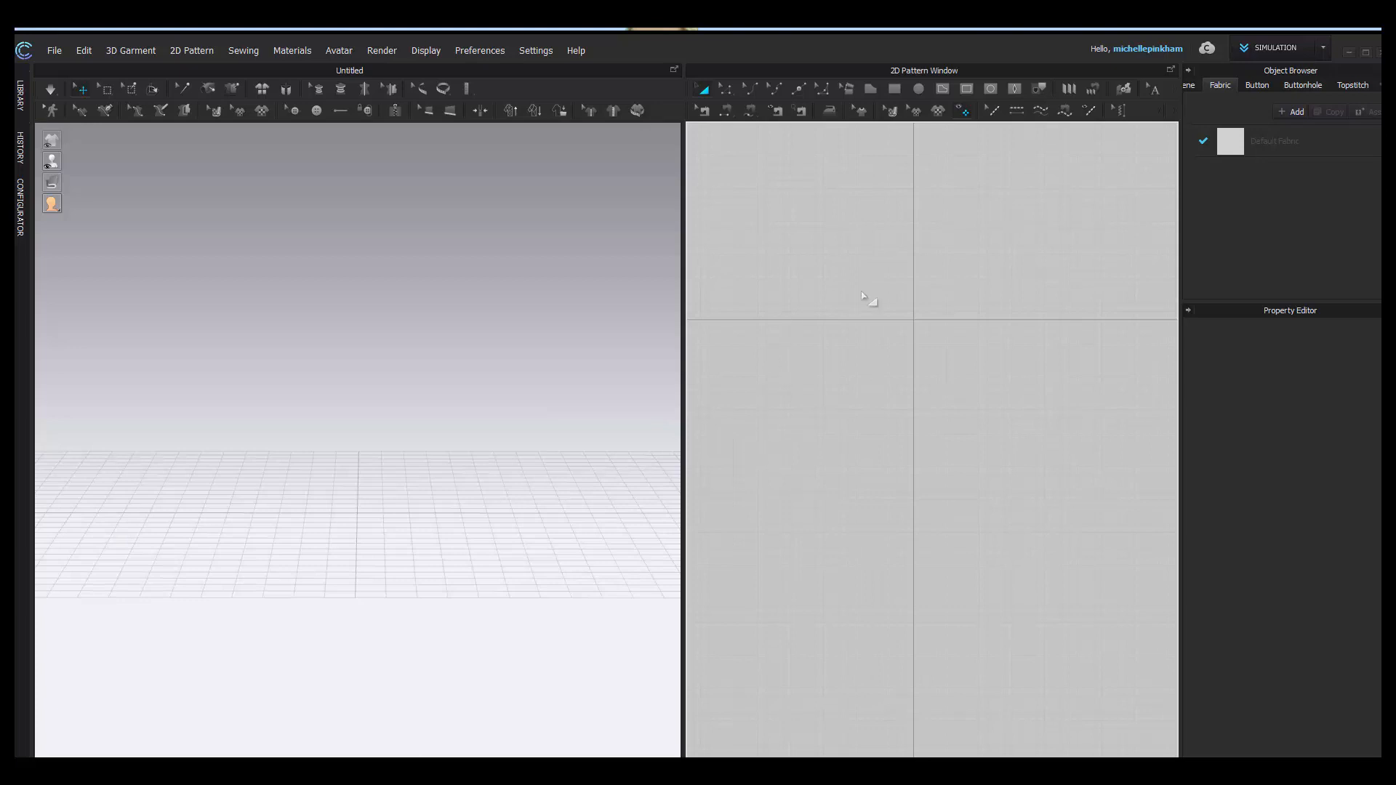
{"action": "mouse_move", "coordinate": [1033, 239]}
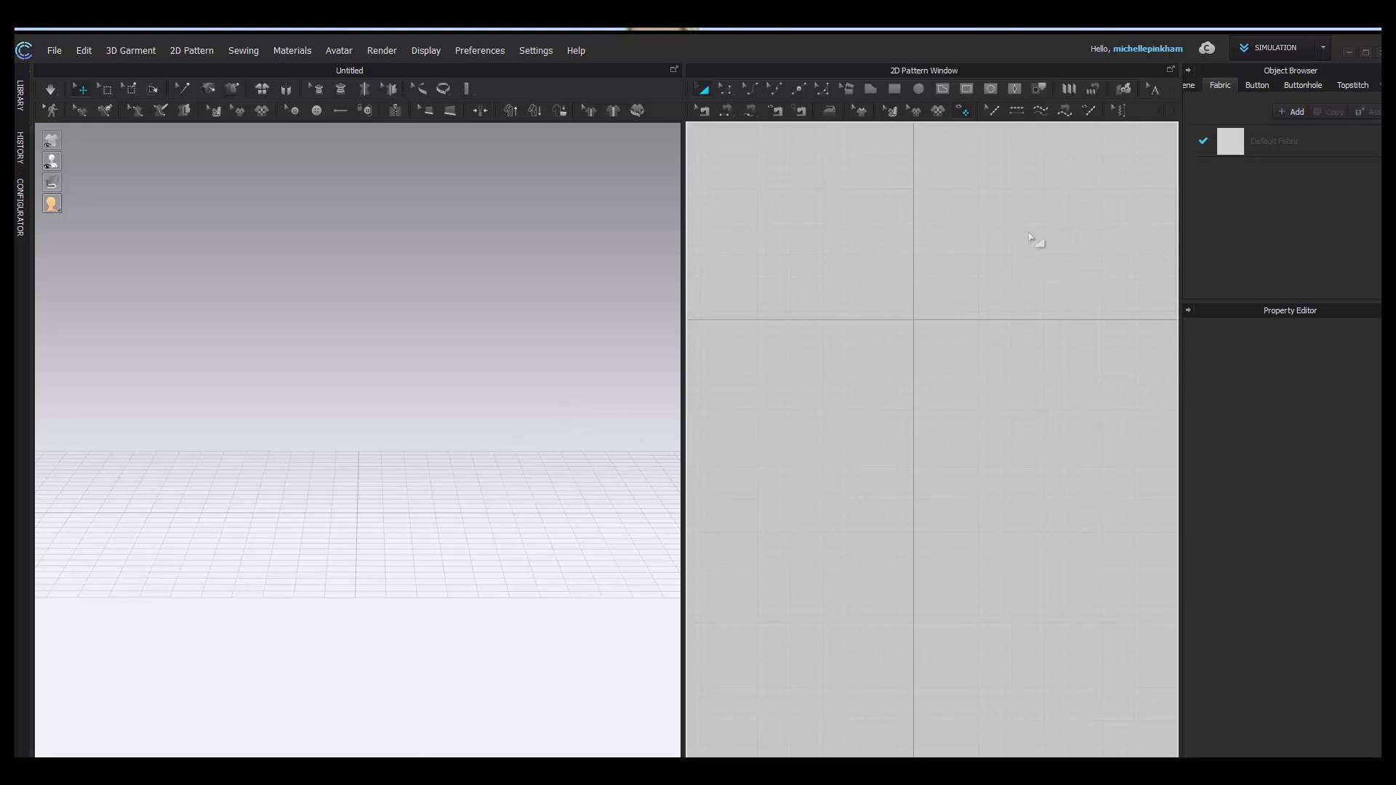
{"action": "mouse_move", "coordinate": [895, 78]}
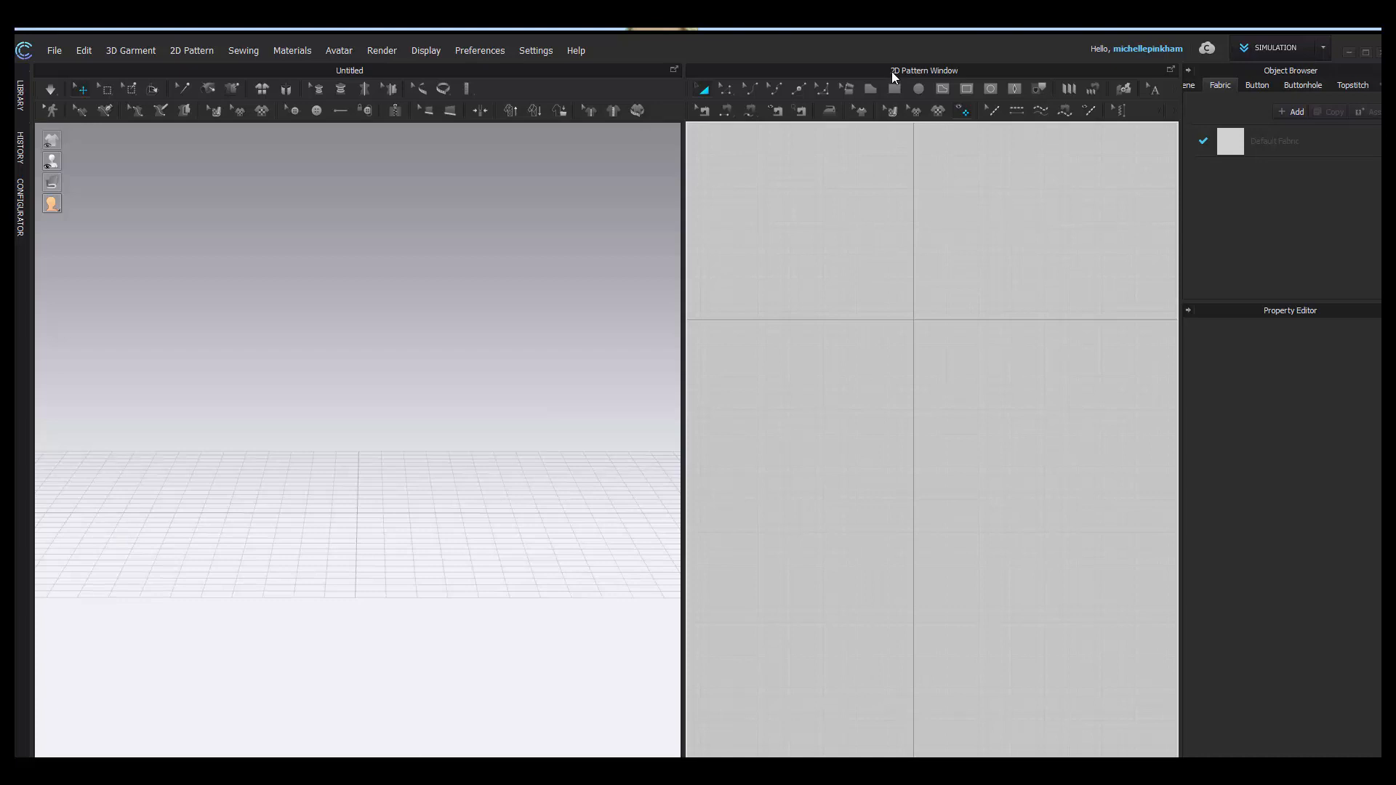
{"action": "mouse_move", "coordinate": [936, 170]}
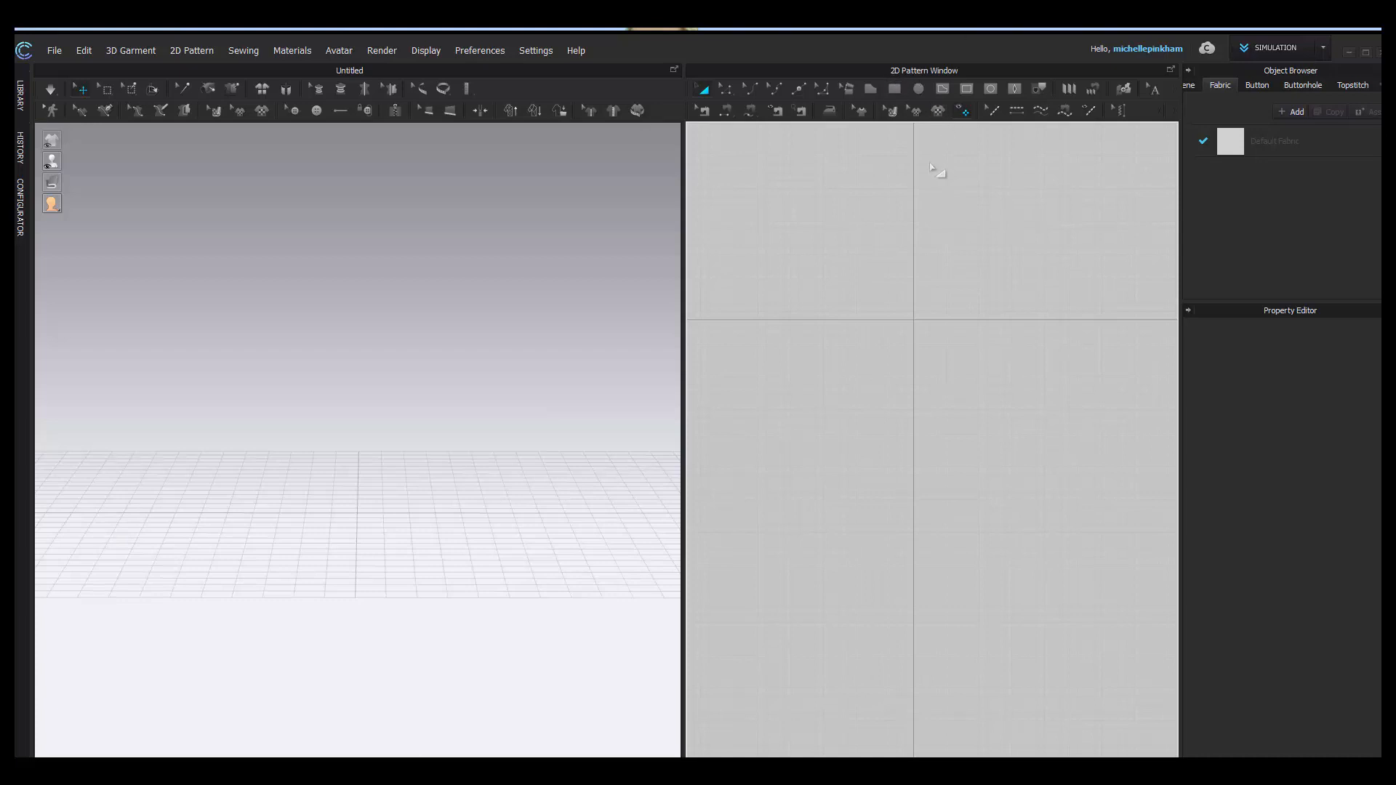
Draw a rectangle pattern piece with width and height of 0.75 inch.
{"action": "left_click", "coordinate": [893, 88]}
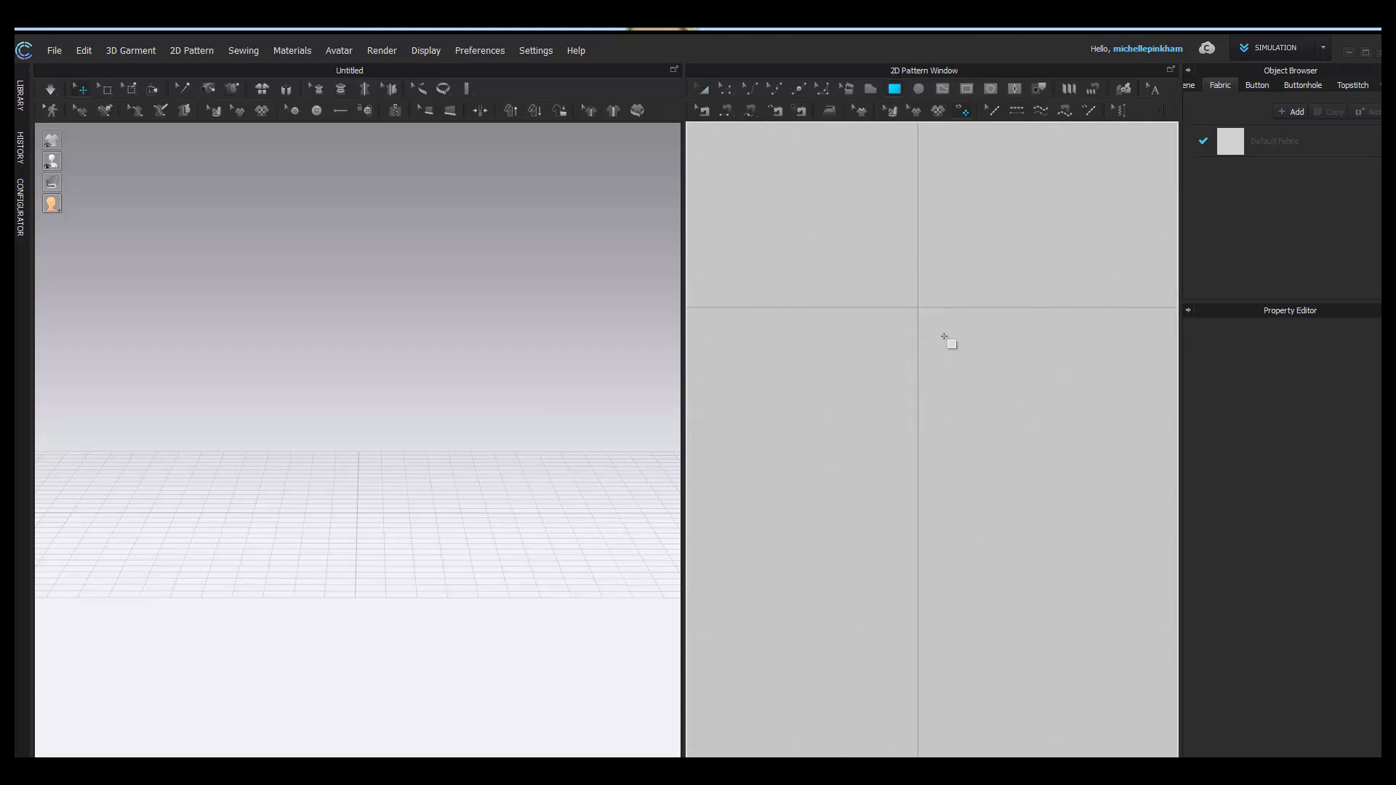
{"action": "mouse_move", "coordinate": [952, 317]}
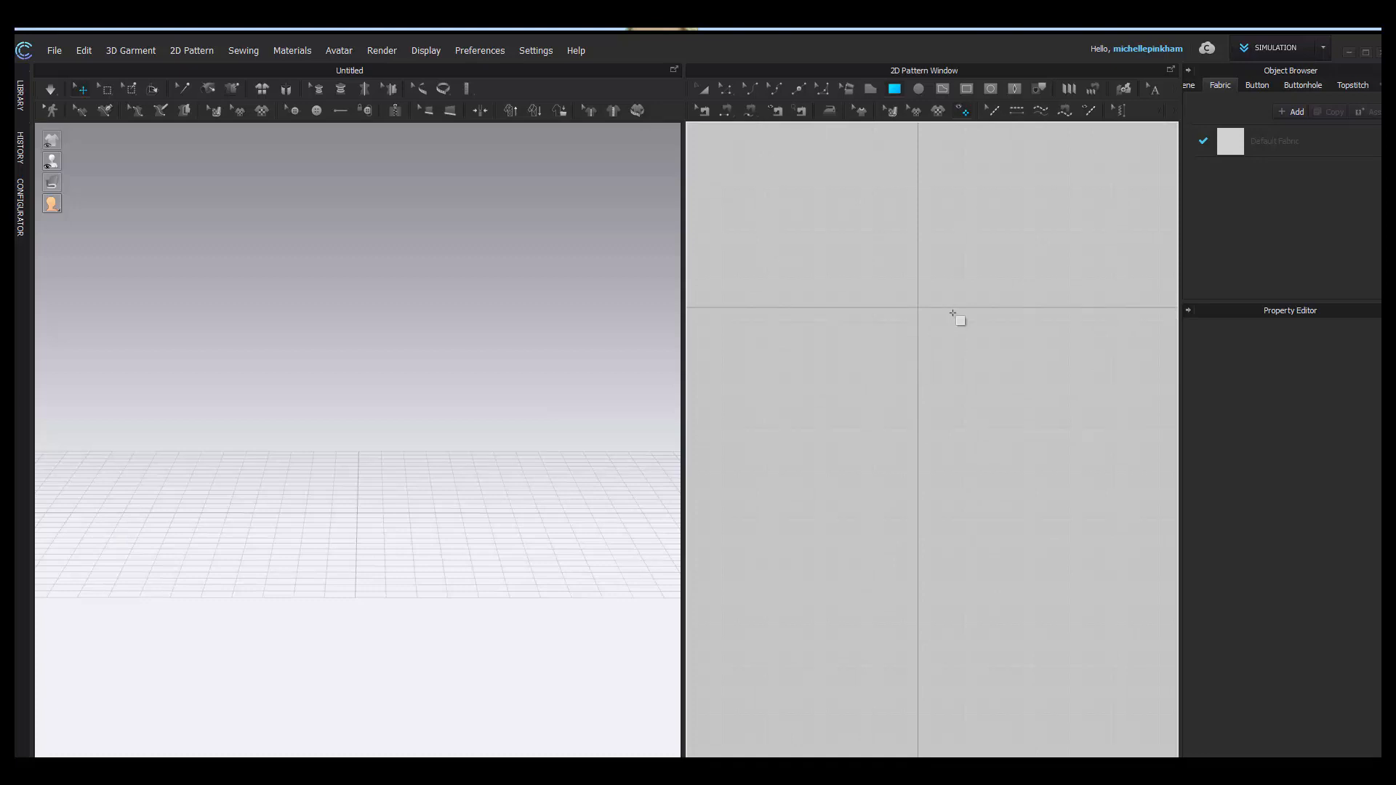
{"action": "mouse_move", "coordinate": [896, 242]}
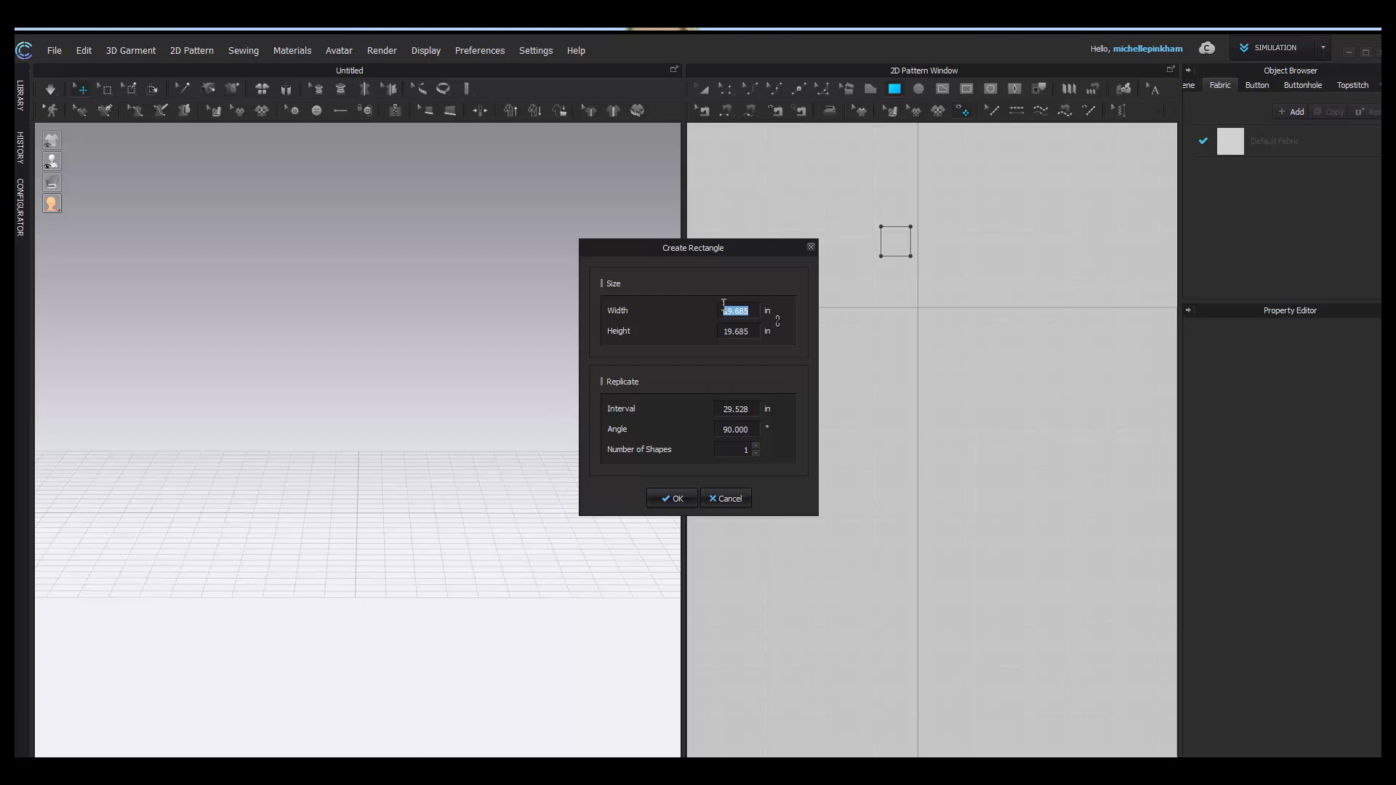
{"action": "type", "text": "0.750"}
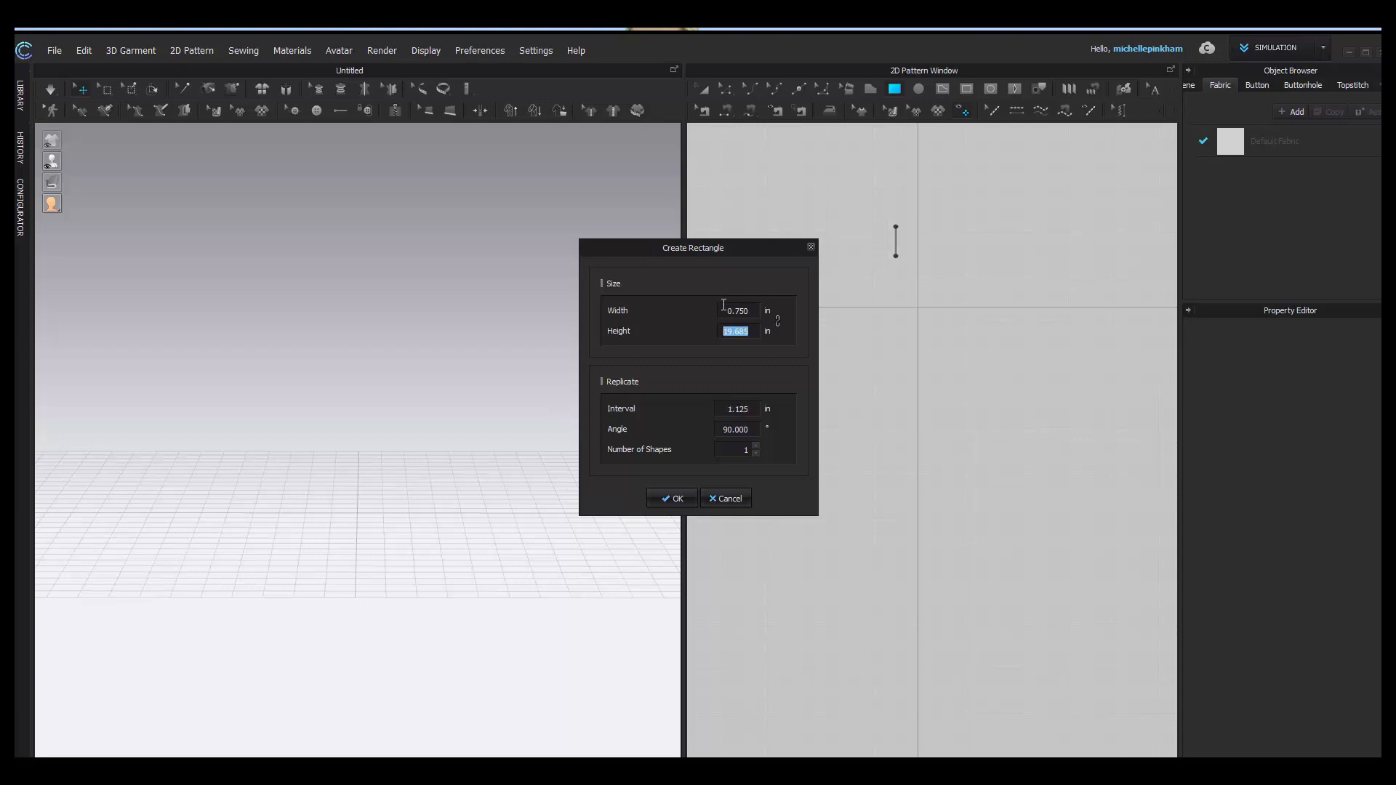
{"action": "type", "text": ".75"}
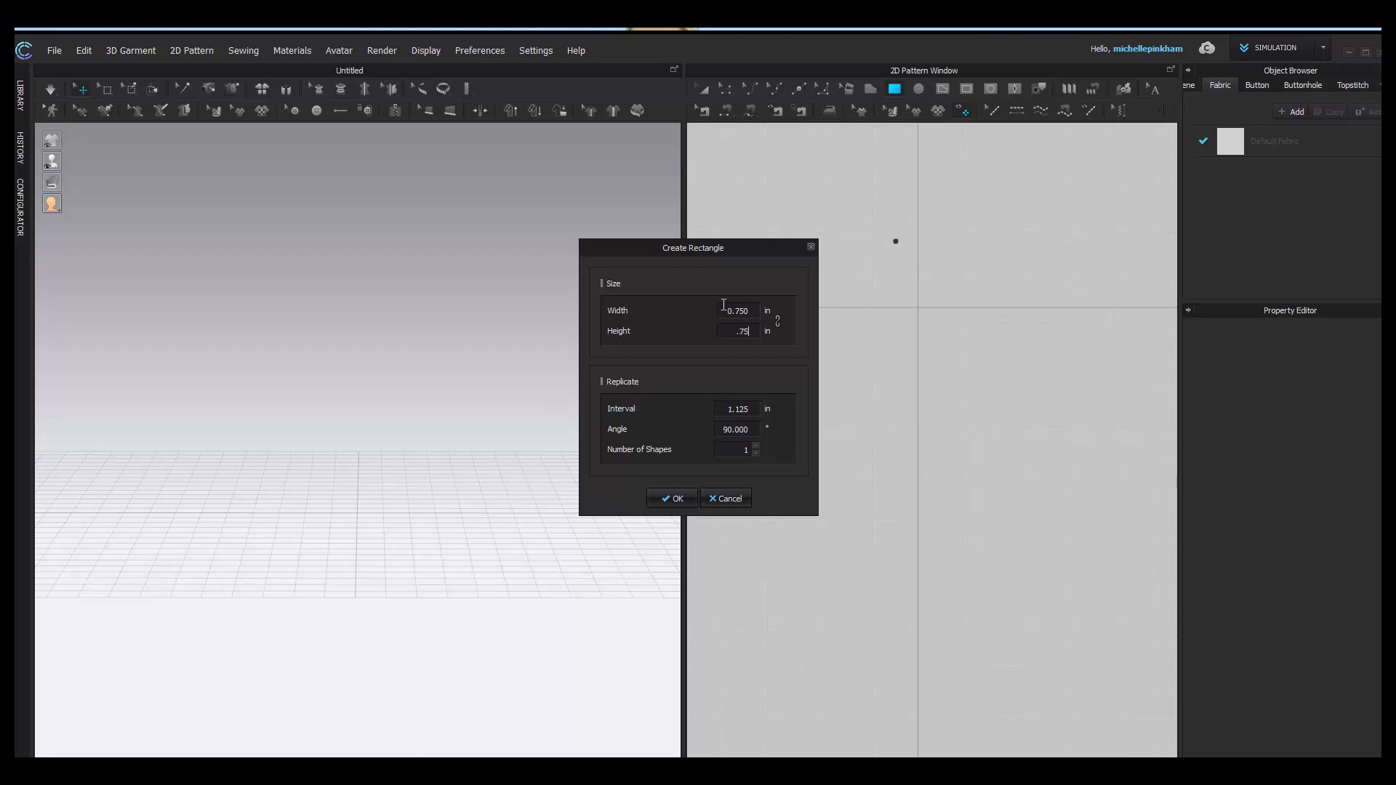
{"action": "left_click", "coordinate": [672, 497]}
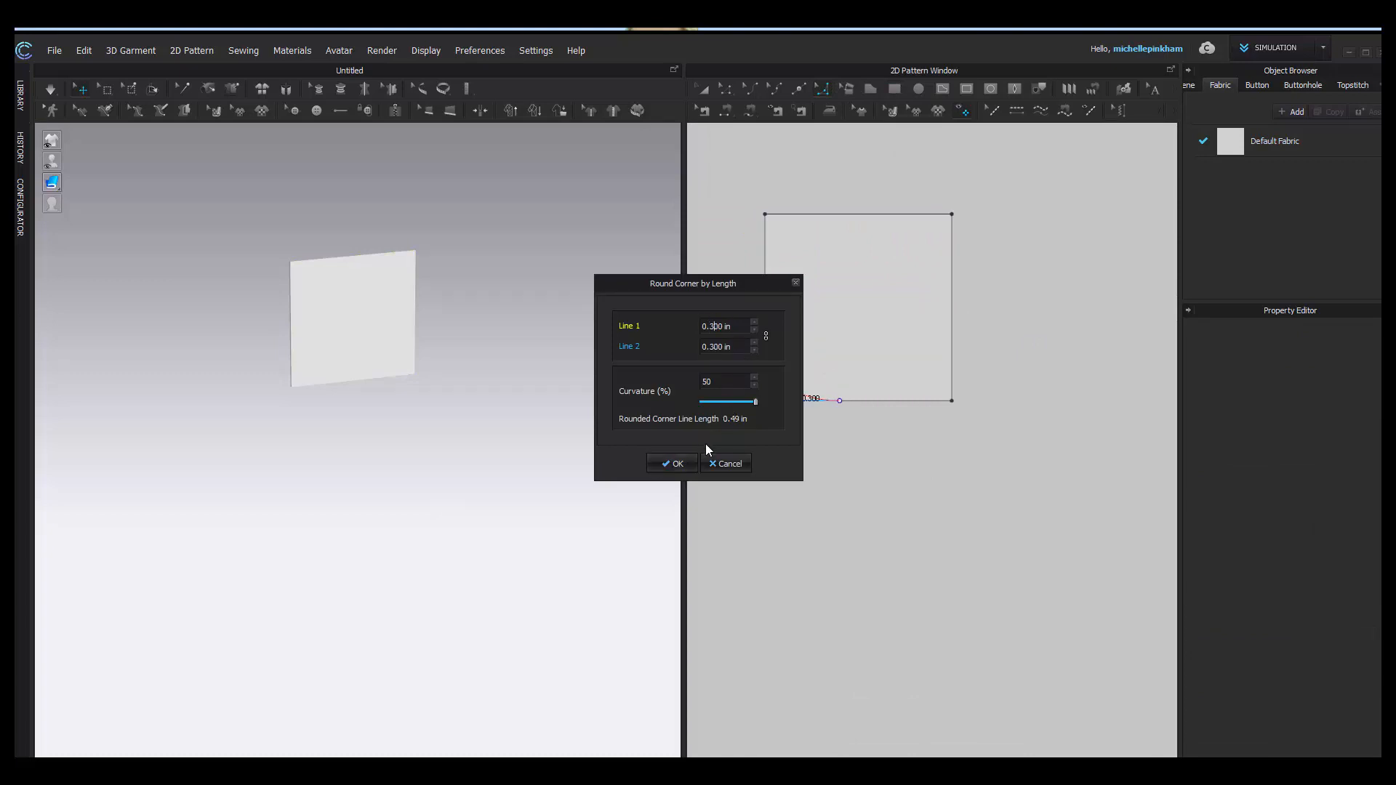
Confirm rounding of the bottom-left and top-left corners, then select the rounded piece.
{"action": "left_click", "coordinate": [674, 464]}
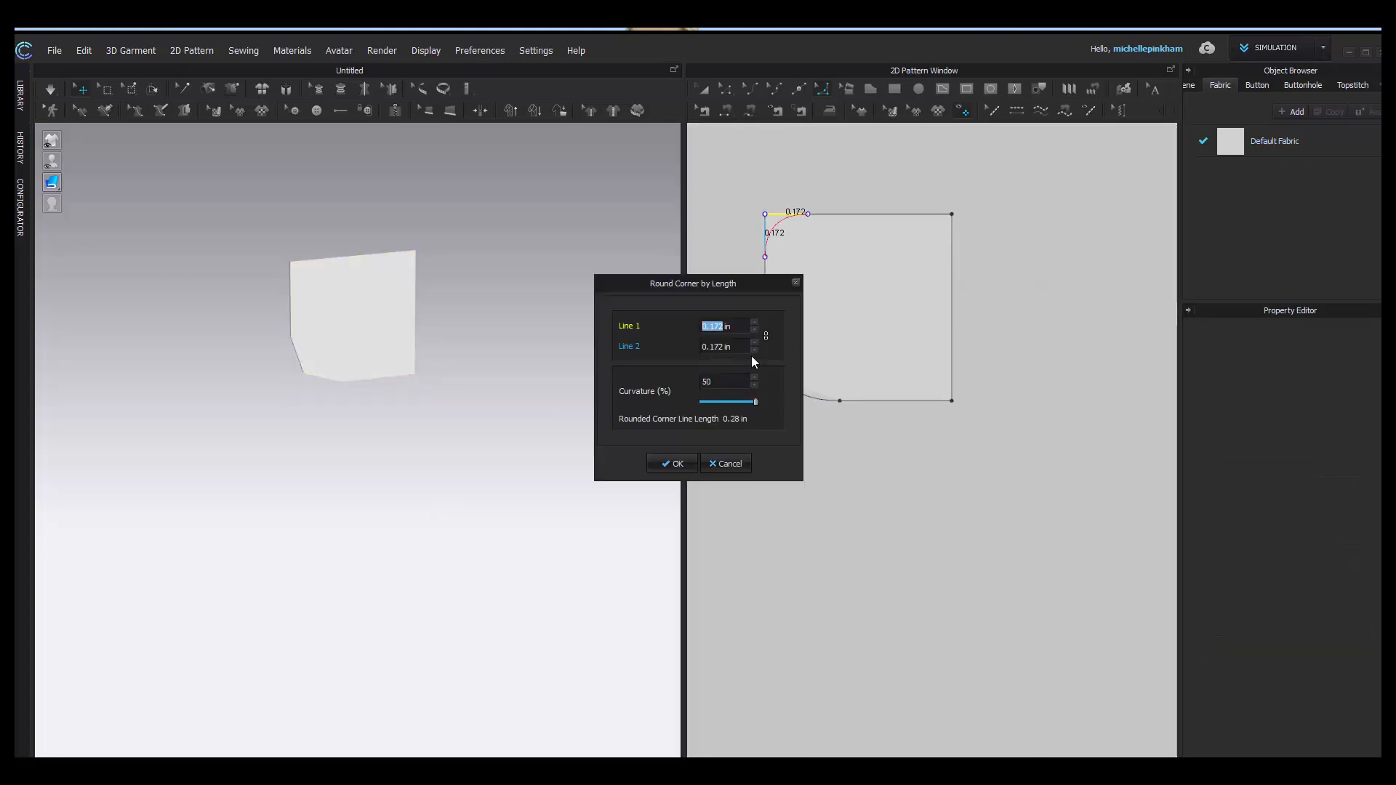
{"action": "left_click", "coordinate": [671, 463]}
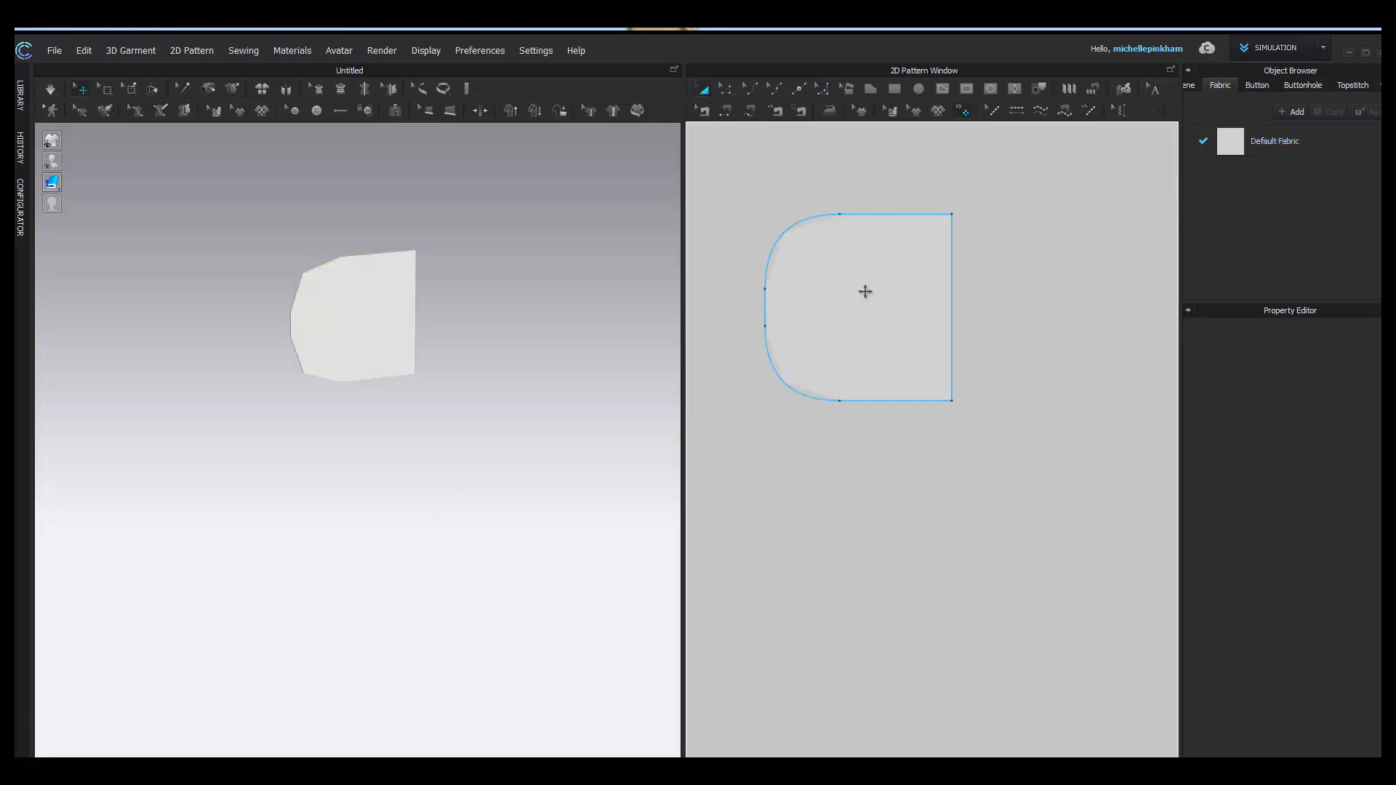
{"action": "left_click", "coordinate": [859, 307]}
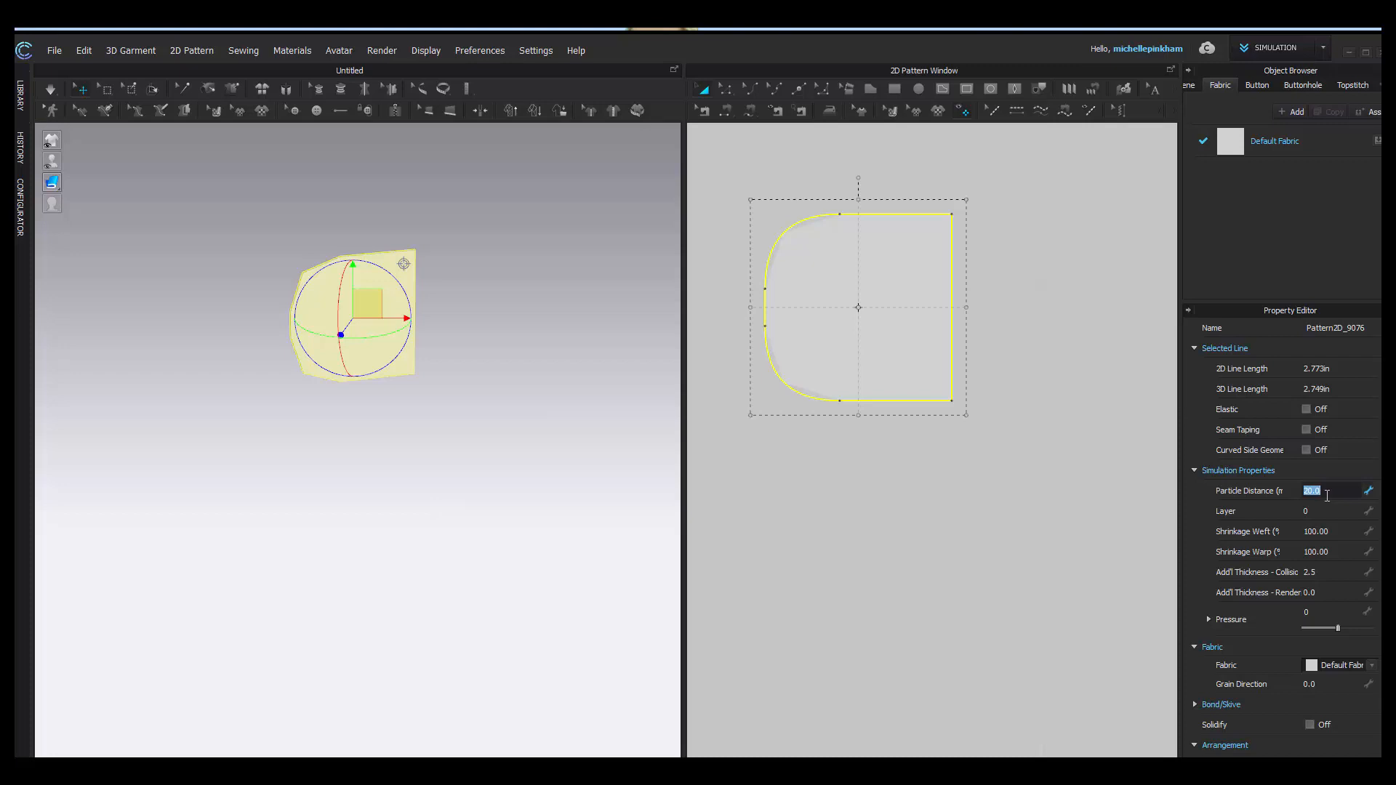
Set the rounded piece's particle distance to 5.0 and reselect that field.
{"action": "type", "text": "5.0"}
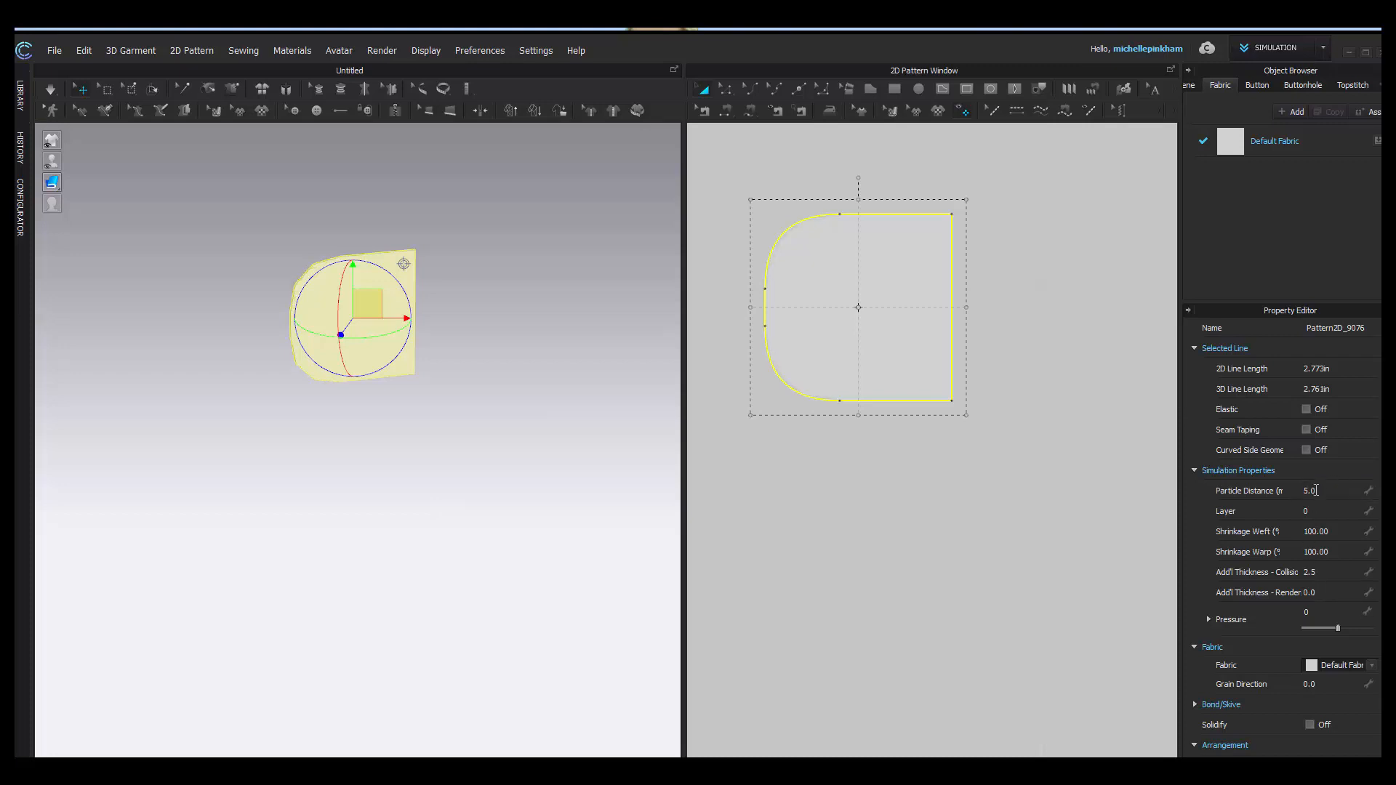
{"action": "triple_click", "coordinate": [1332, 491]}
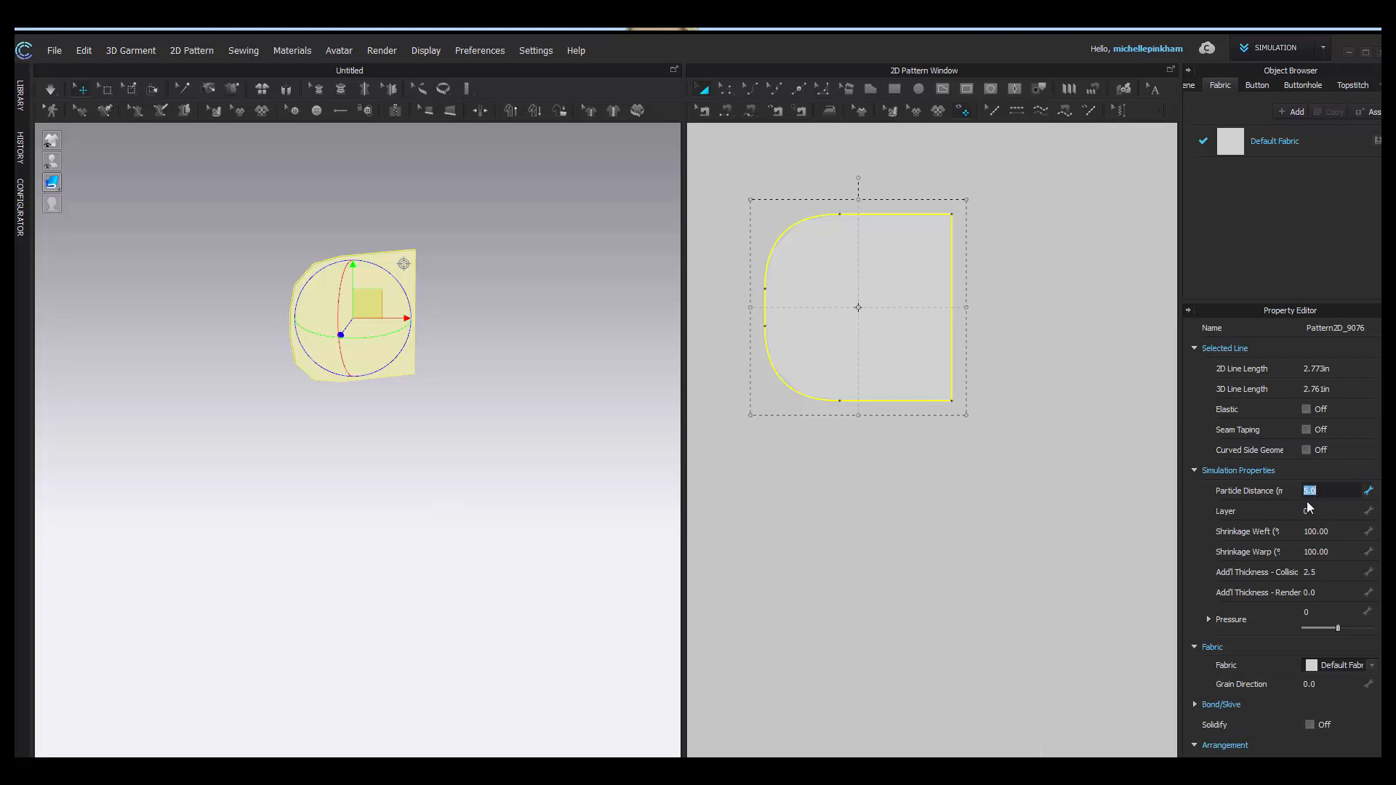
{"action": "mouse_move", "coordinate": [1354, 519]}
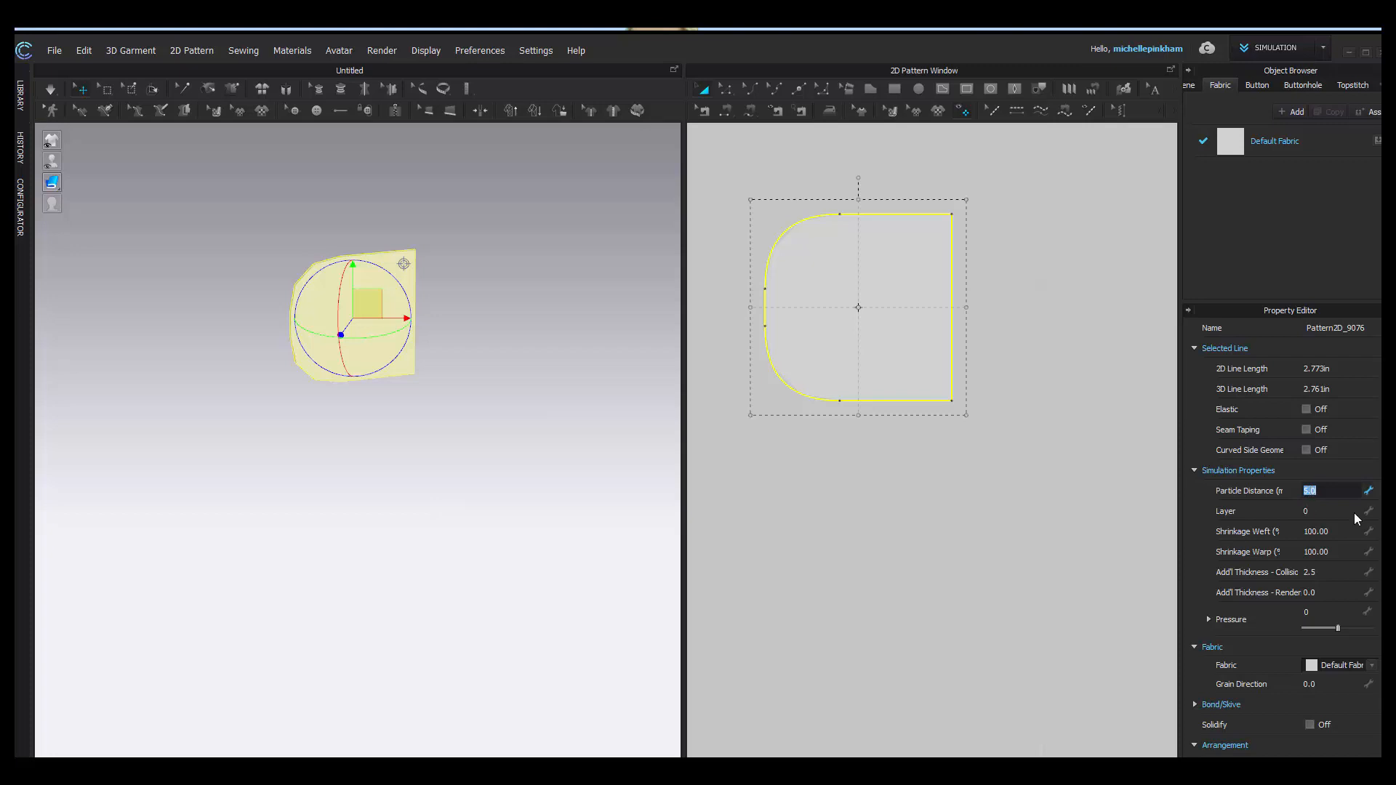
{"action": "mouse_move", "coordinate": [908, 662]}
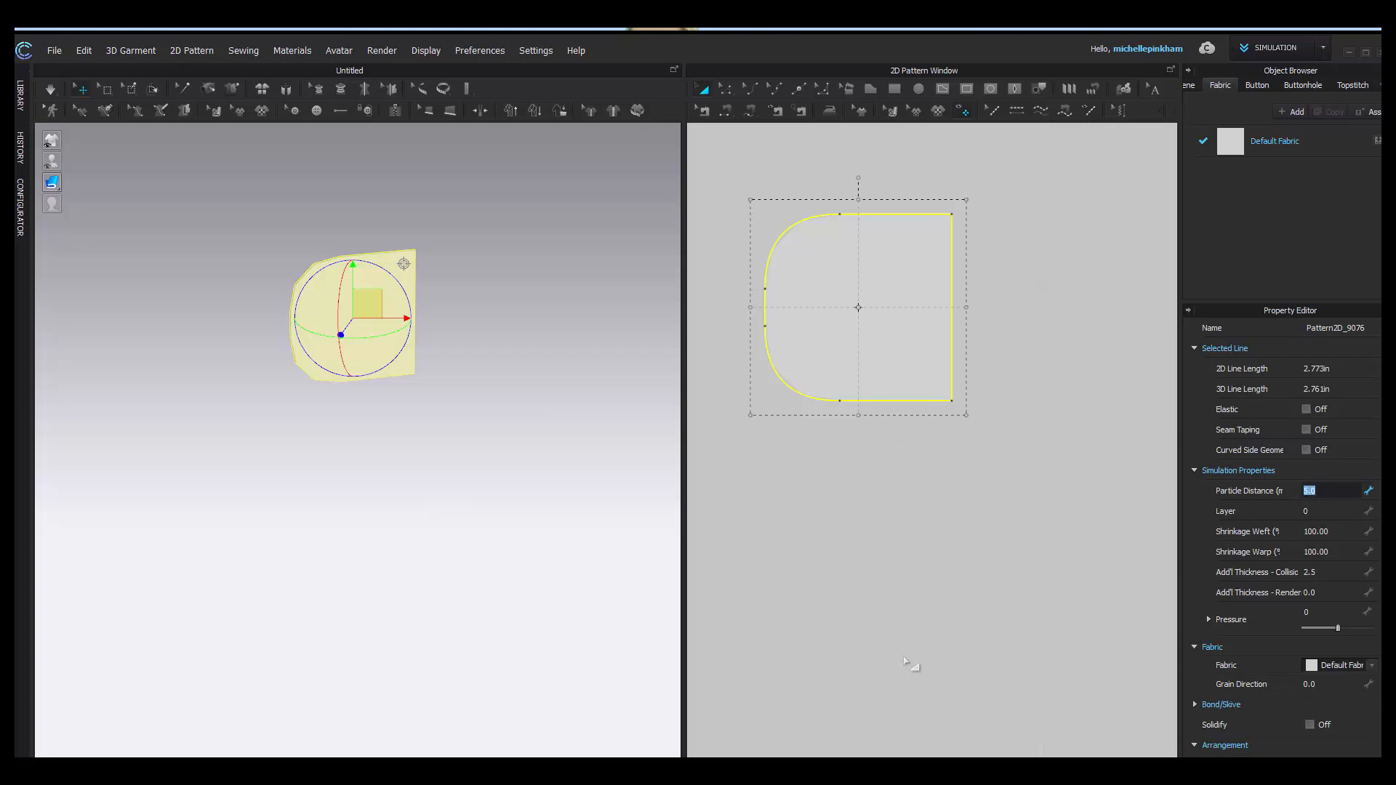
{"action": "mouse_move", "coordinate": [1354, 499]}
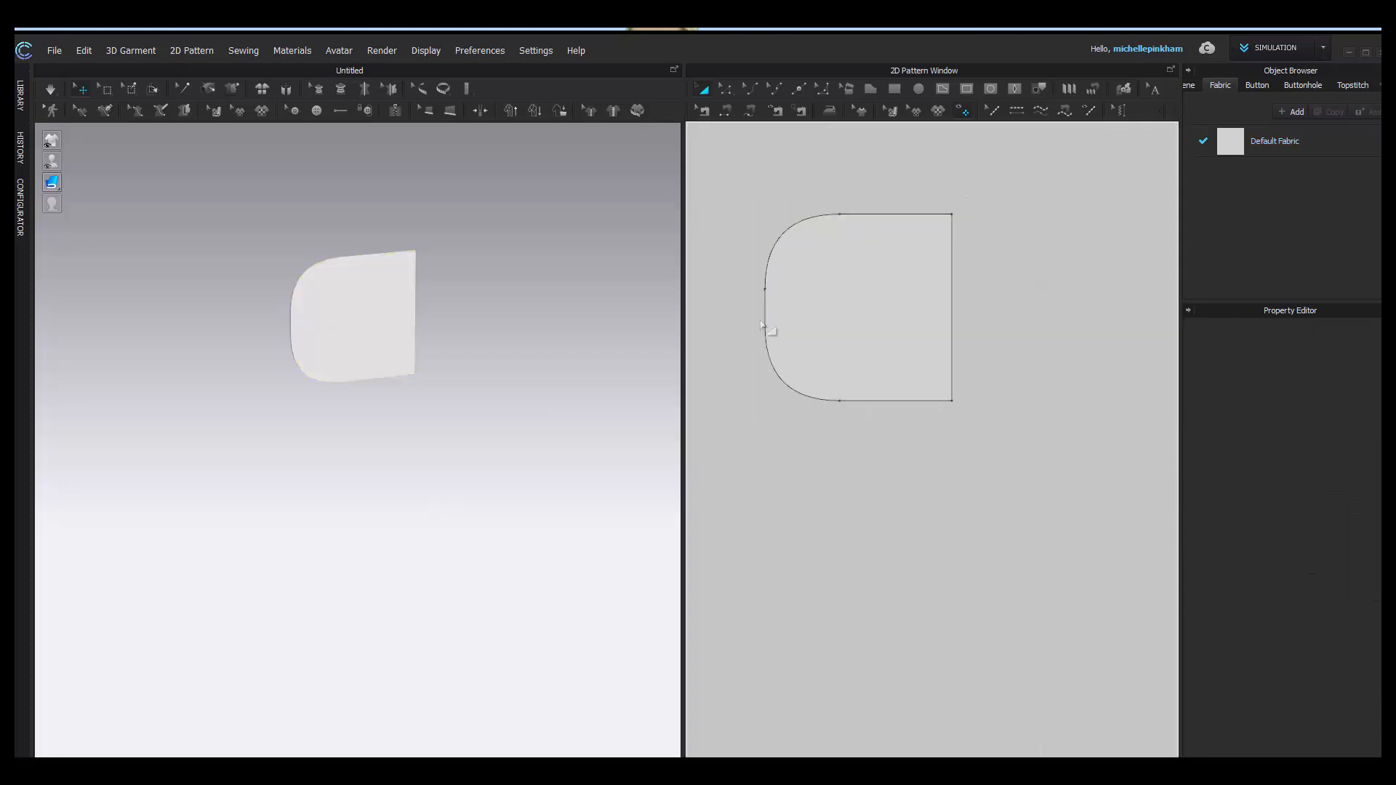
Reshape the piece into a wide rounded bar and add an inset internal line.
{"action": "left_click", "coordinate": [857, 307]}
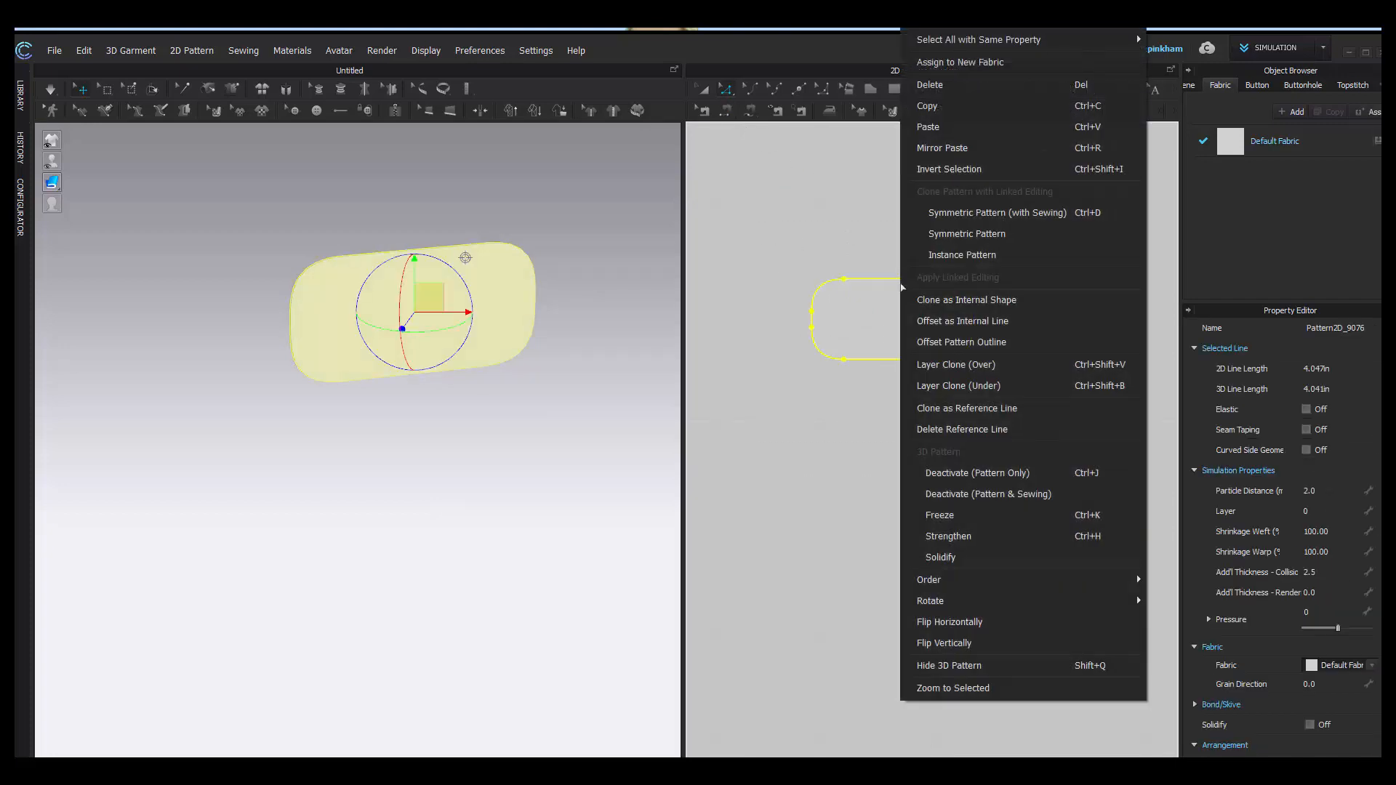
{"action": "mouse_move", "coordinate": [907, 292]}
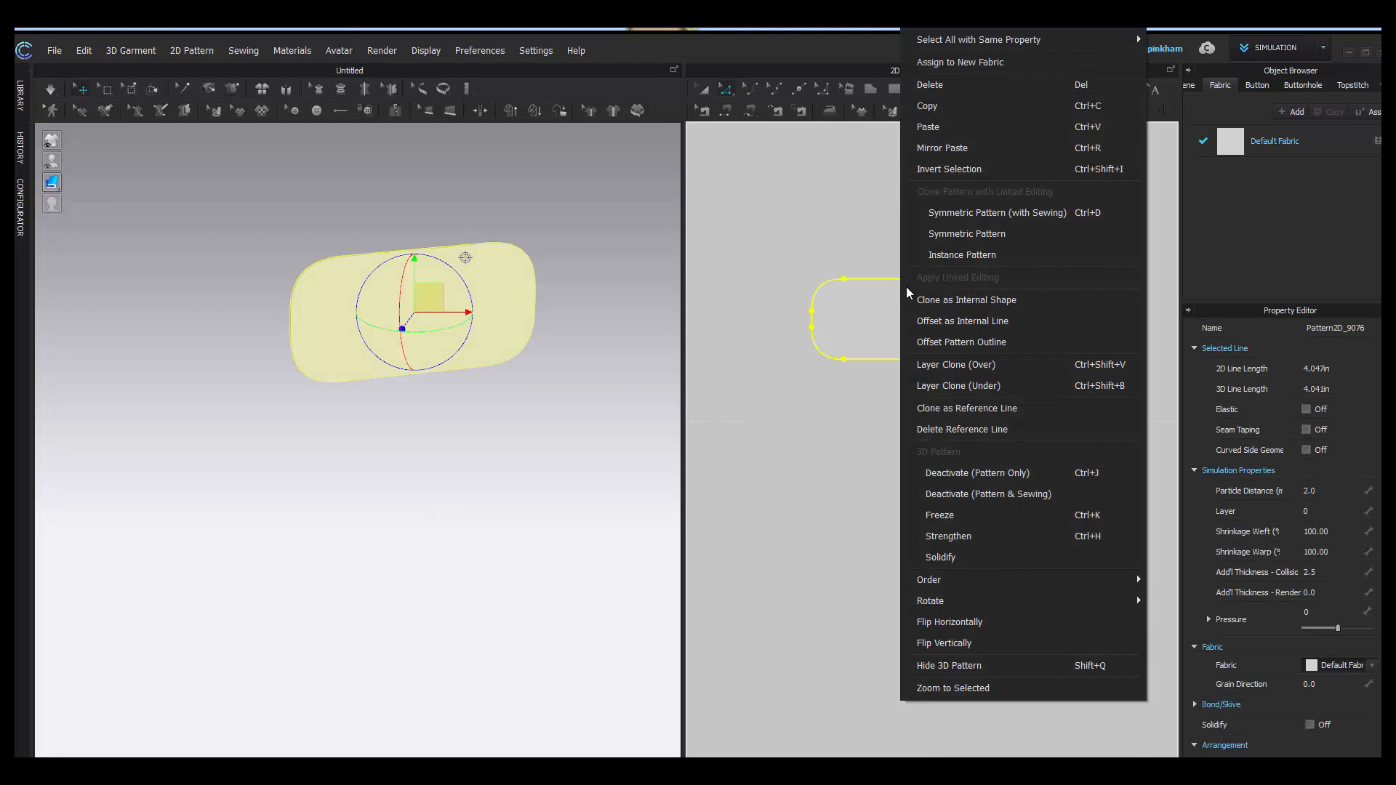
{"action": "mouse_move", "coordinate": [977, 322]}
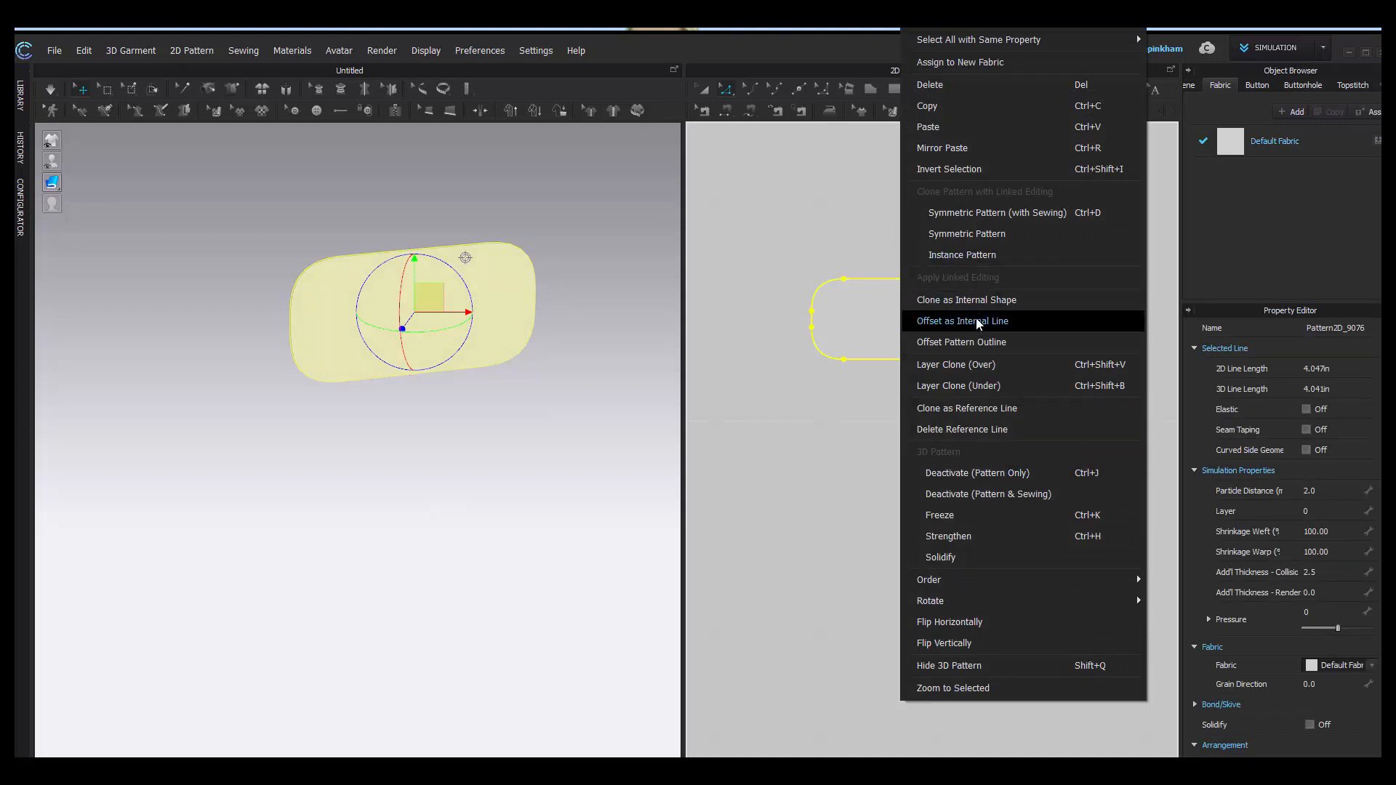
{"action": "left_click", "coordinate": [961, 321]}
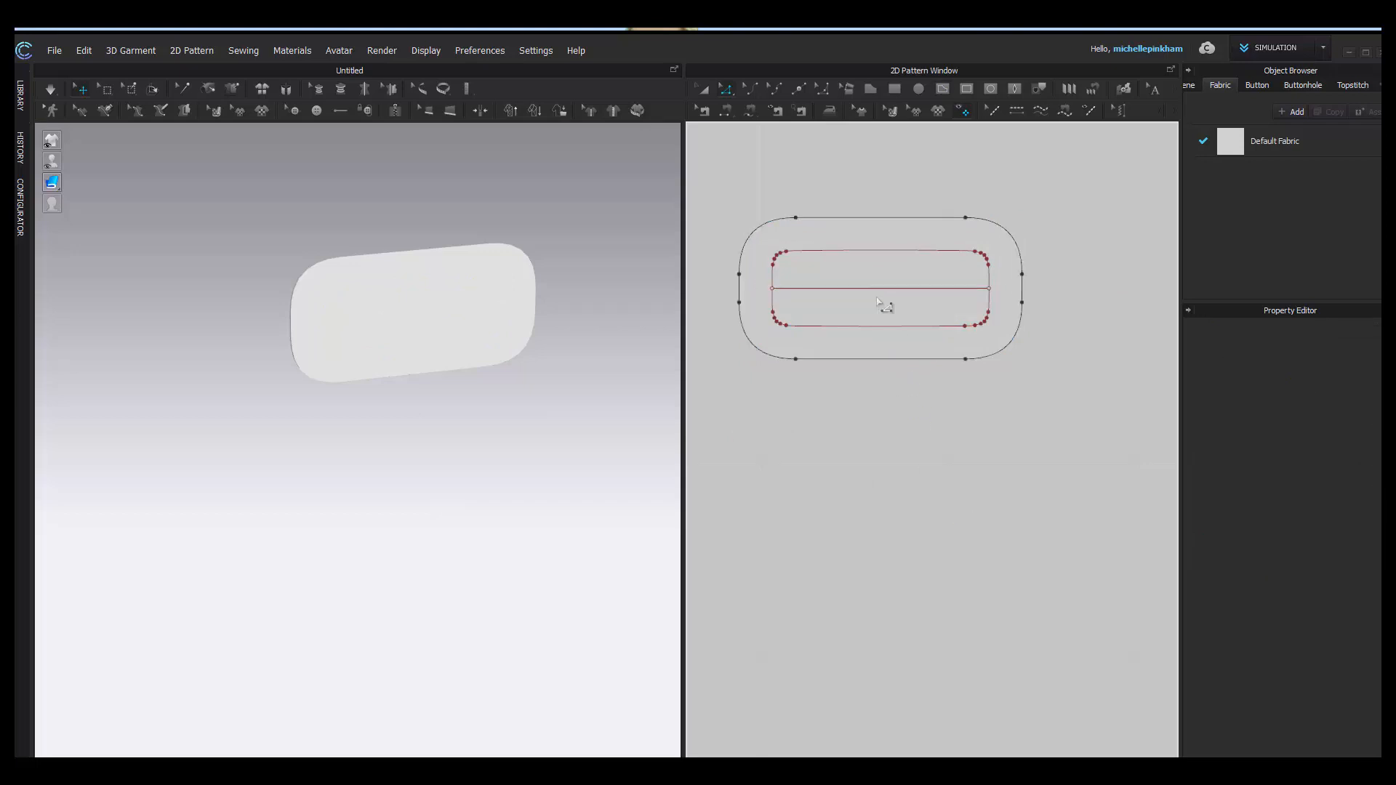
Convert the inset inner outline into a hole from its right-click menu.
{"action": "left_click", "coordinate": [880, 287]}
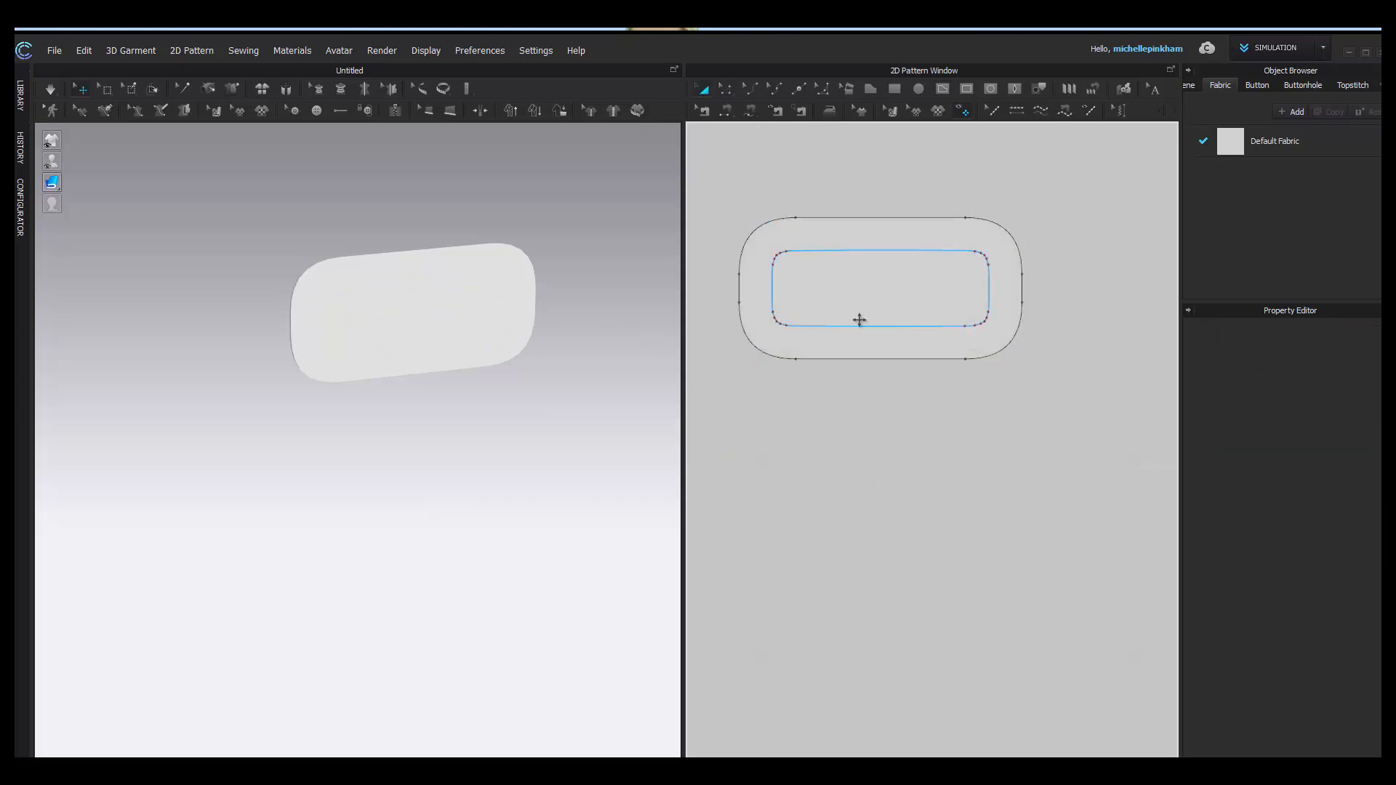
{"action": "right_click", "coordinate": [859, 318]}
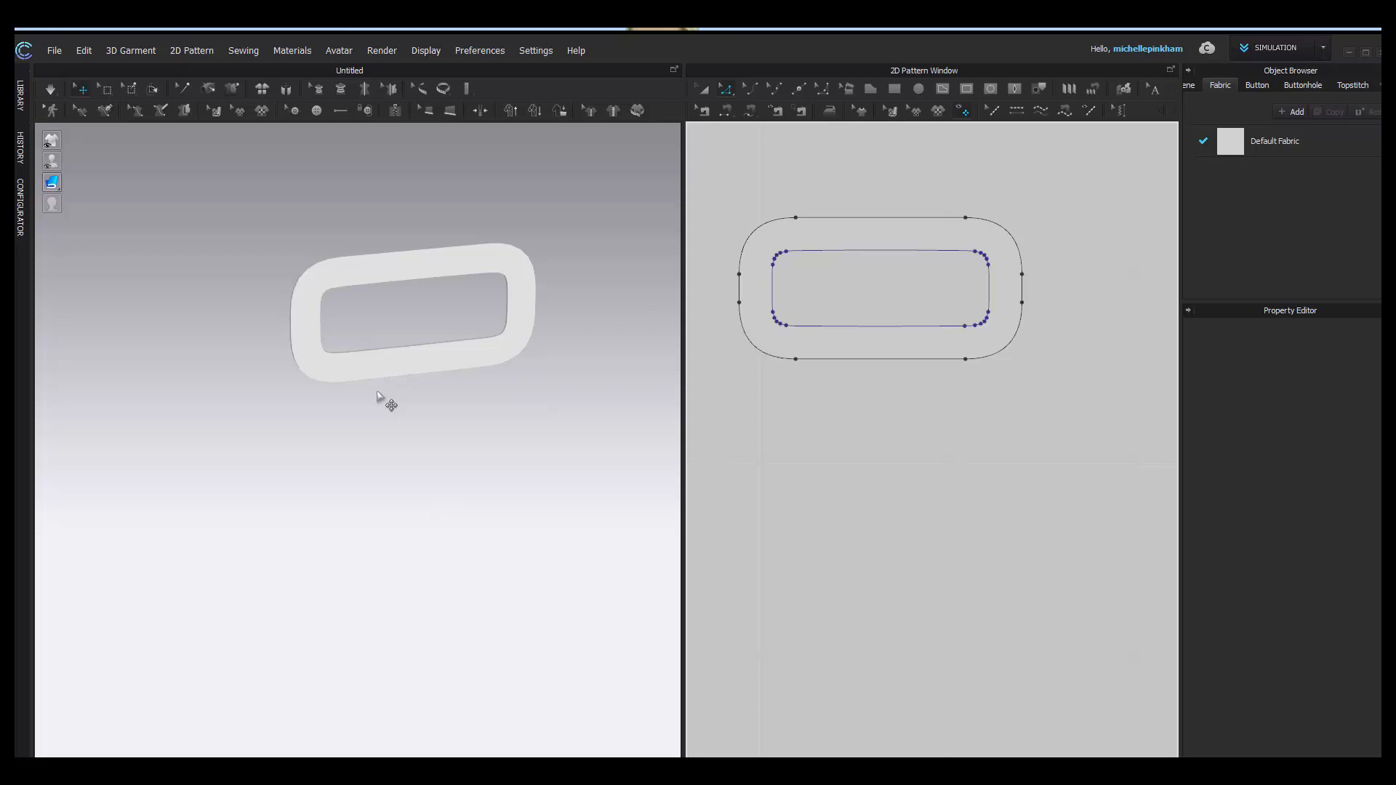
{"action": "left_click", "coordinate": [881, 357]}
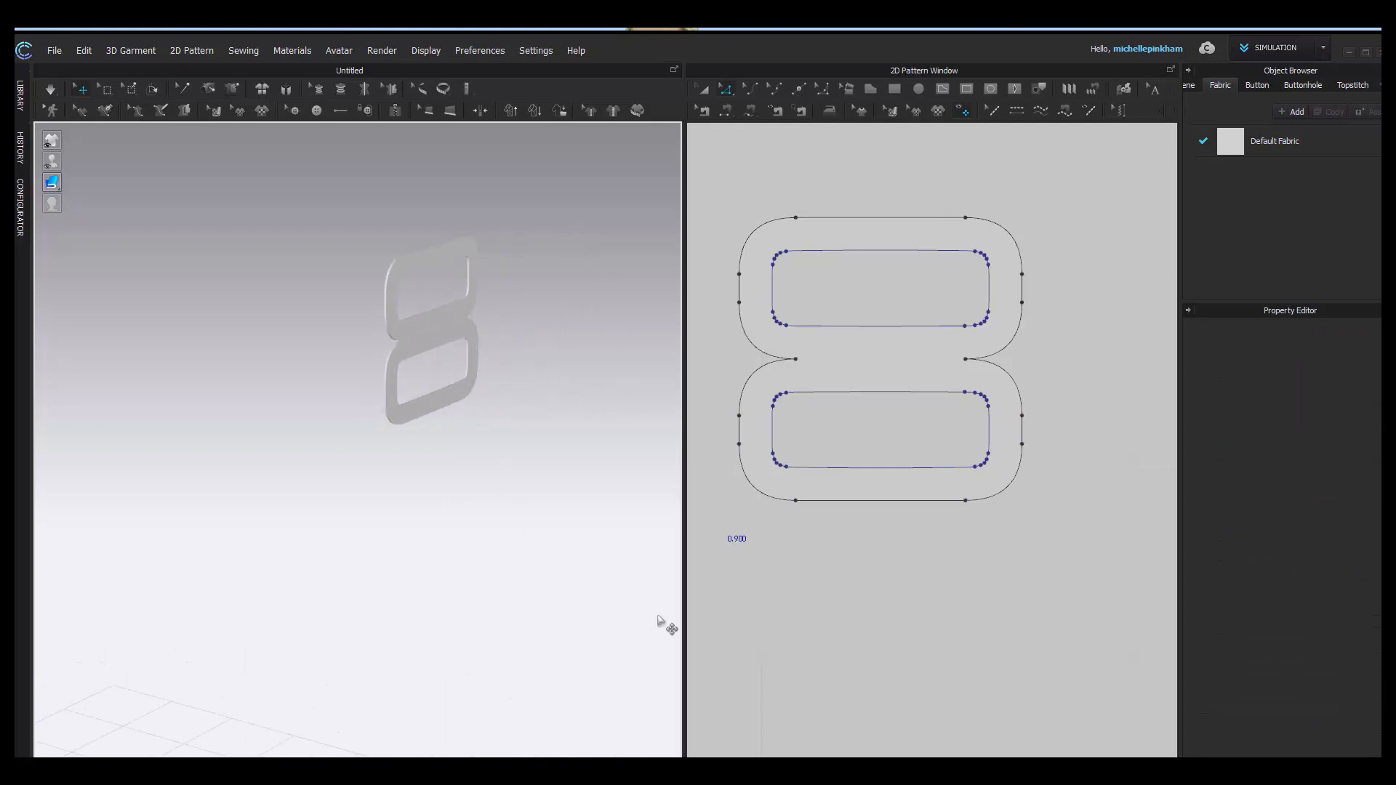
{"action": "mouse_move", "coordinate": [145, 171]}
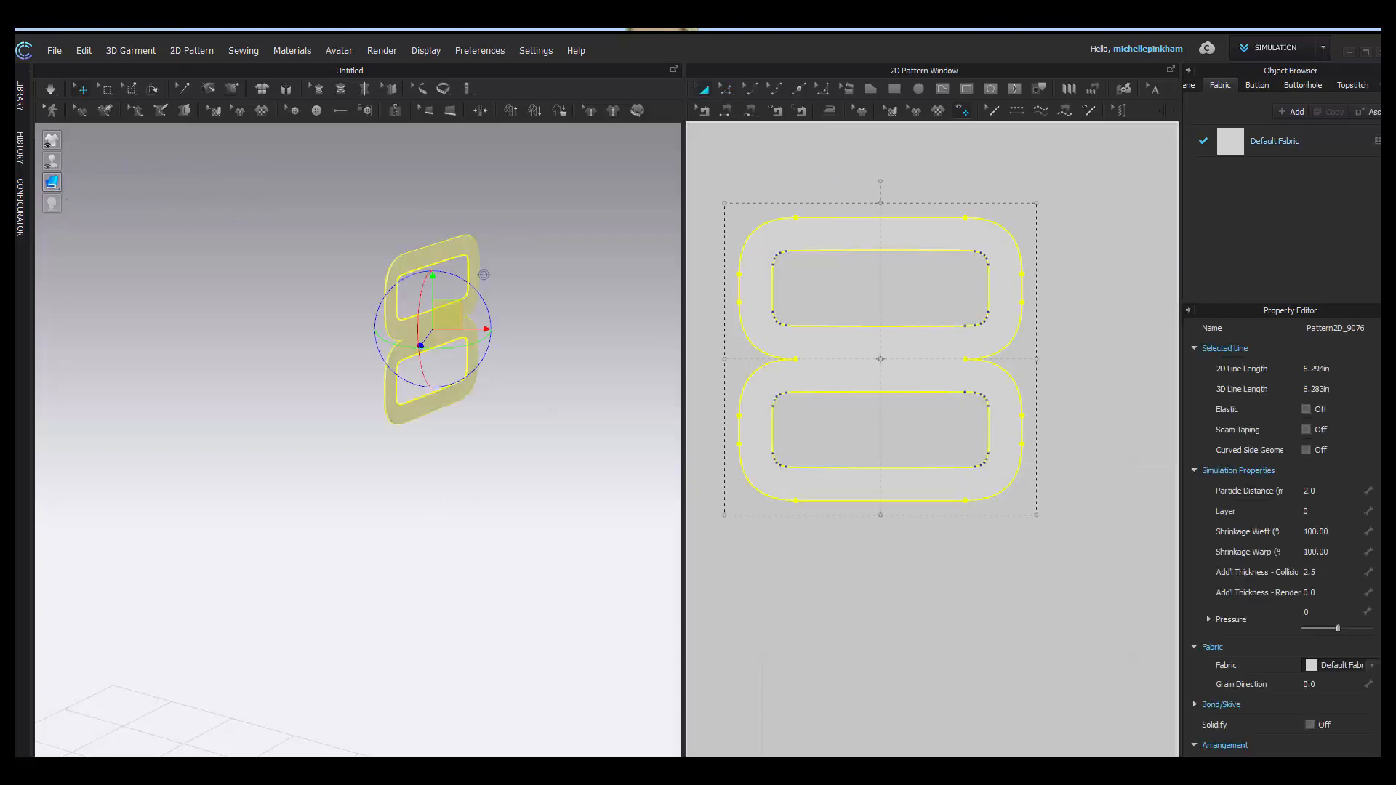
Adjust the 3D pattern display and set the rendering thickness to 3.5.
{"action": "left_click", "coordinate": [51, 183]}
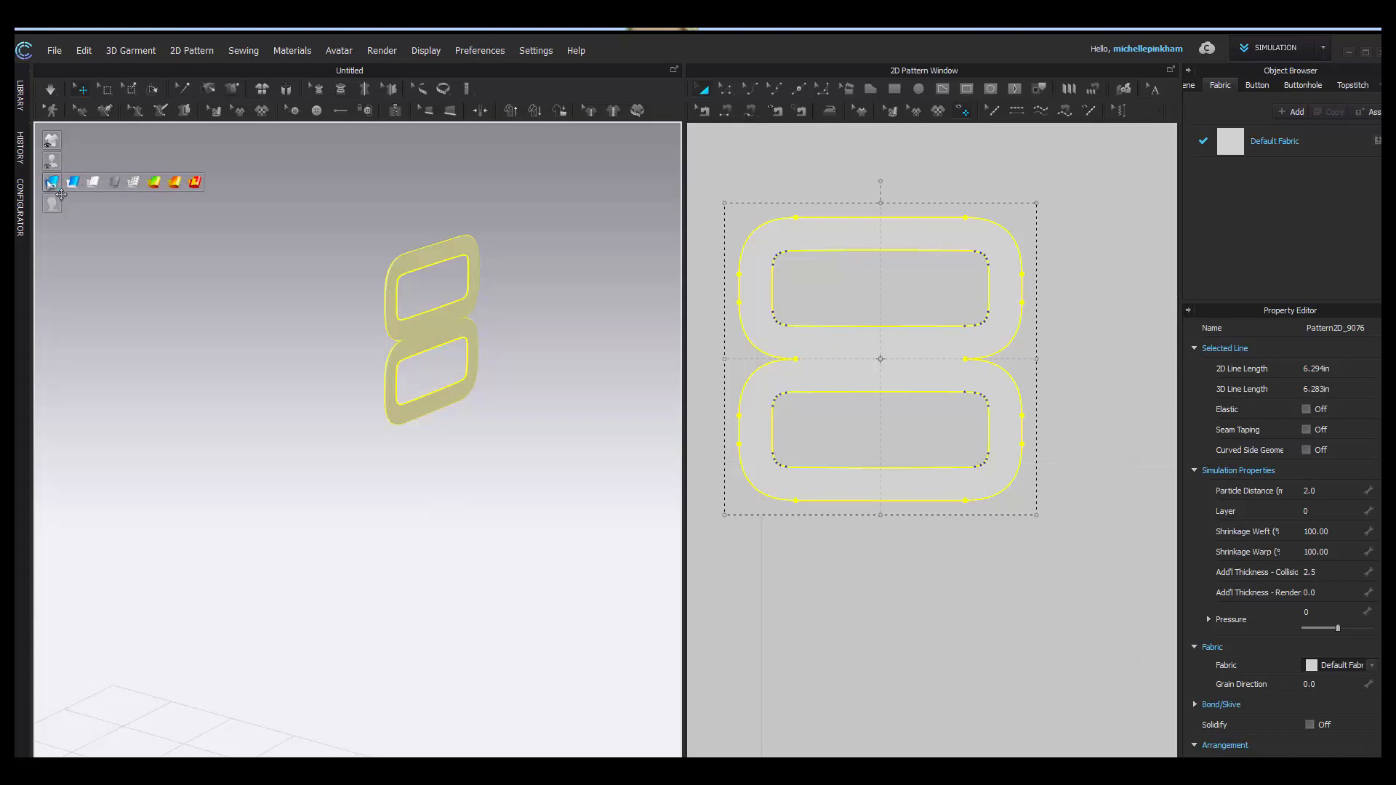
{"action": "left_click", "coordinate": [51, 182]}
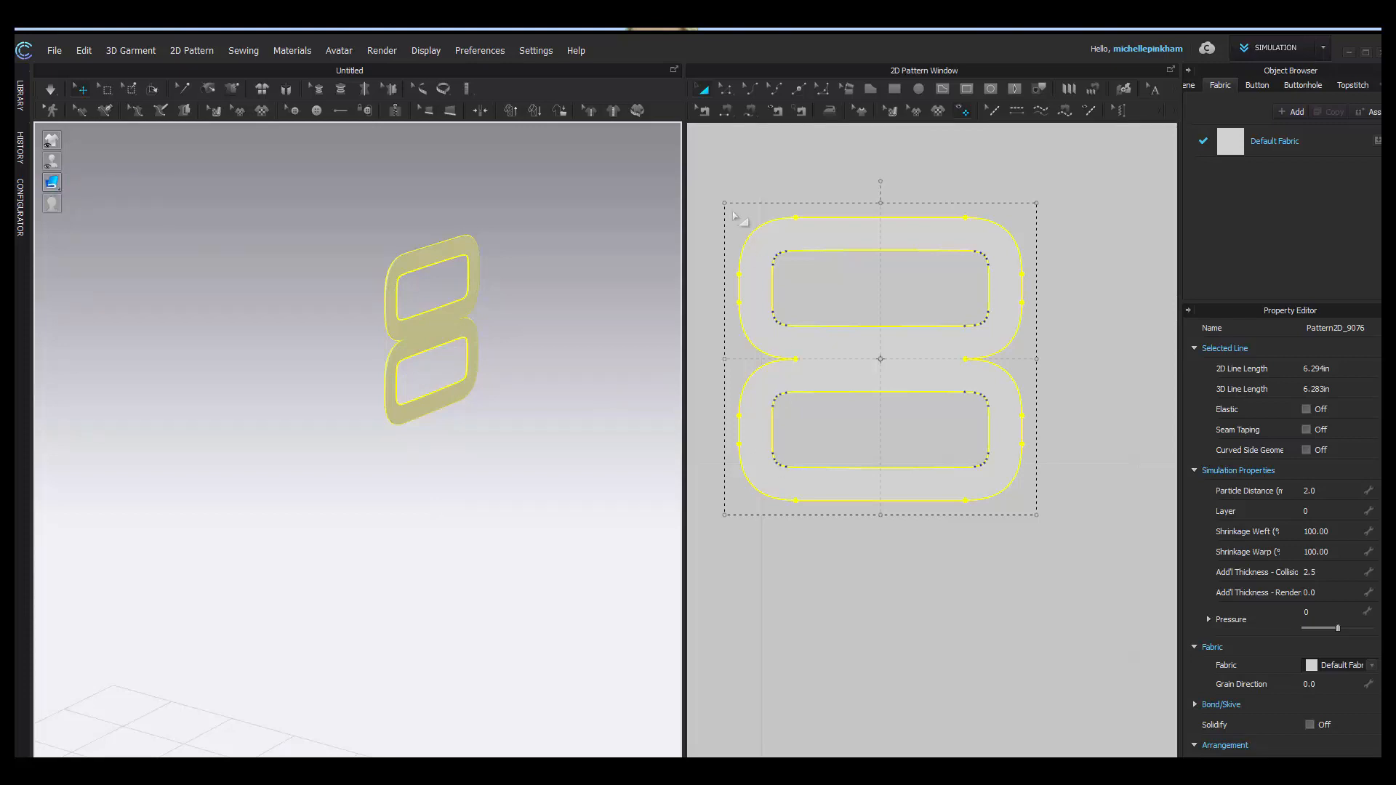
{"action": "left_click", "coordinate": [435, 325]}
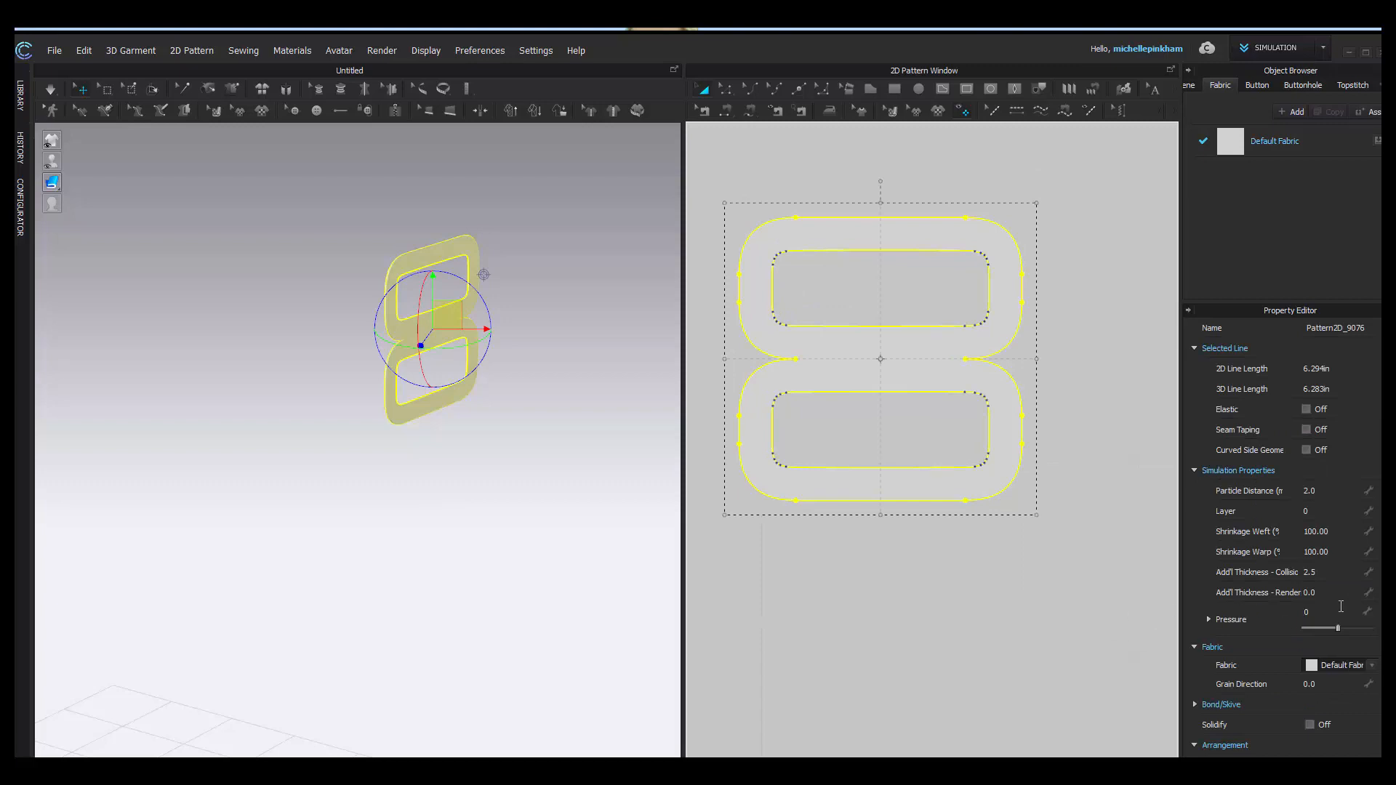
{"action": "mouse_move", "coordinate": [1265, 550]}
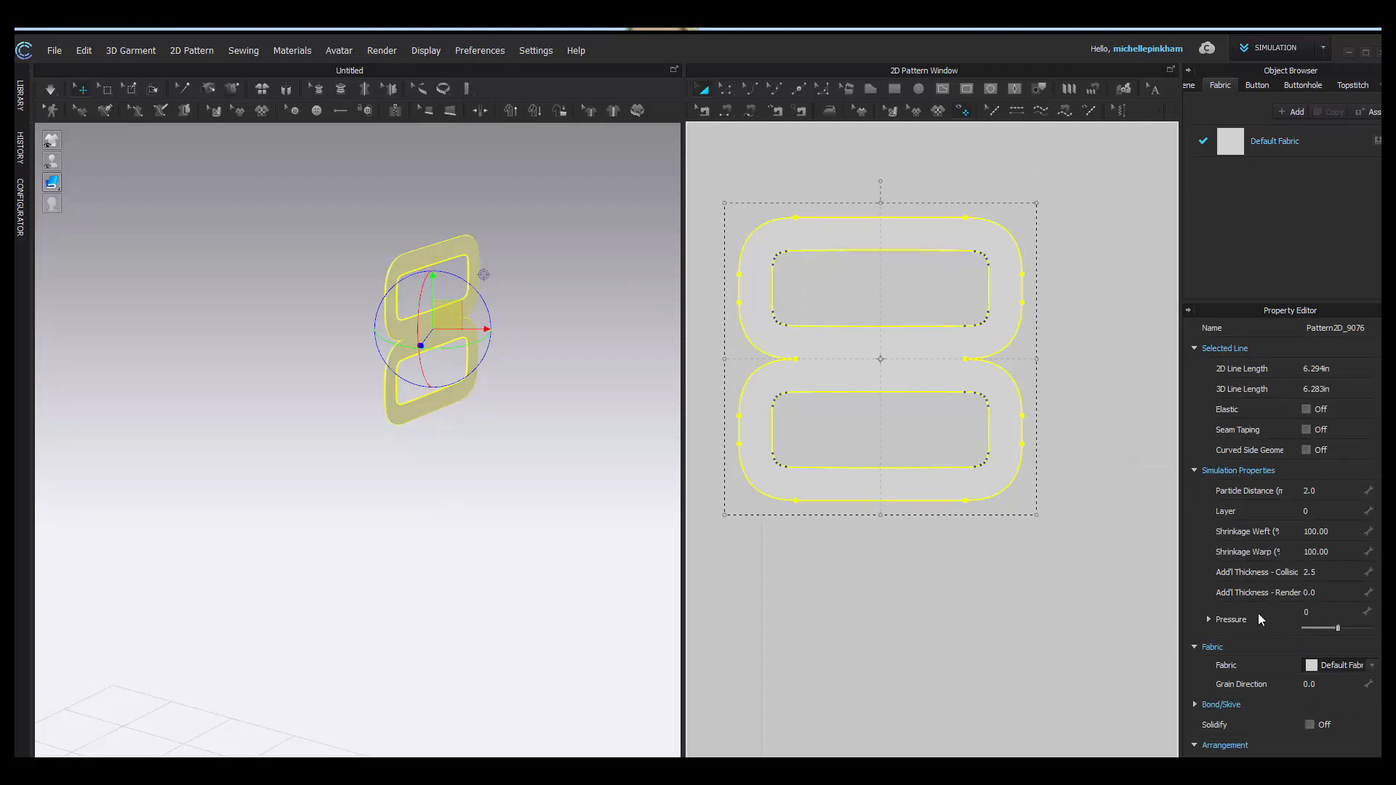
{"action": "mouse_move", "coordinate": [1245, 599]}
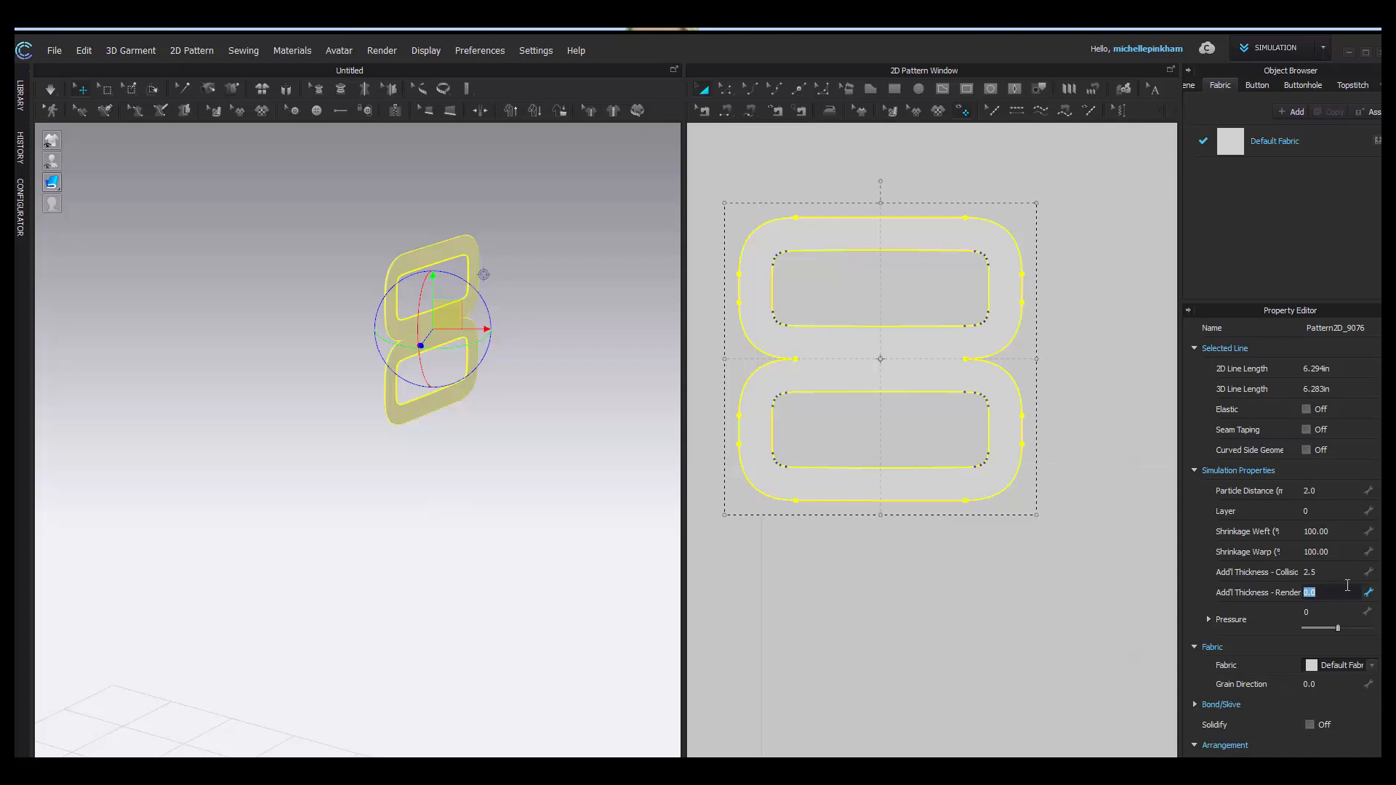
{"action": "type", "text": "4"}
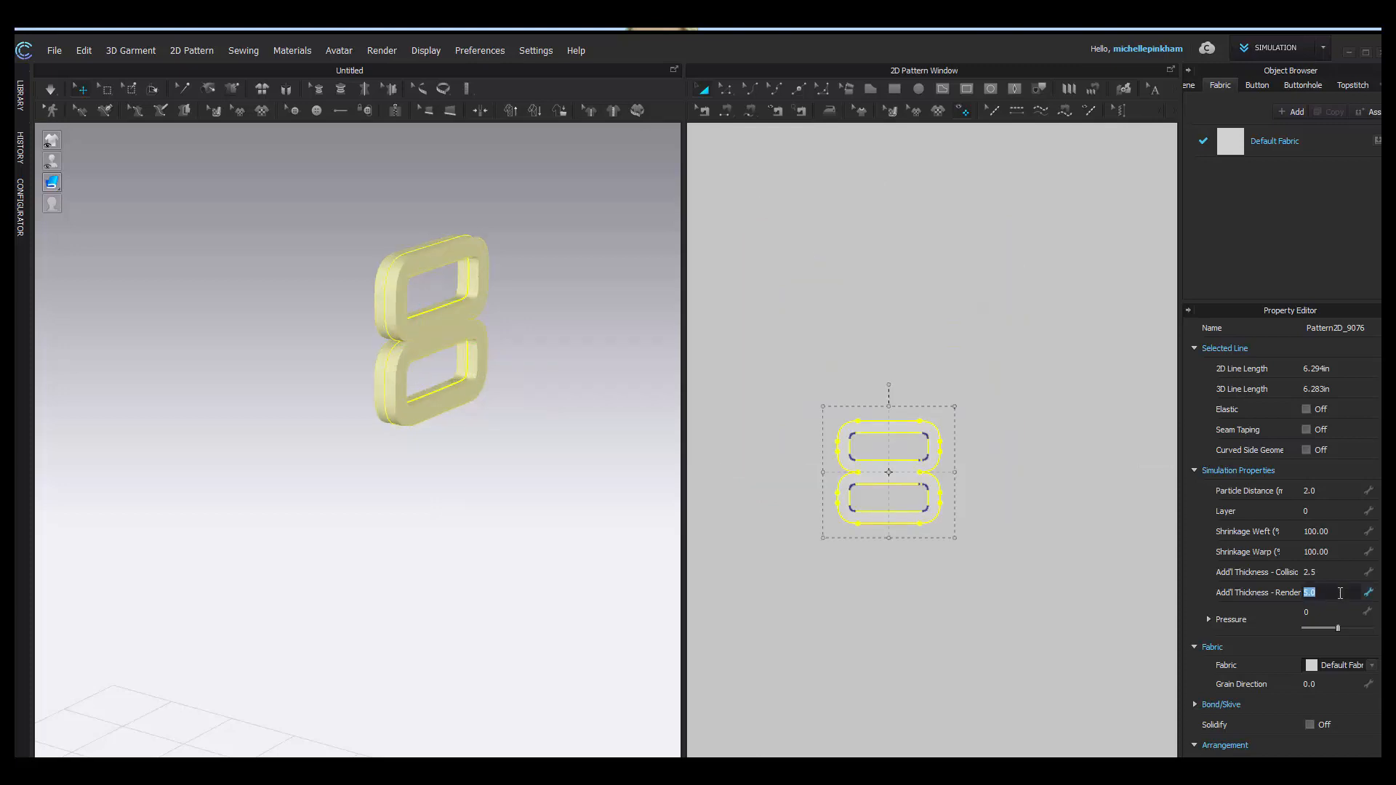
{"action": "type", "text": "3.5"}
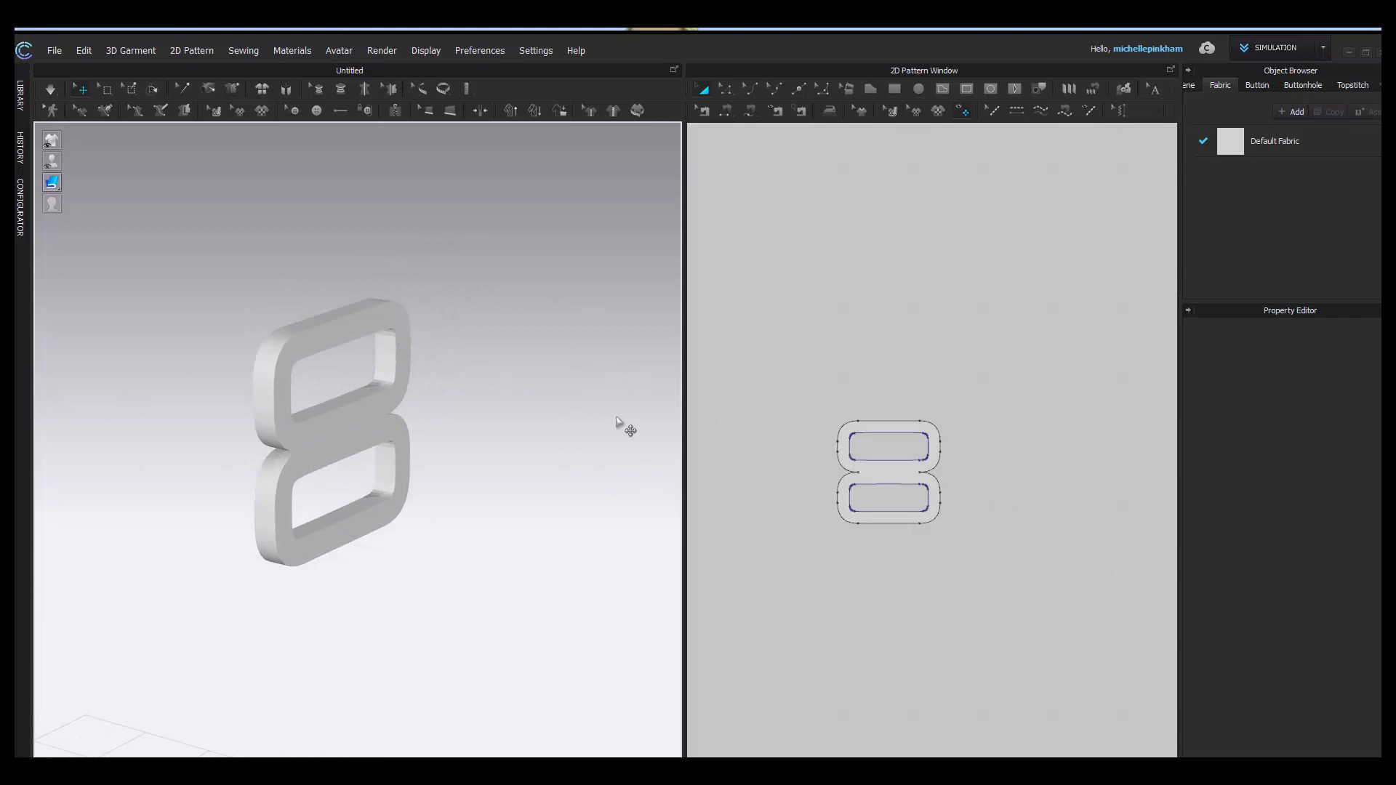
{"action": "mouse_move", "coordinate": [294, 337]}
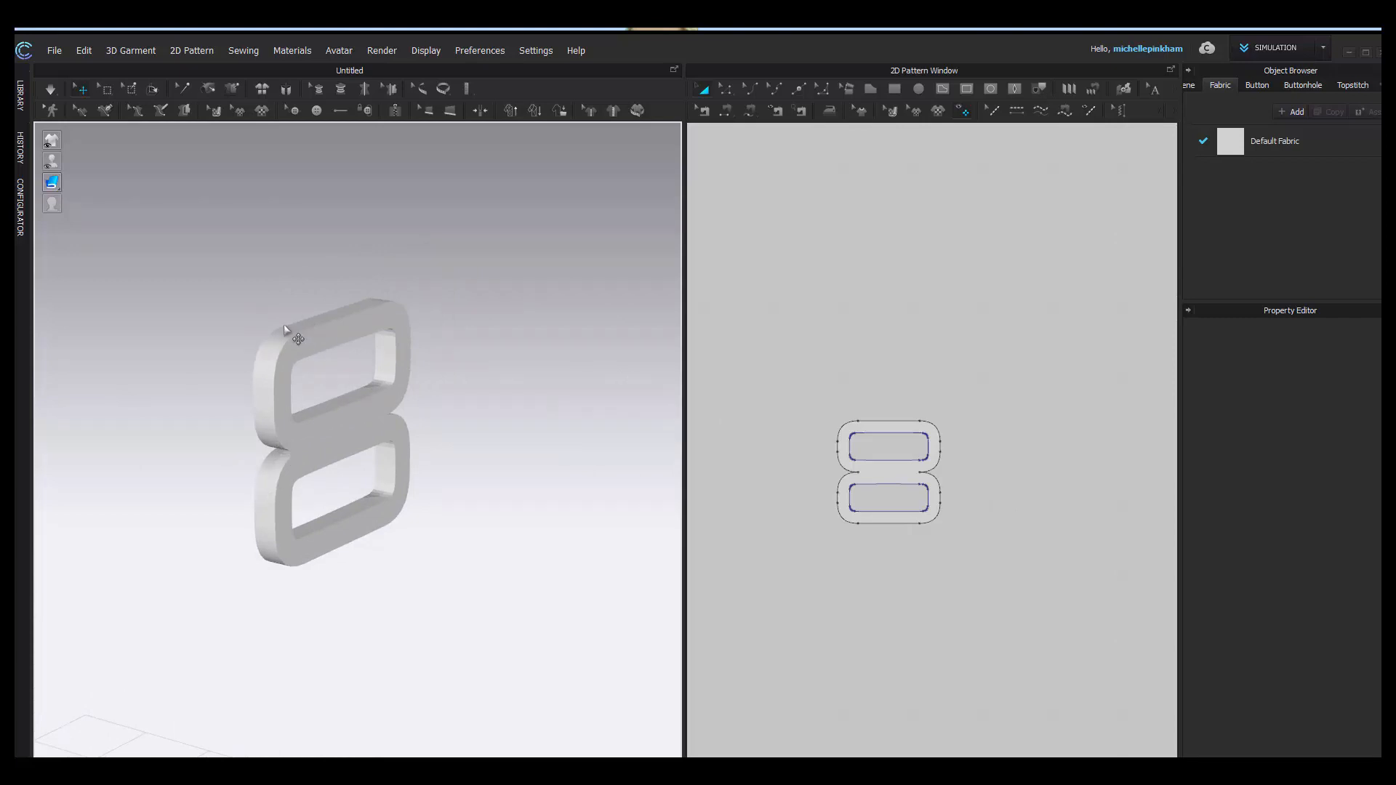
{"action": "mouse_move", "coordinate": [904, 342]}
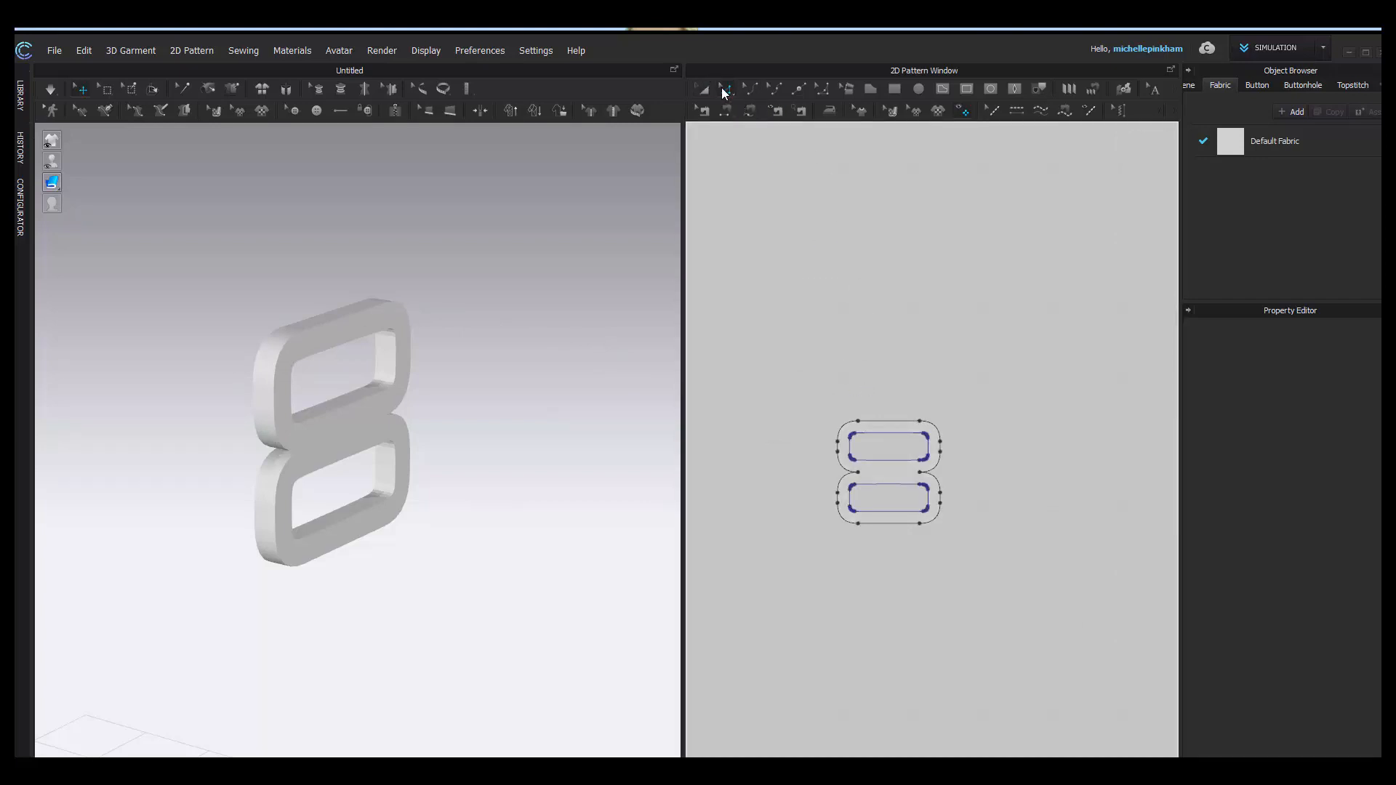
Select the buckle and enable Curved Side Geometry at 80% curvature.
{"action": "left_click", "coordinate": [702, 88]}
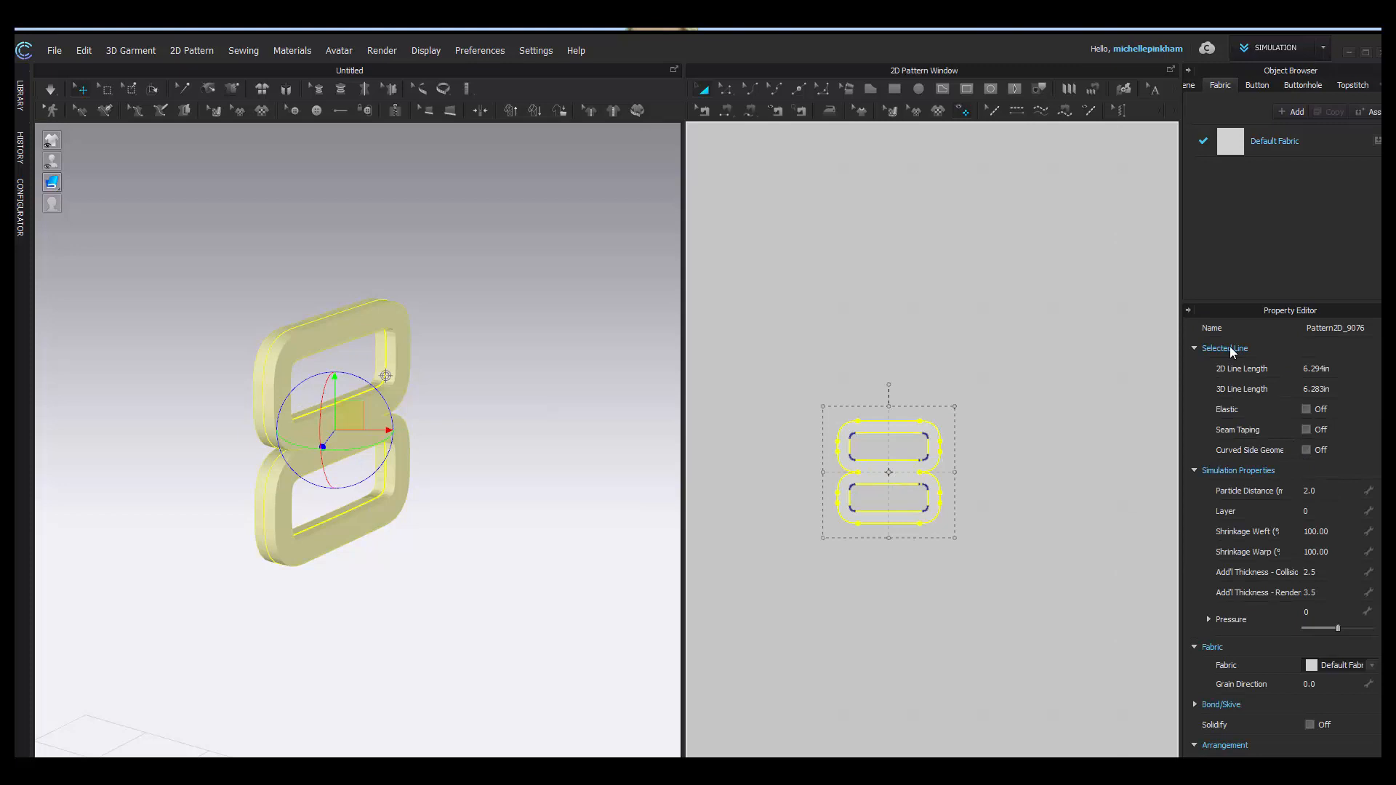
{"action": "mouse_move", "coordinate": [1220, 460]}
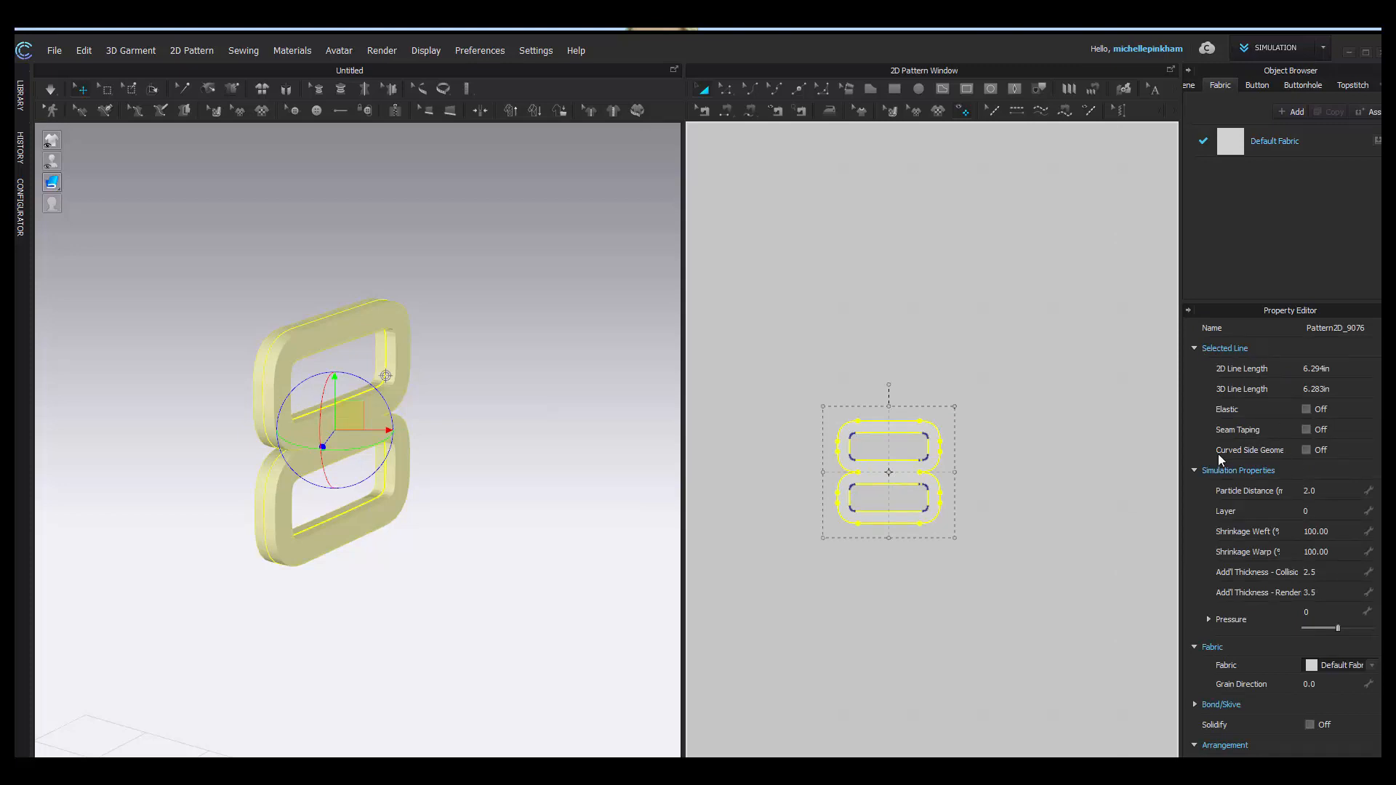
{"action": "mouse_move", "coordinate": [1306, 456]}
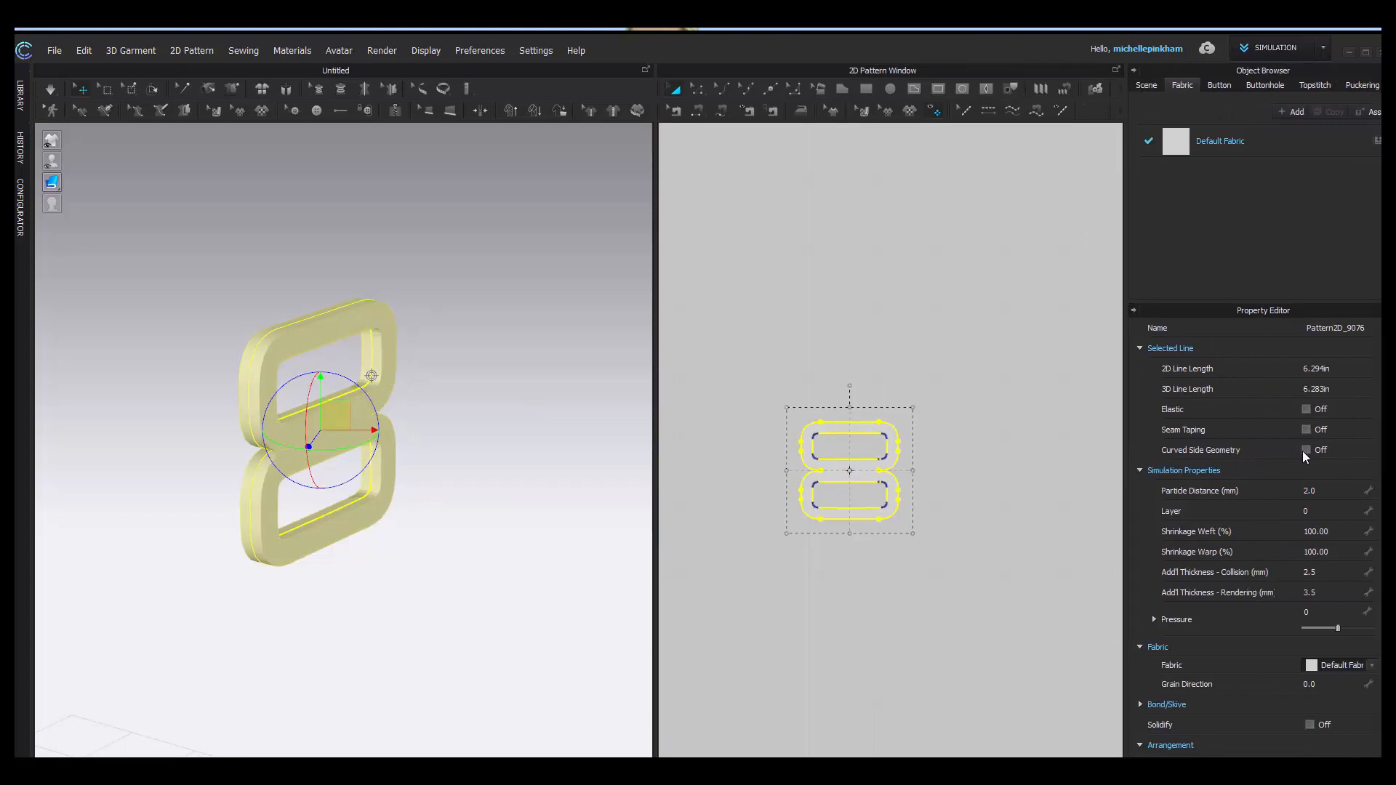
{"action": "left_click", "coordinate": [1308, 449]}
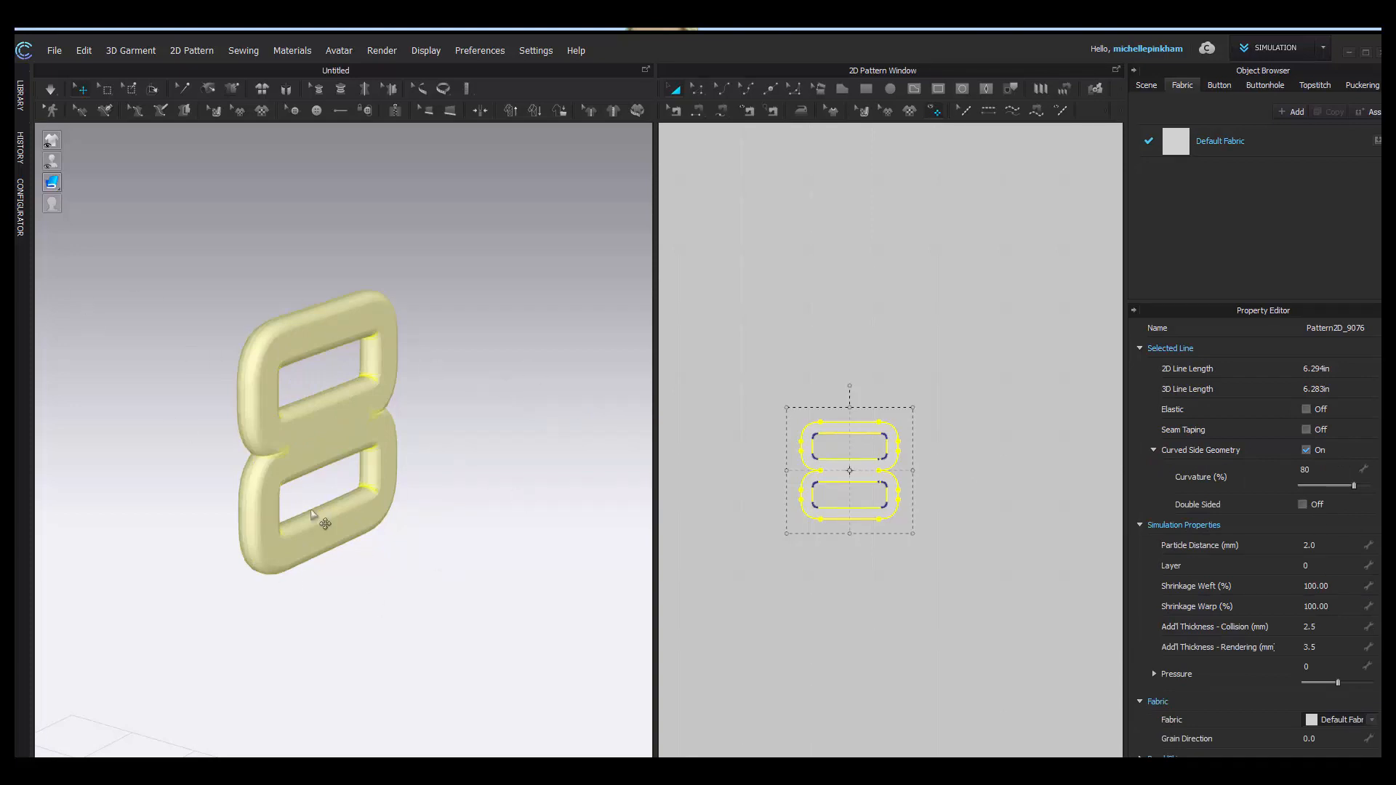
{"action": "mouse_move", "coordinate": [36, 473]}
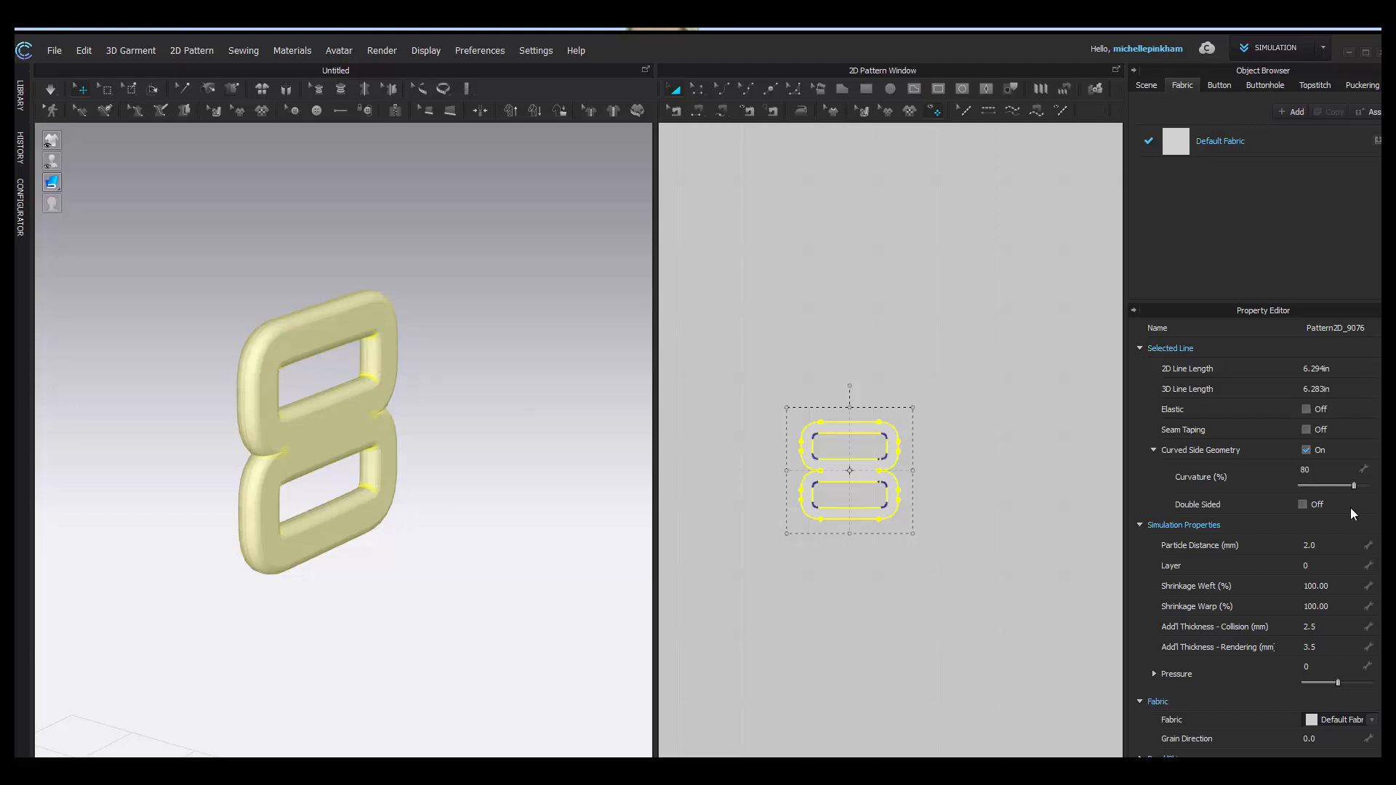
{"action": "mouse_move", "coordinate": [1337, 497]}
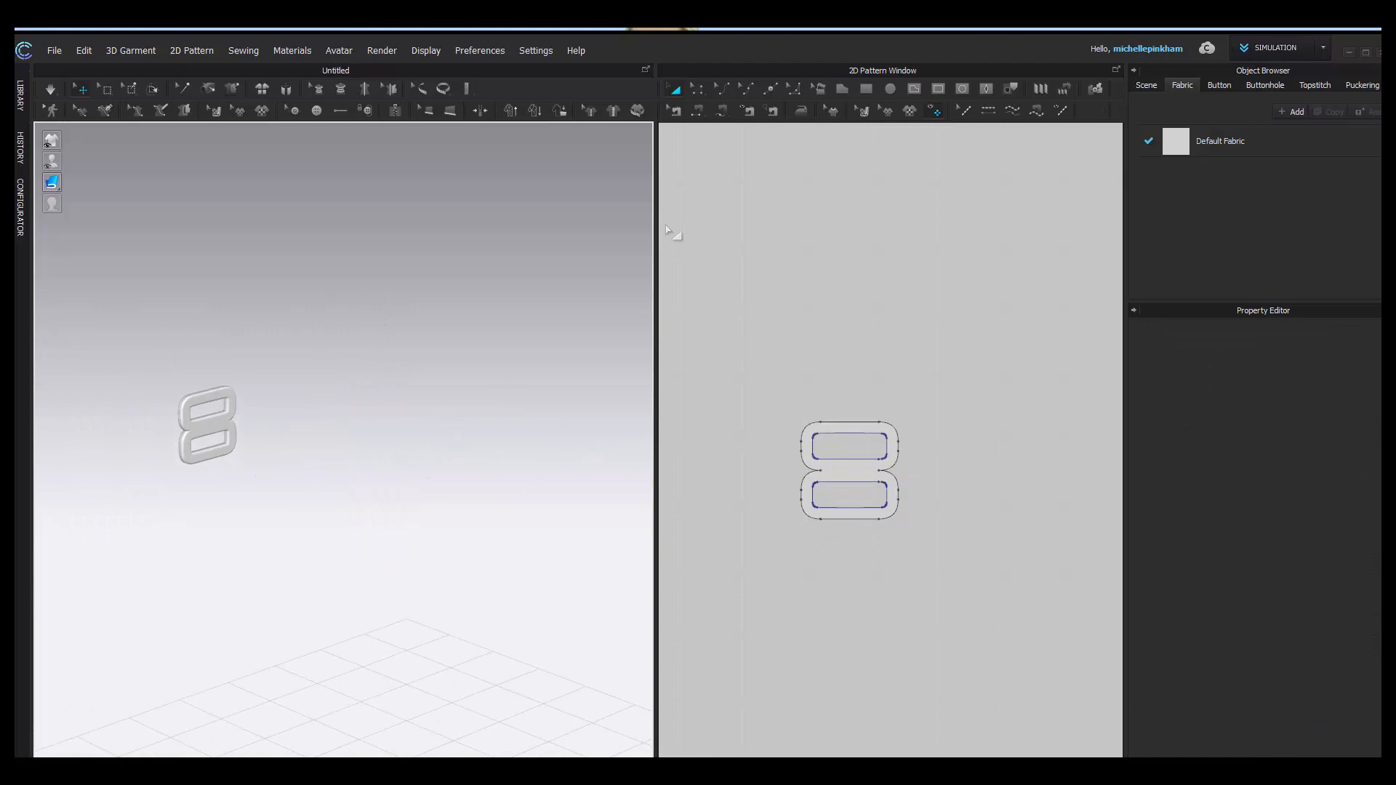
{"action": "mouse_move", "coordinate": [574, 456]}
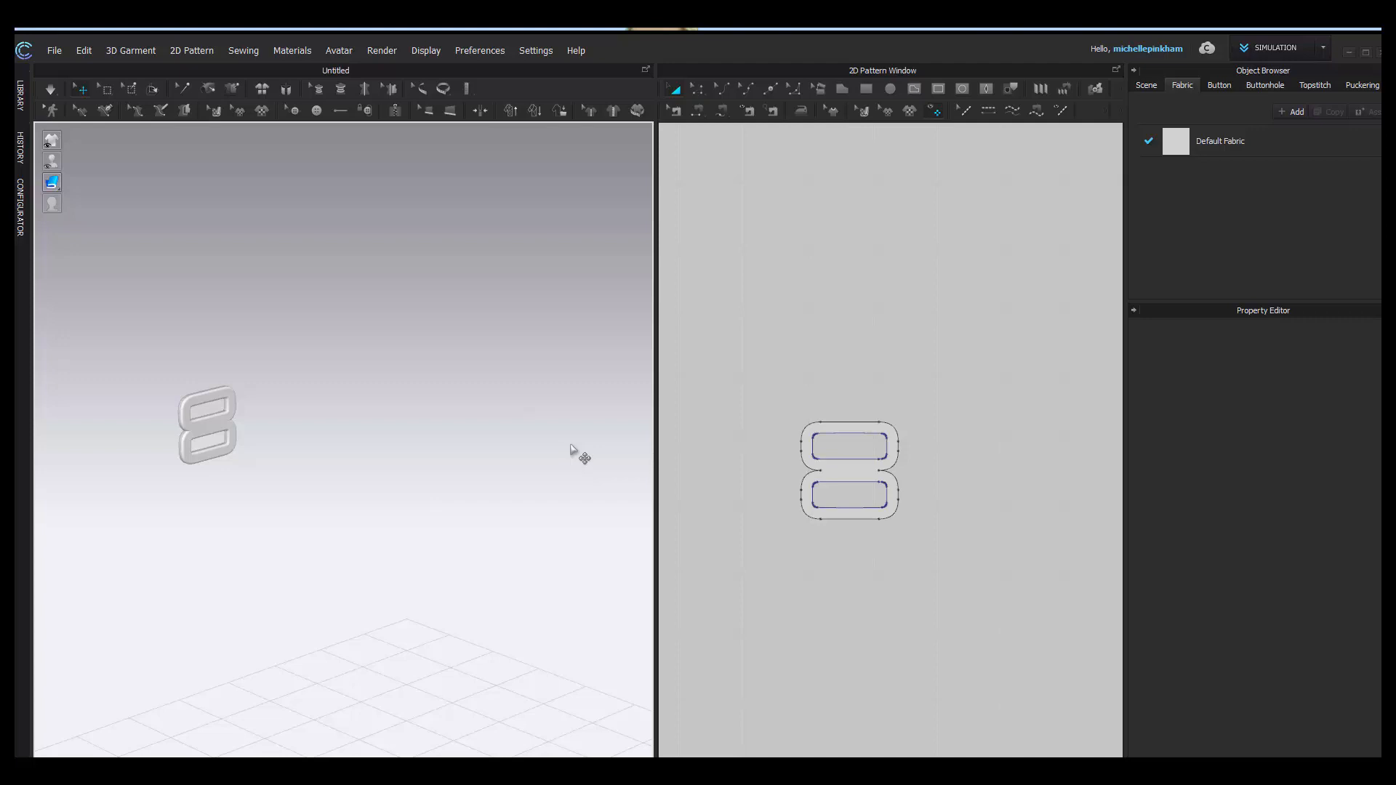
{"action": "mouse_move", "coordinate": [817, 372]}
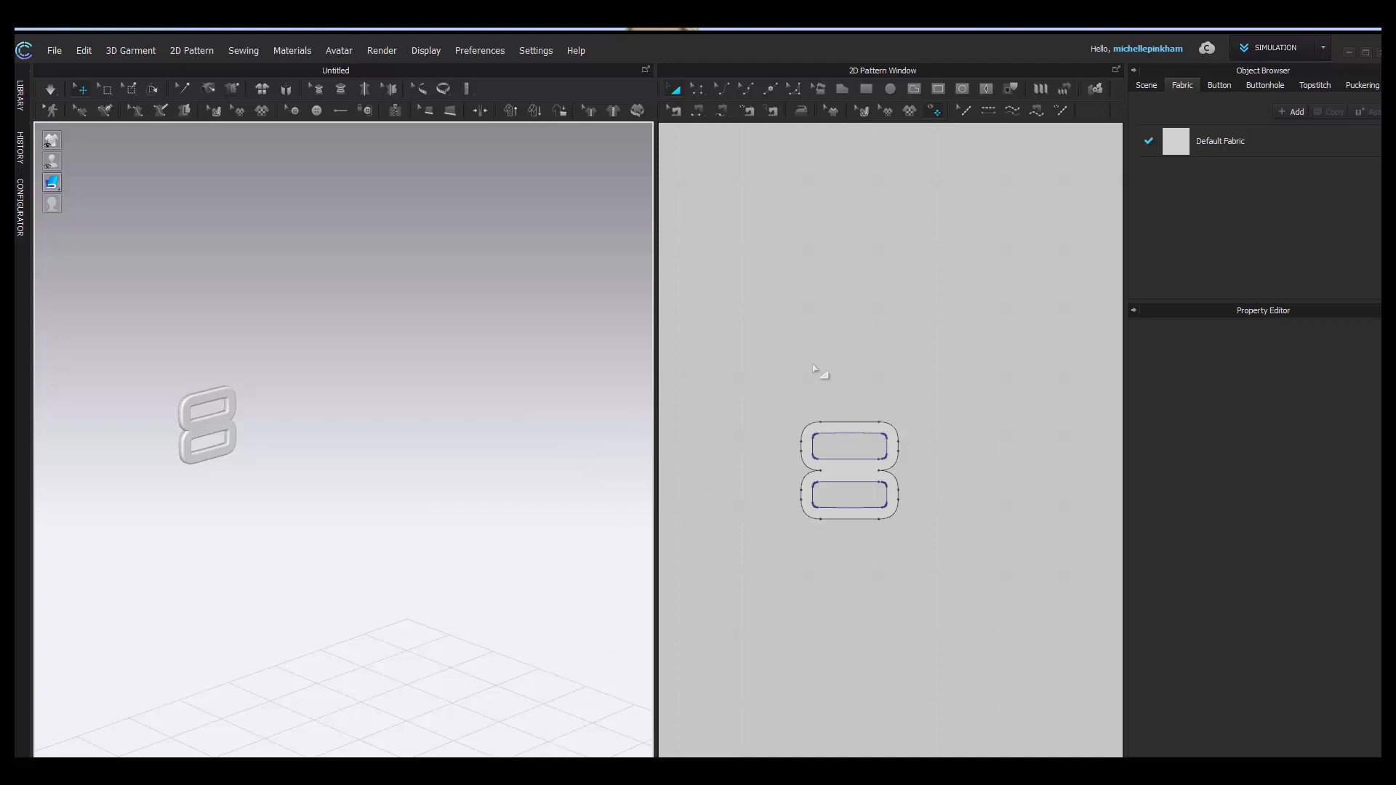
{"action": "mouse_move", "coordinate": [743, 186]}
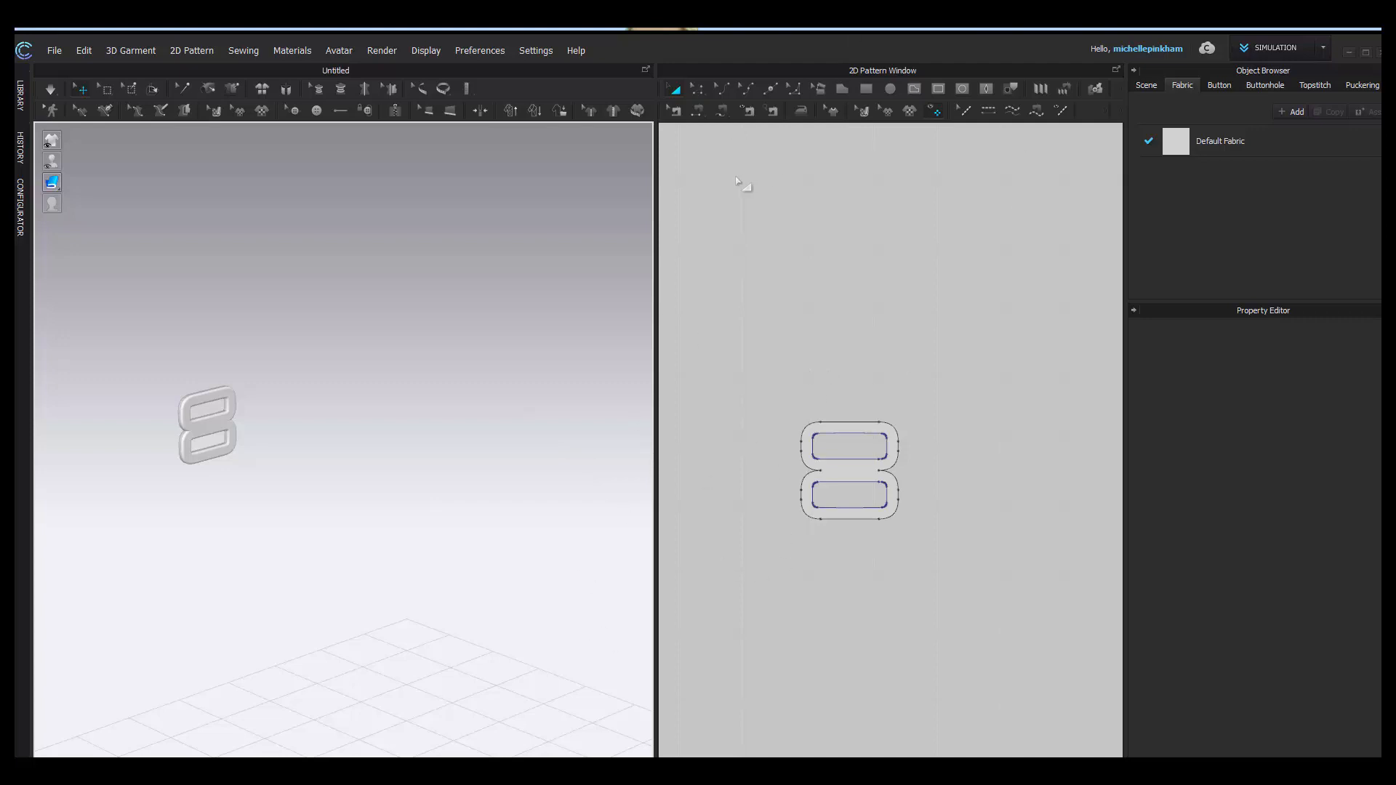
{"action": "mouse_move", "coordinate": [766, 307]}
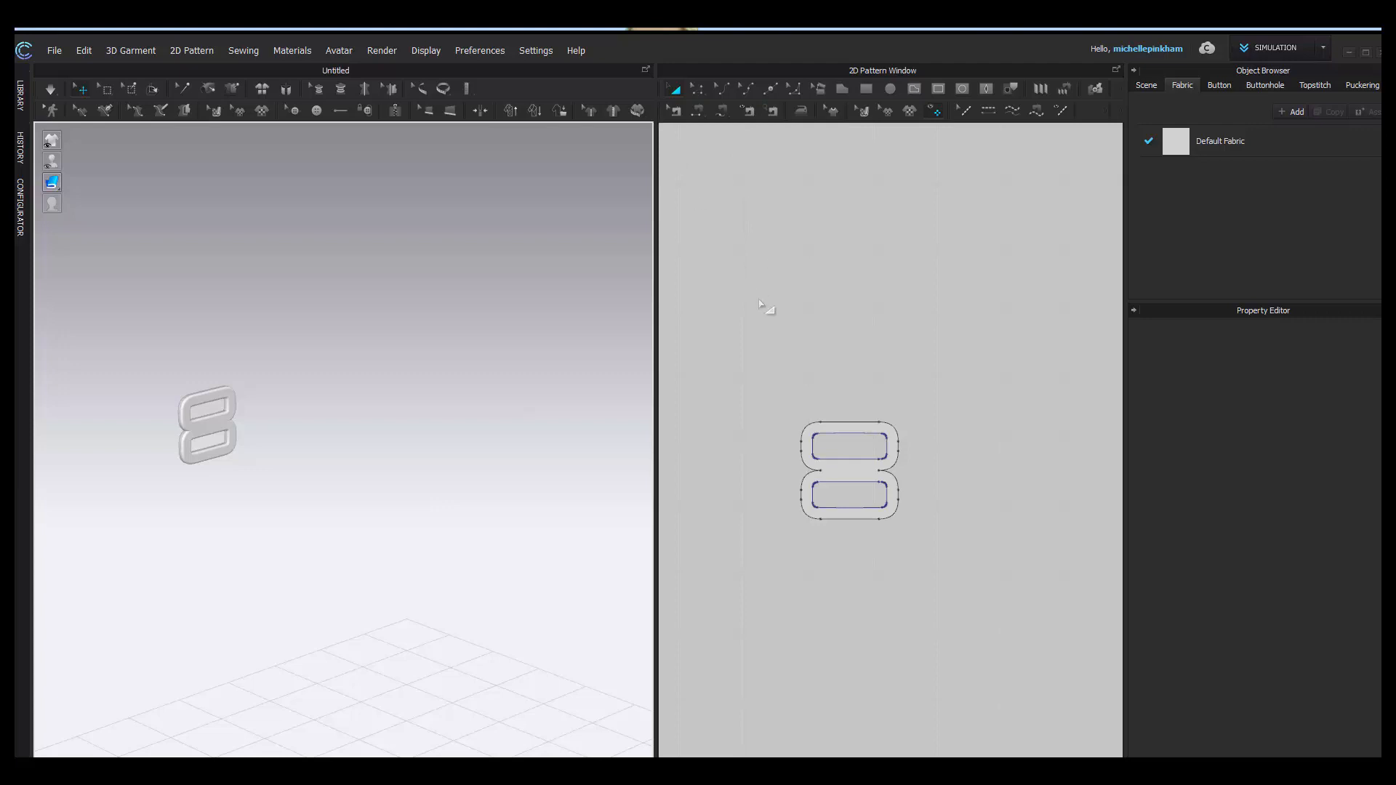
{"action": "mouse_move", "coordinate": [191, 525]}
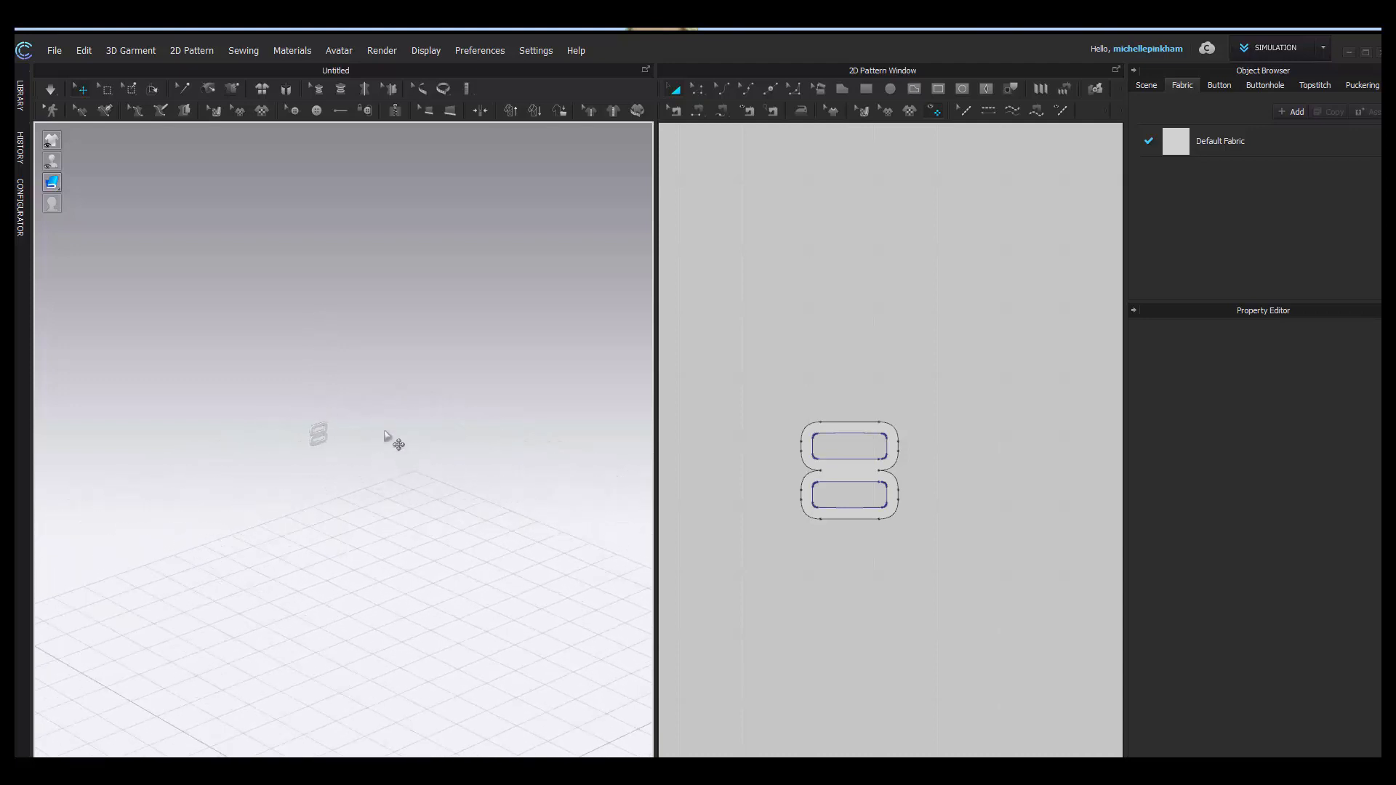
{"action": "mouse_move", "coordinate": [345, 445]}
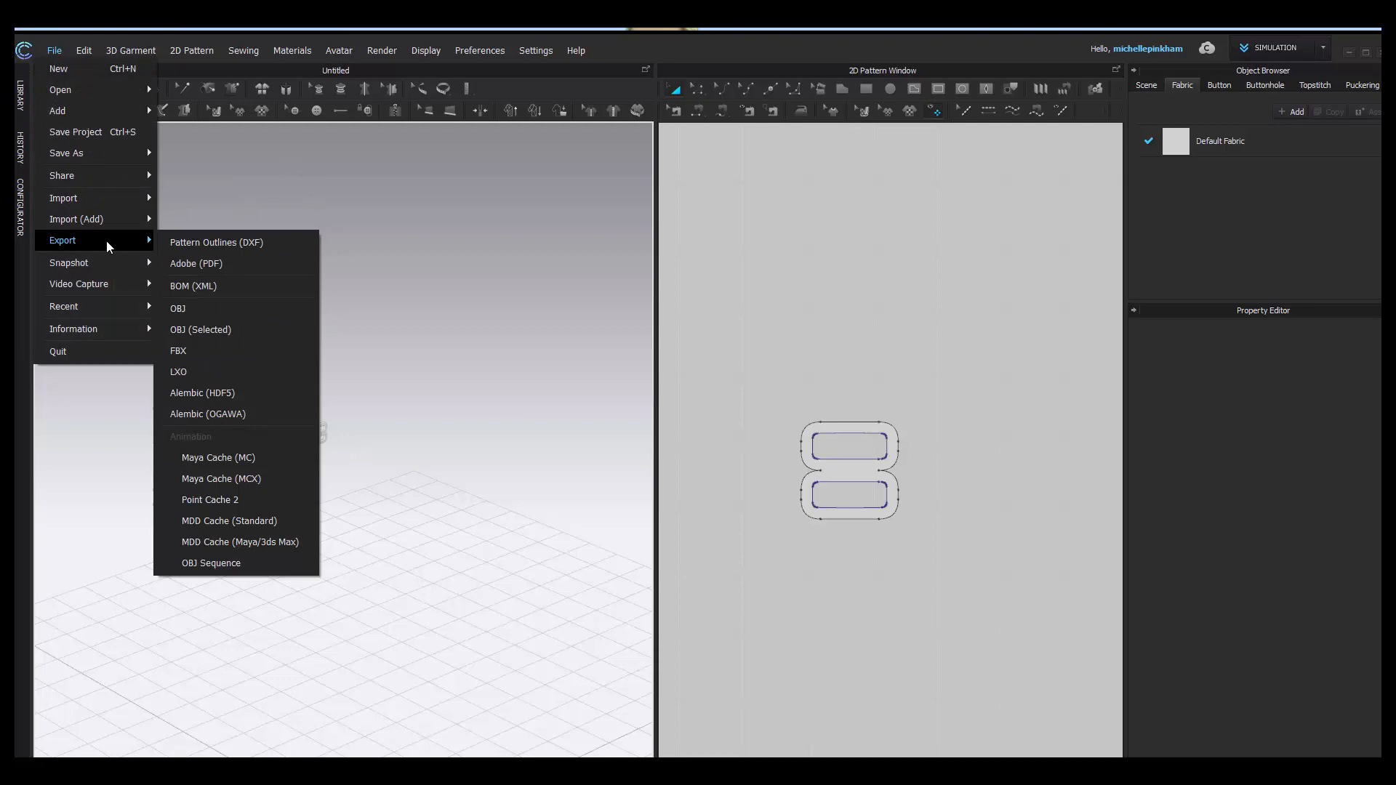
Export the buckle as an OBJ named 'new obj buckle' on the Desktop.
{"action": "left_click", "coordinate": [178, 310]}
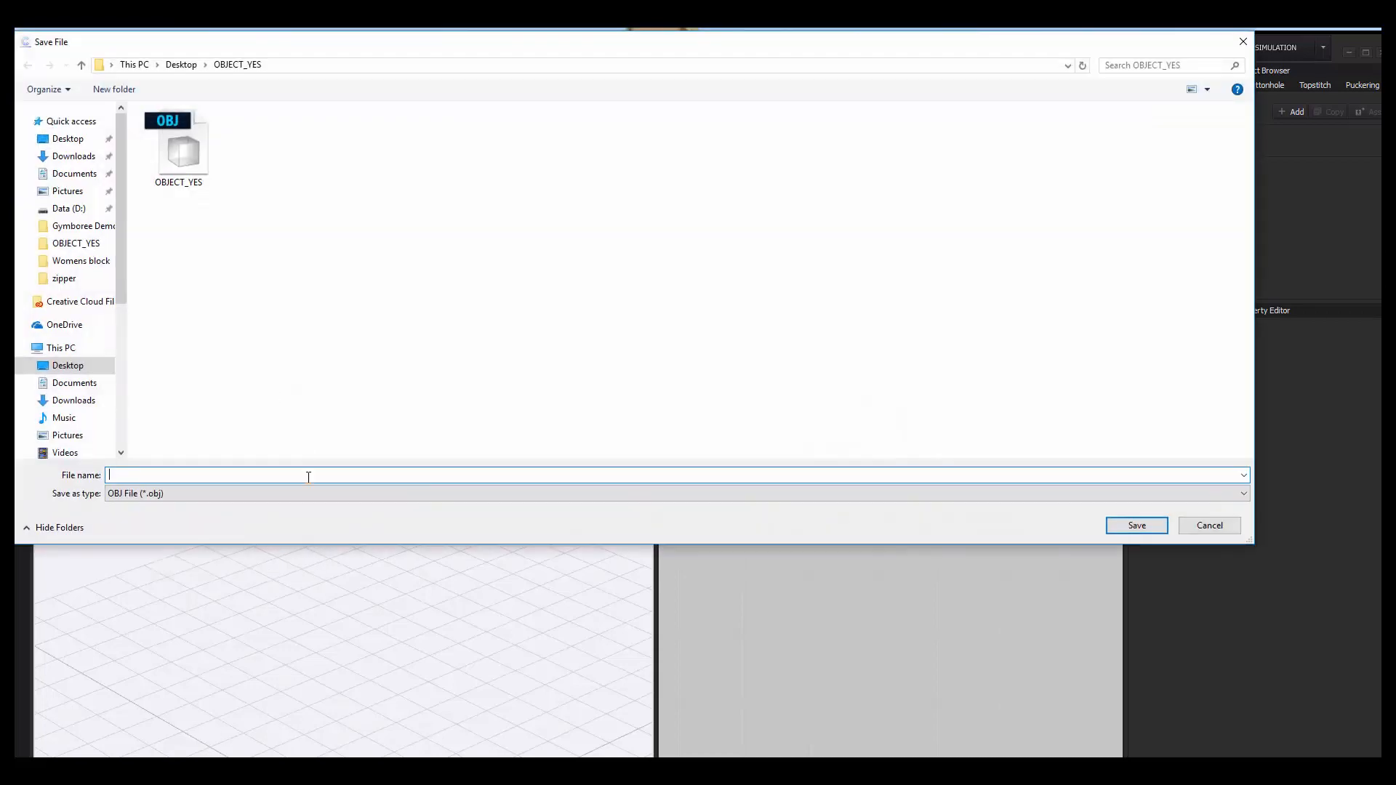
{"action": "left_click", "coordinate": [181, 64]}
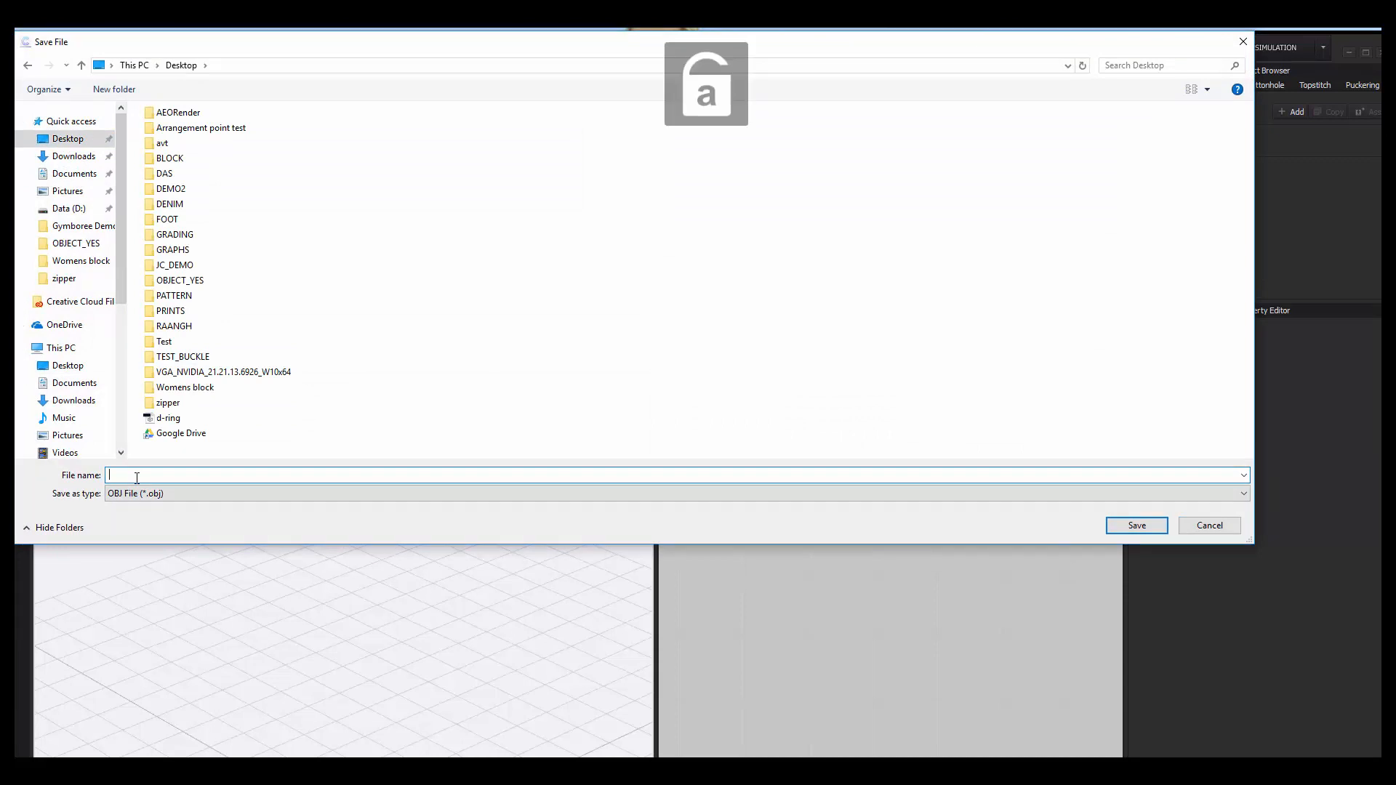
{"action": "type", "text": "new obj"}
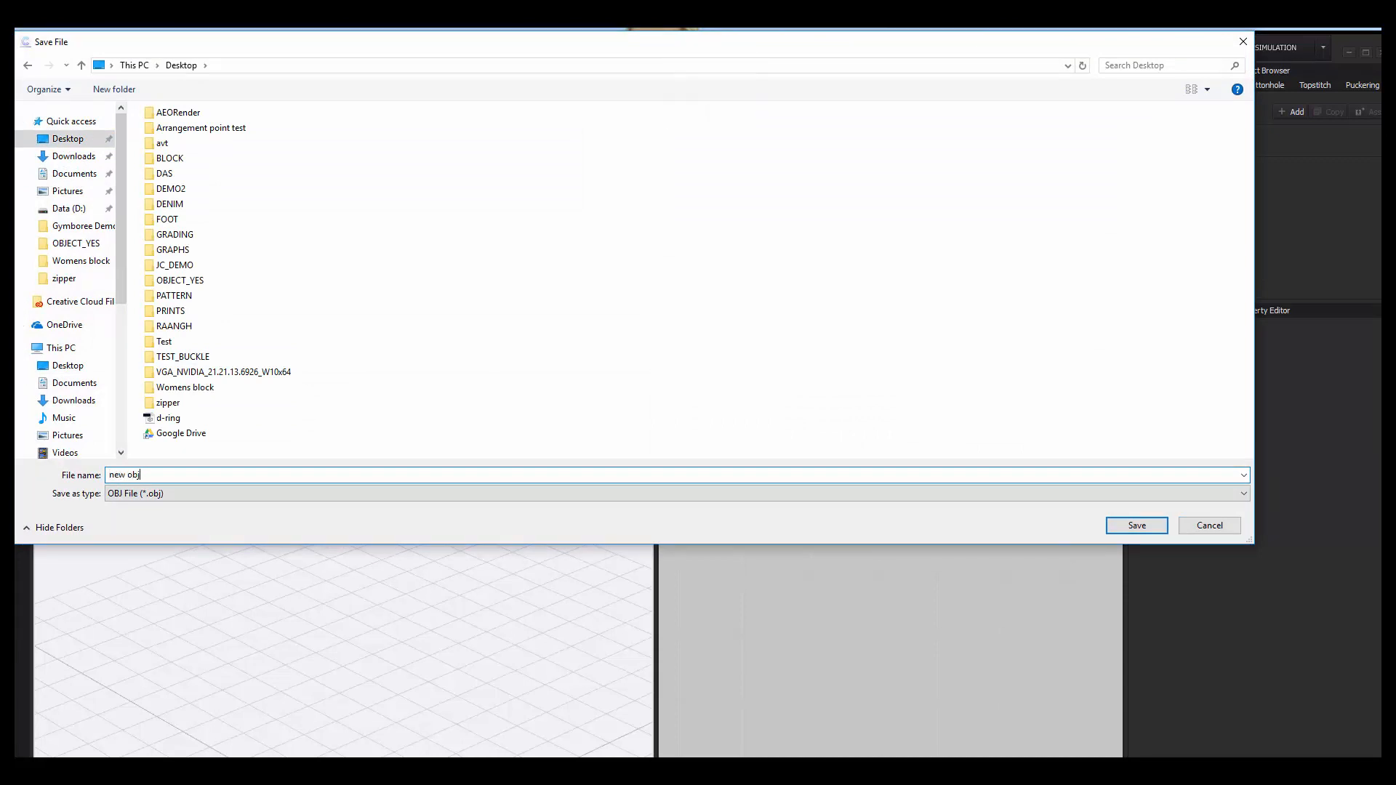
{"action": "type", "text": "buckle"}
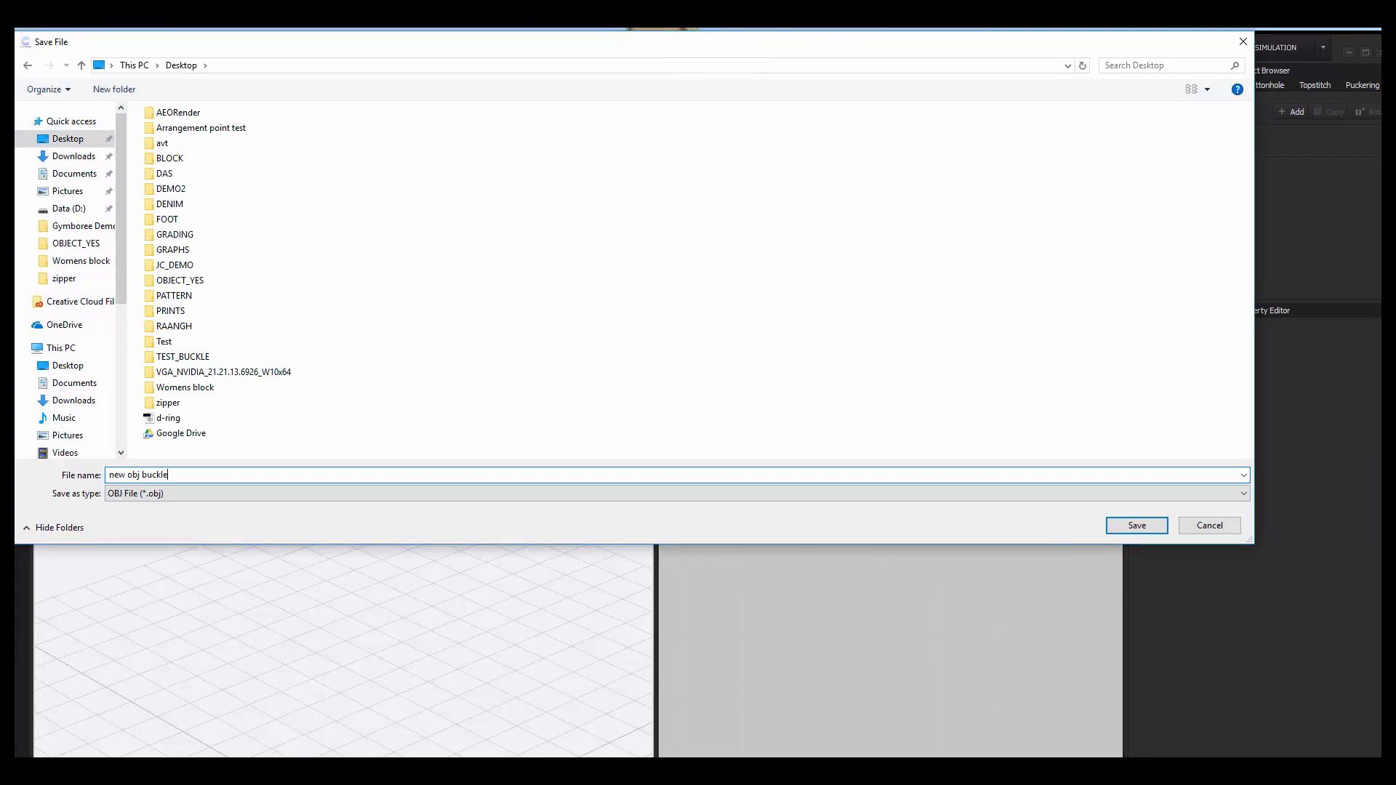
{"action": "left_click", "coordinate": [1136, 524]}
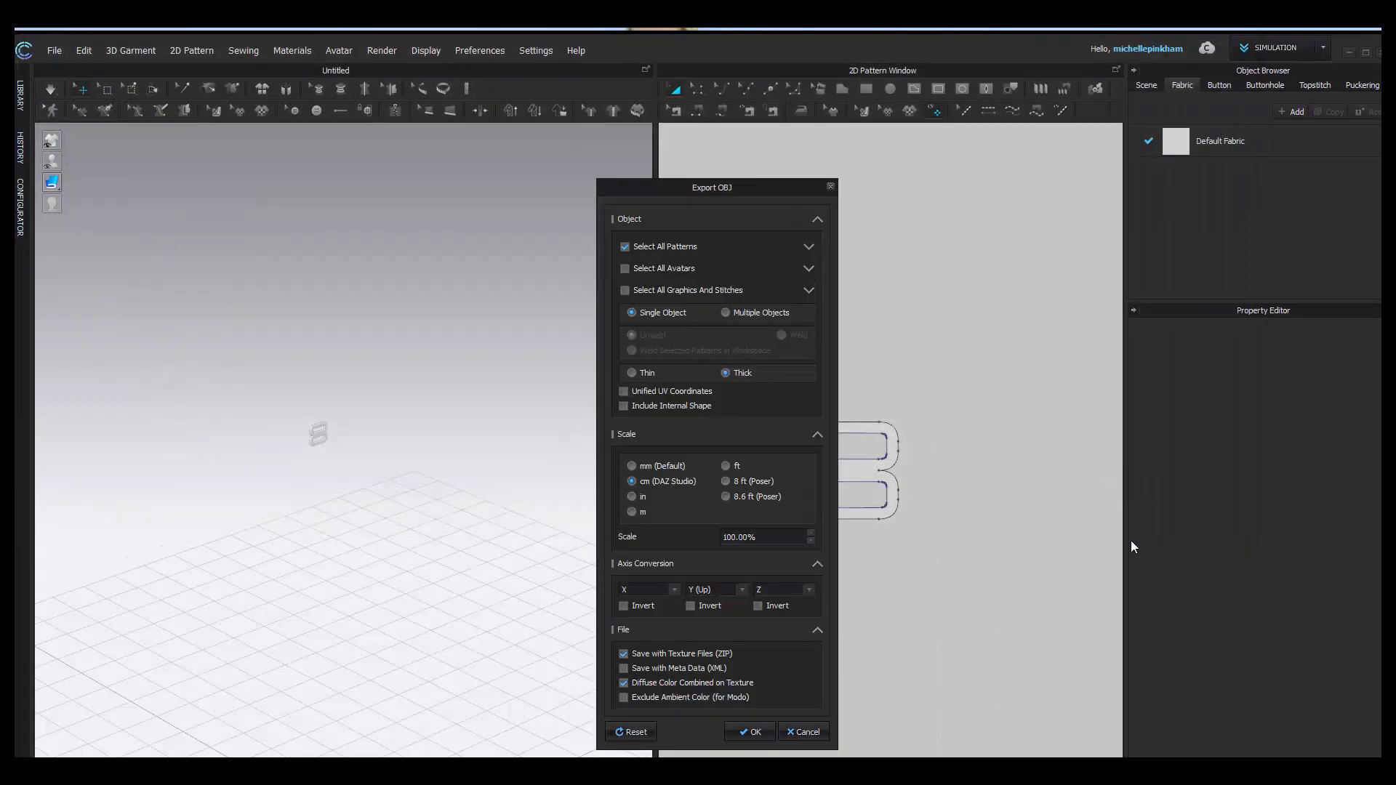
{"action": "mouse_move", "coordinate": [662, 331]}
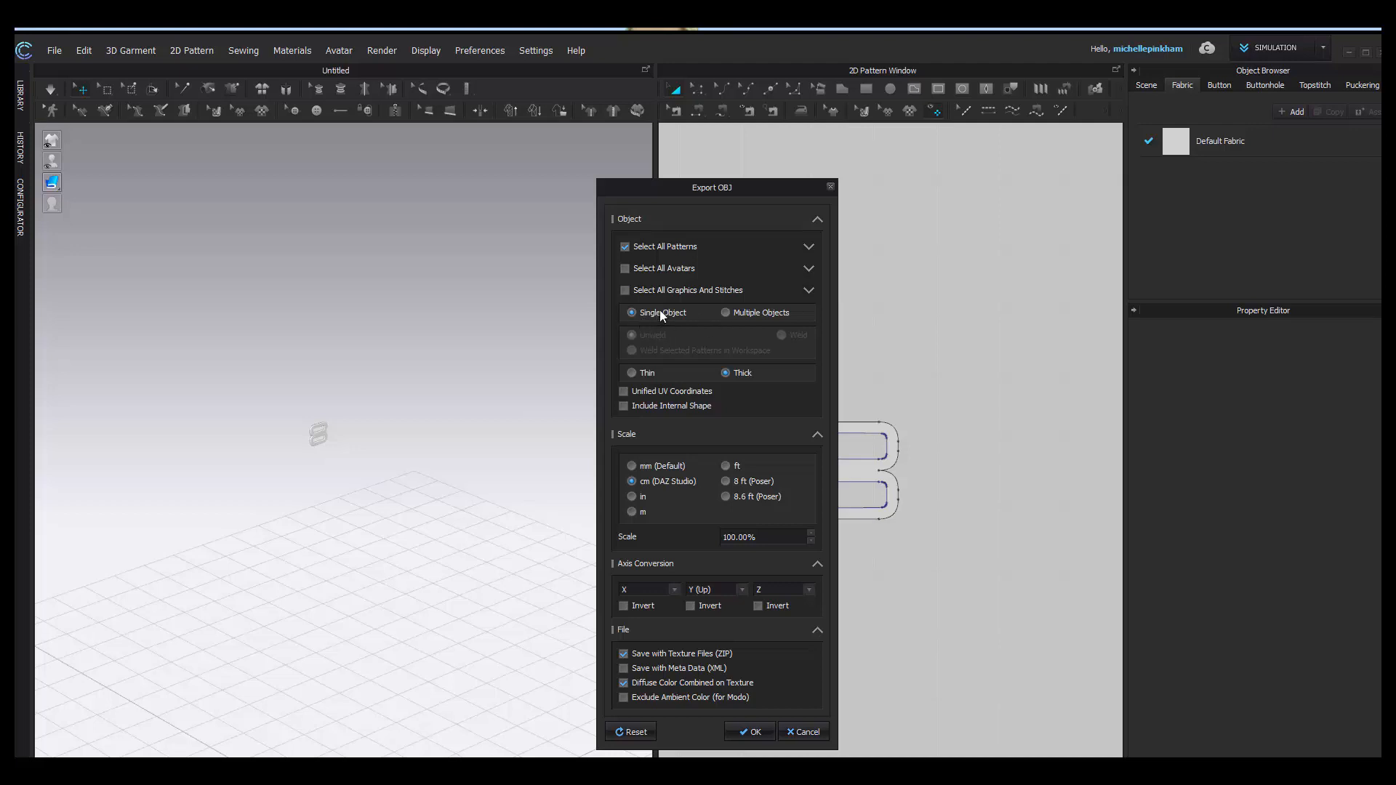
{"action": "mouse_move", "coordinate": [733, 558]}
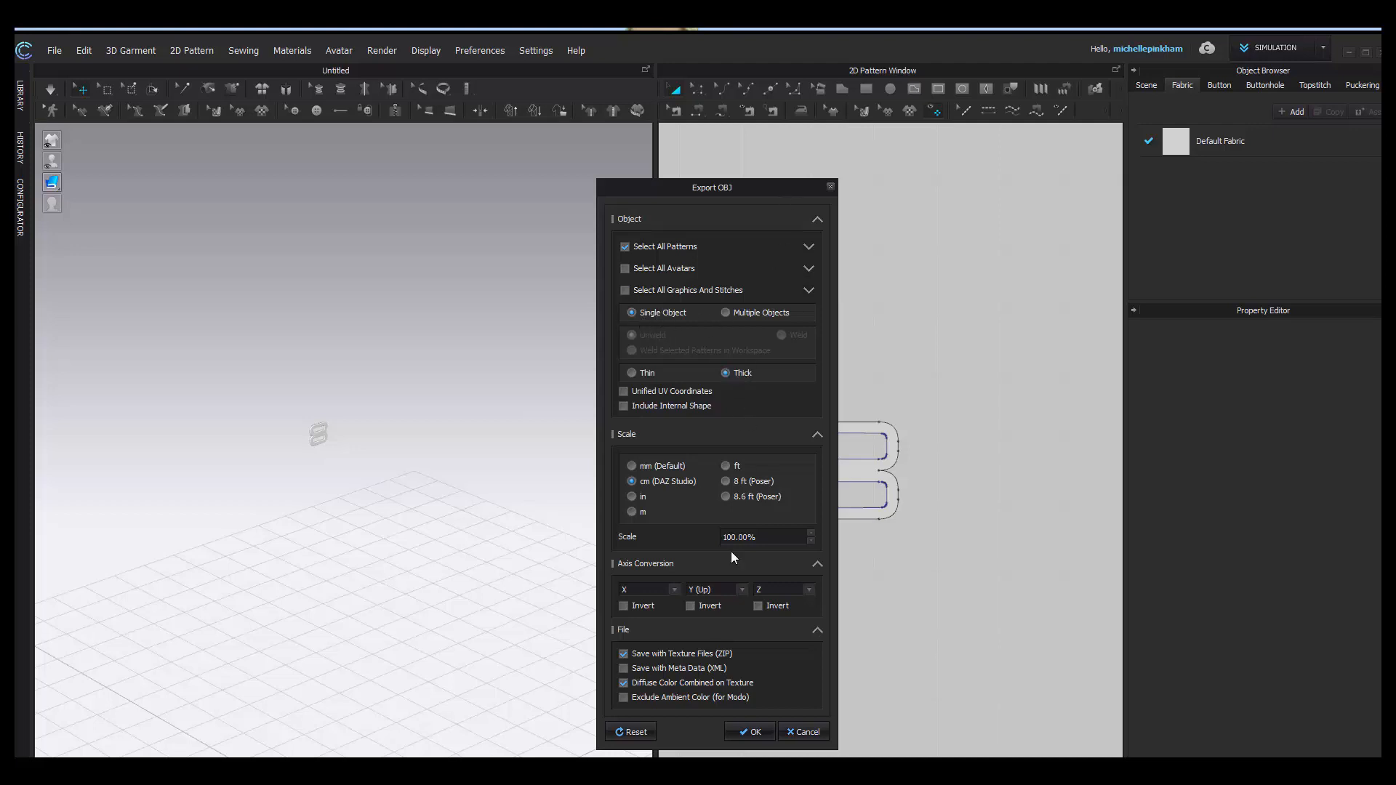
{"action": "mouse_move", "coordinate": [612, 517]}
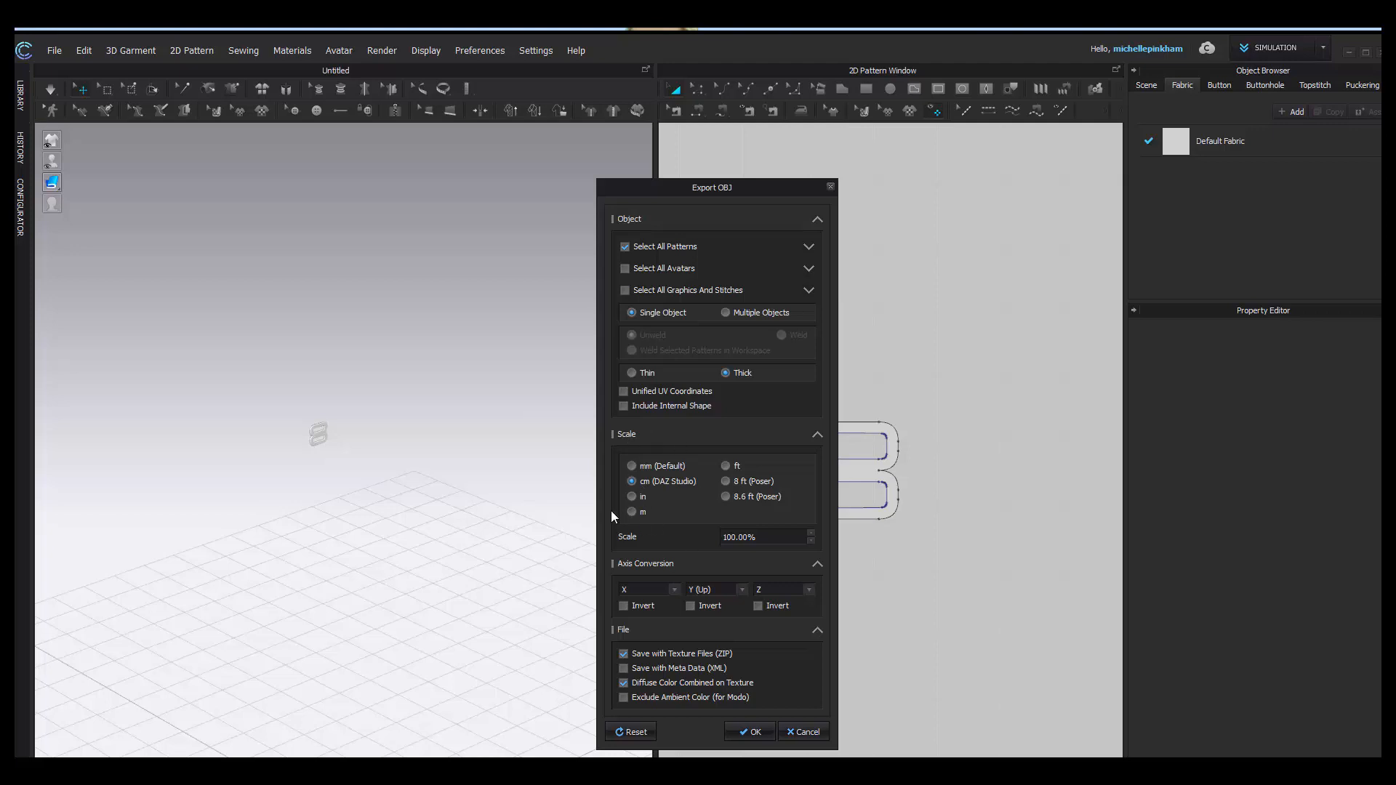
{"action": "mouse_move", "coordinate": [634, 515]}
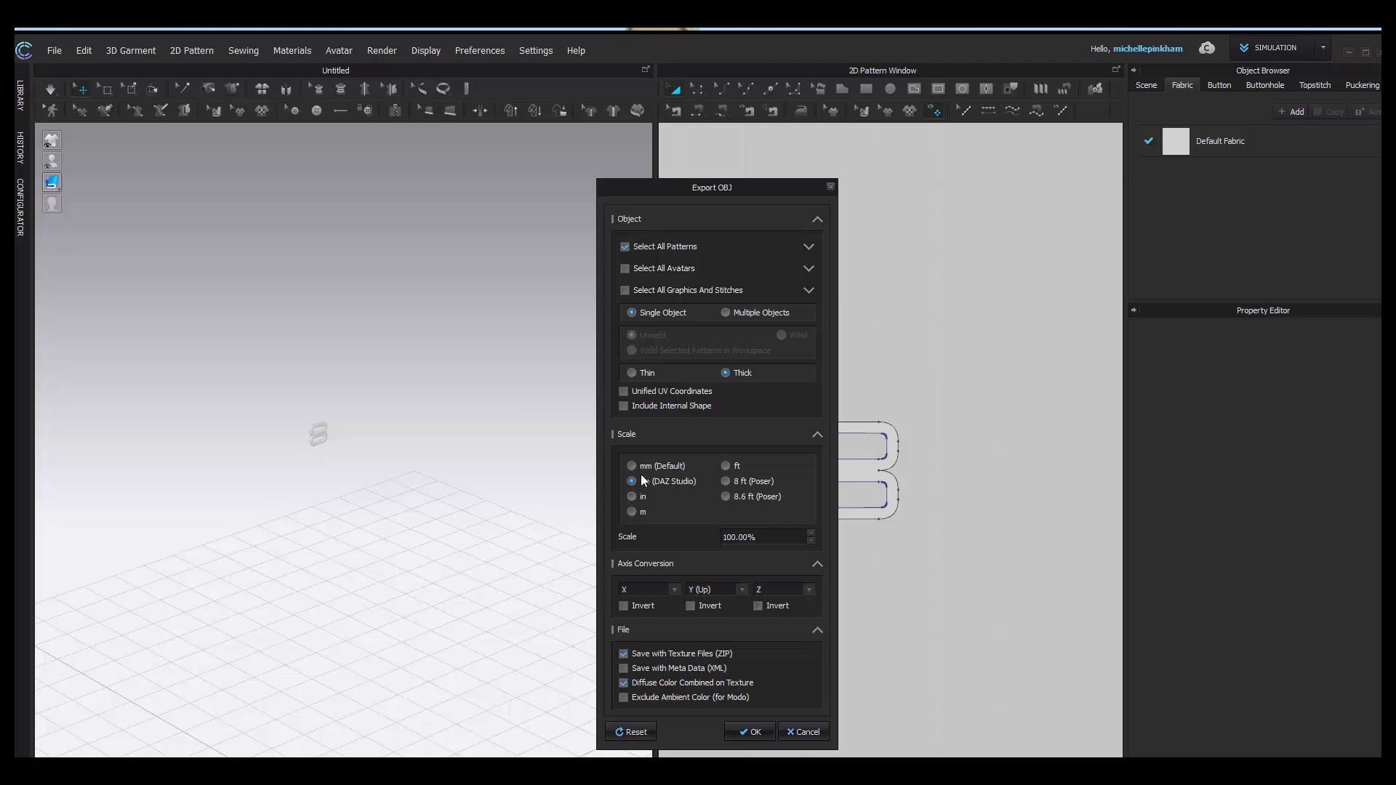
Choose cm (DAZ Studio) scale in the Export OBJ settings and confirm.
{"action": "left_click", "coordinate": [632, 480]}
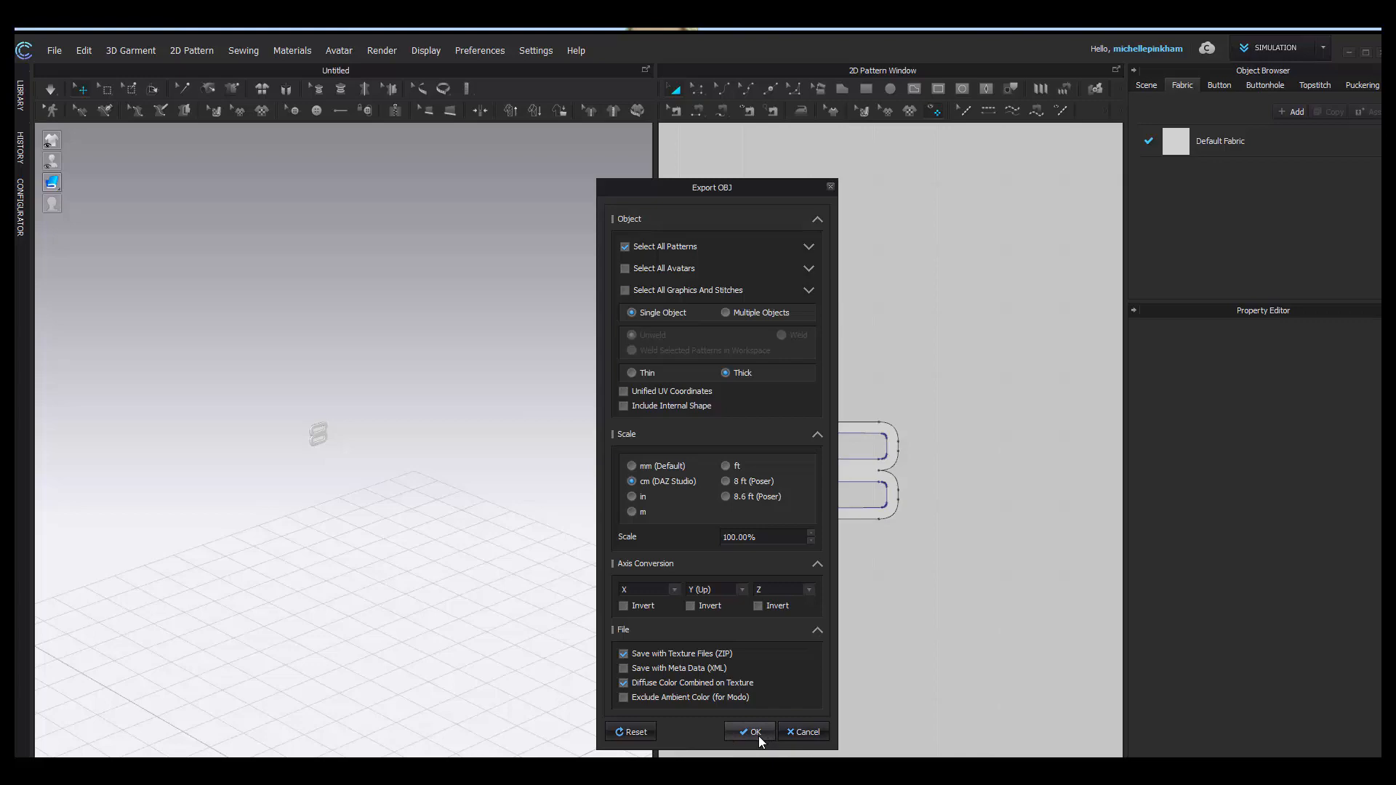
{"action": "left_click", "coordinate": [753, 730]}
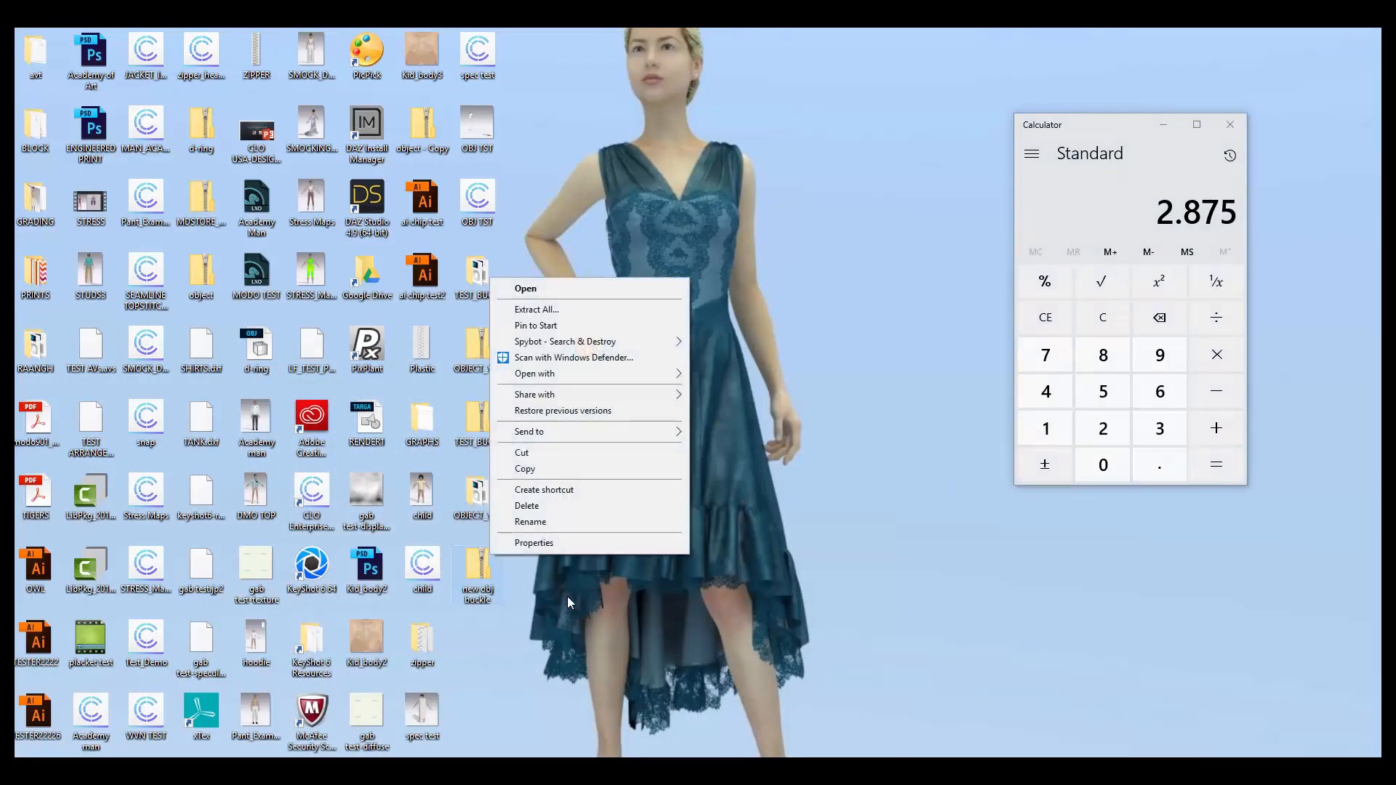
Extract the 'new obj buckle' zip archive into its own Desktop folder.
{"action": "left_click", "coordinate": [537, 309]}
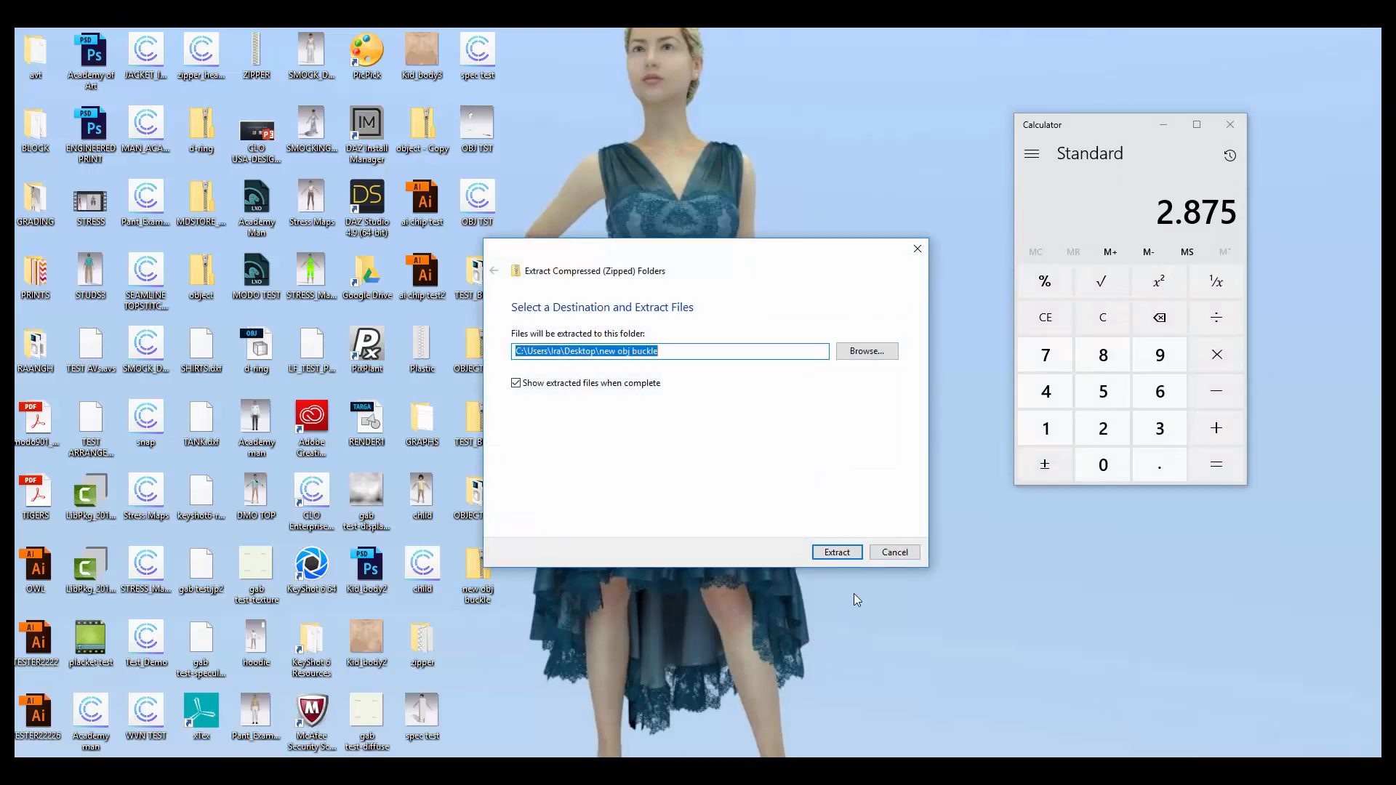
{"action": "left_click", "coordinate": [835, 552]}
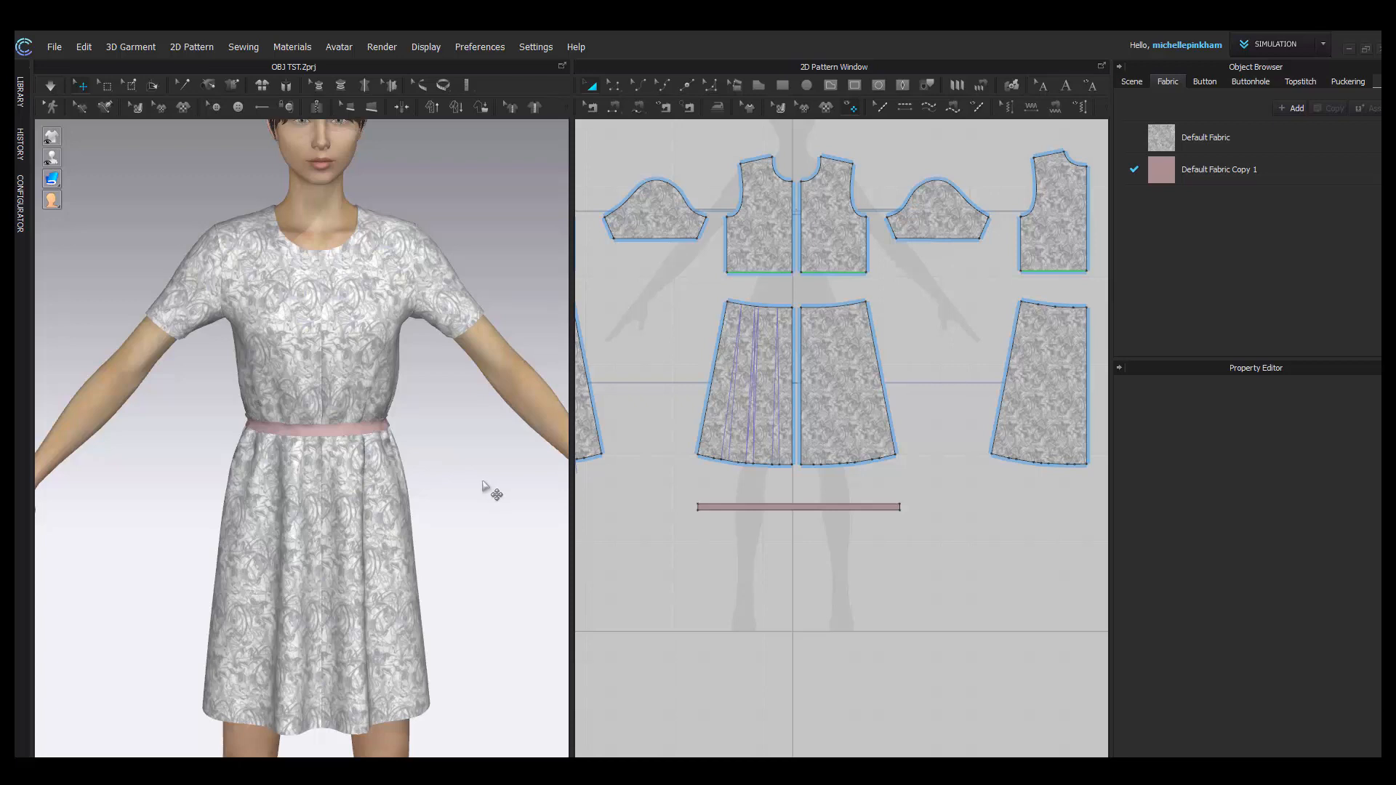
{"action": "mouse_move", "coordinate": [407, 446]}
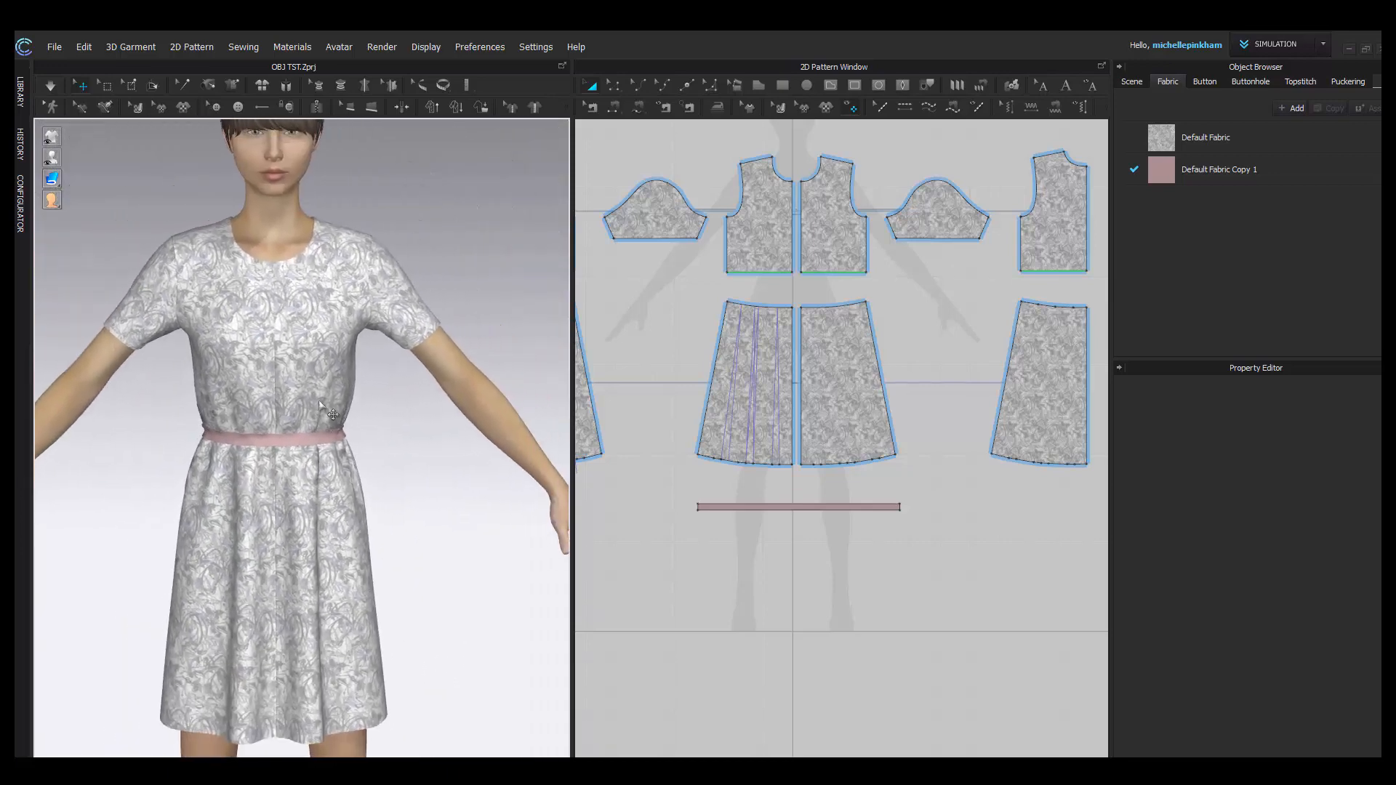
Start adding an OBJ from the File menu and pick the new obj buckle file.
{"action": "left_click", "coordinate": [53, 46]}
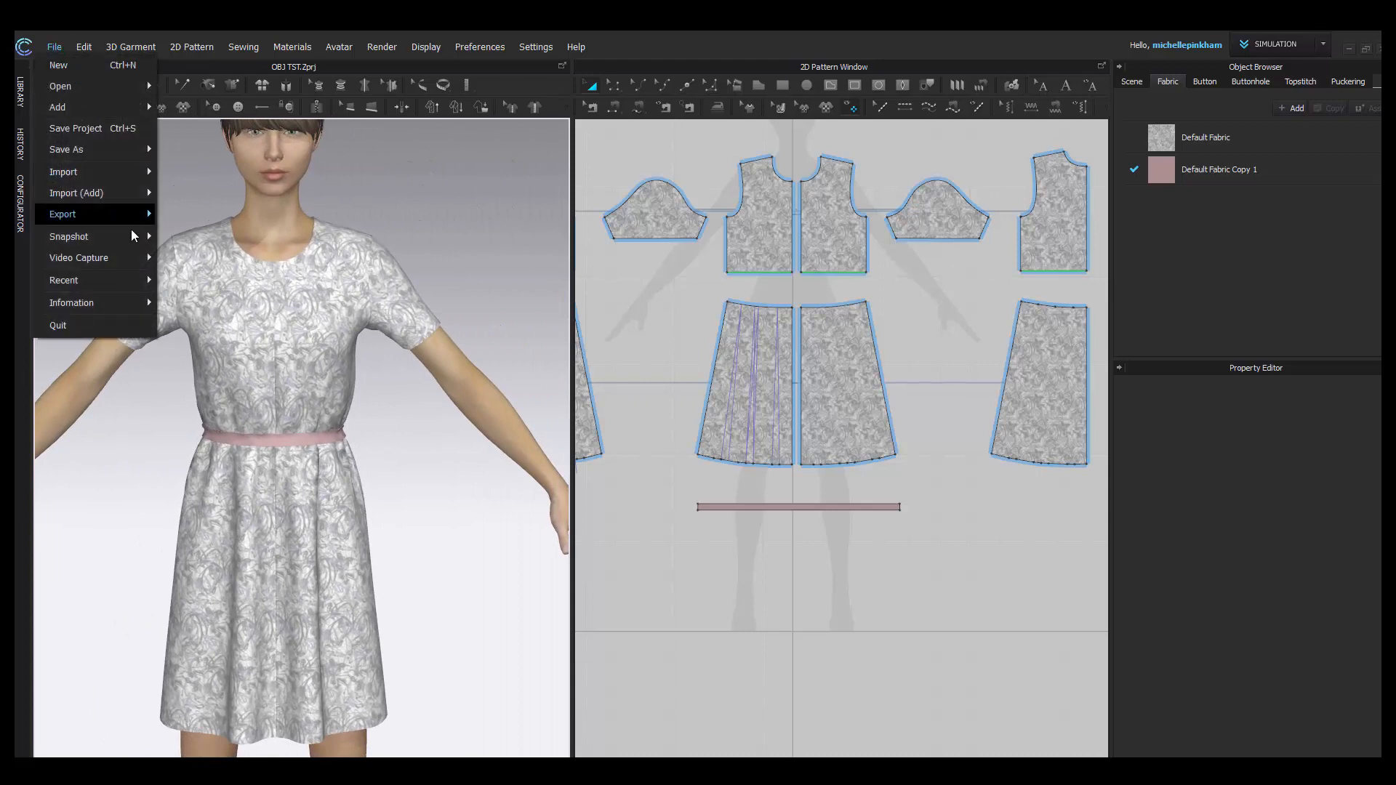
{"action": "left_click", "coordinate": [76, 193]}
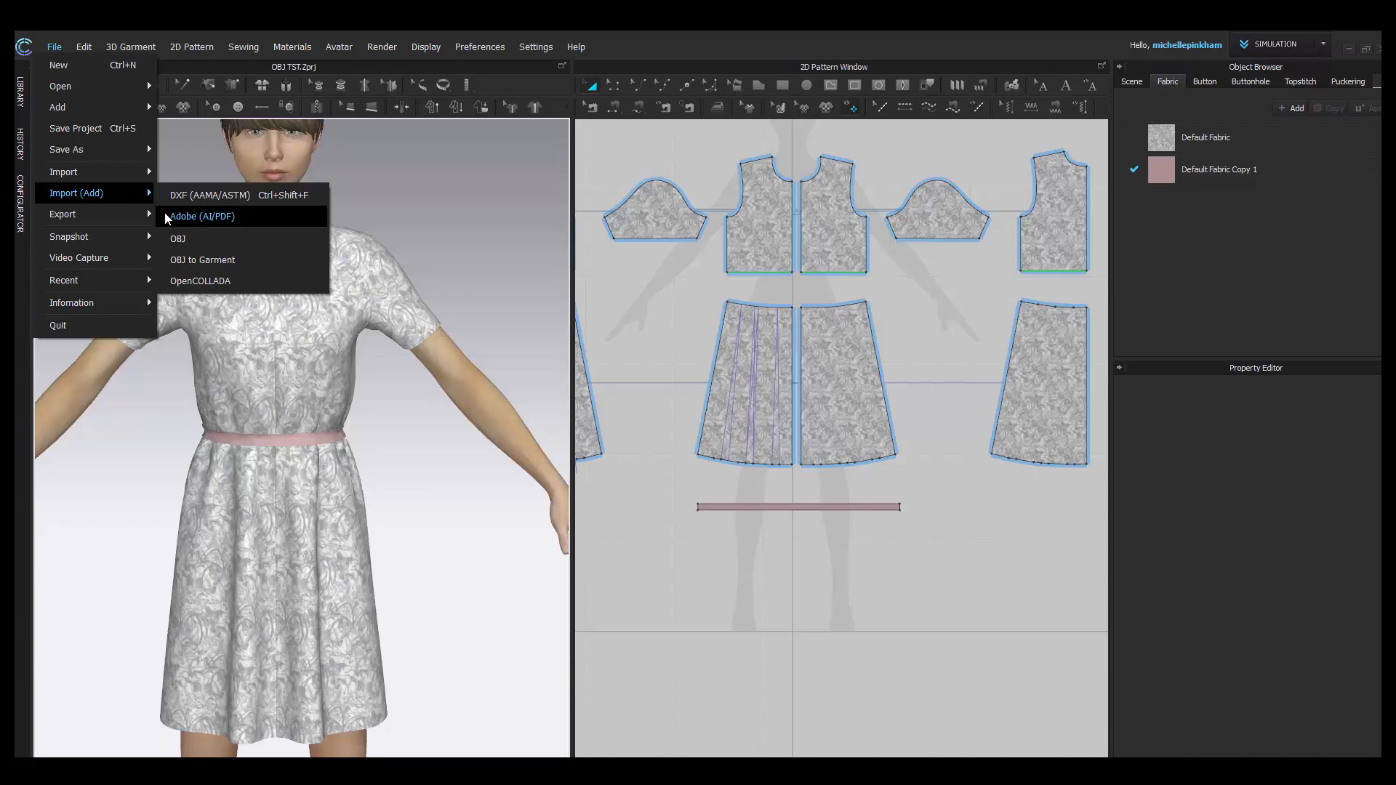
{"action": "left_click", "coordinate": [178, 237]}
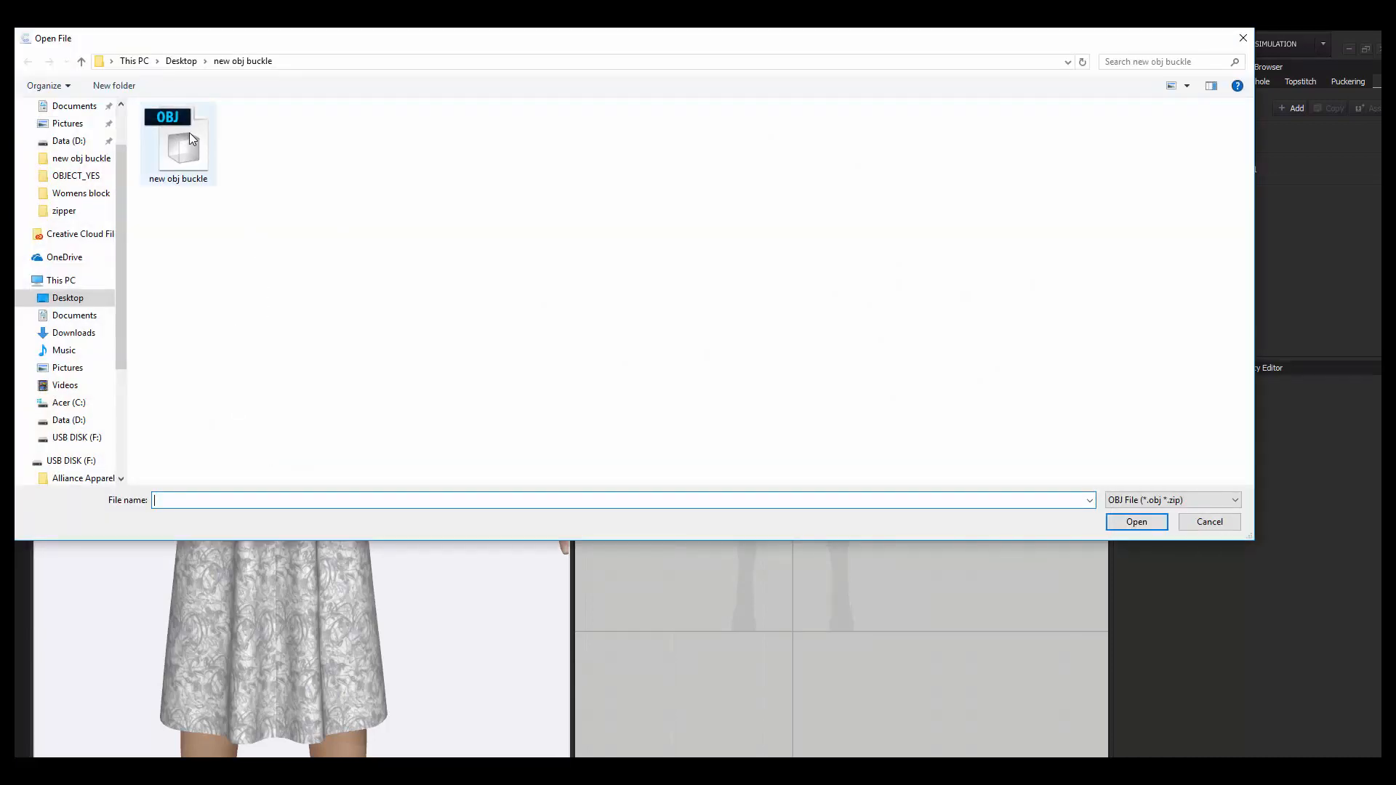
{"action": "left_click", "coordinate": [1136, 522]}
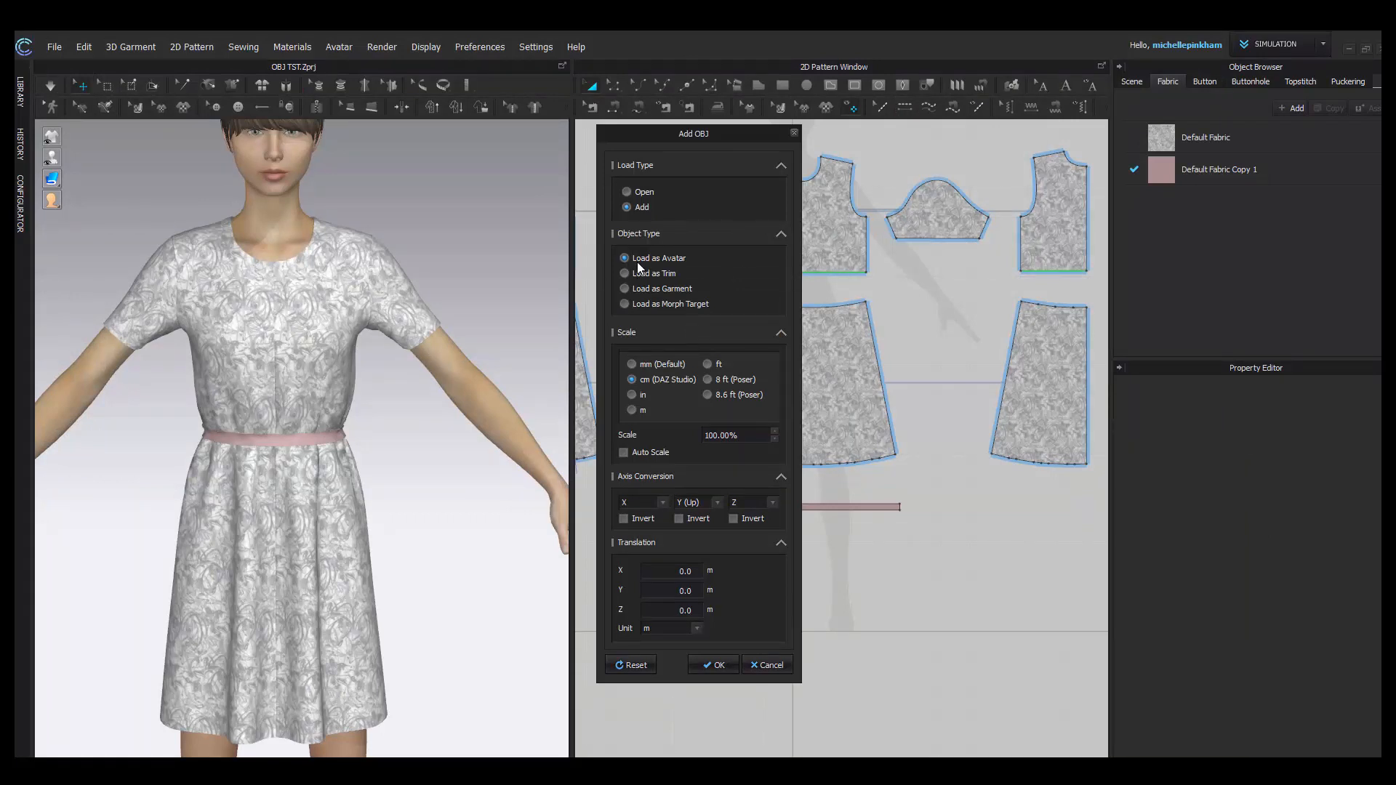
{"action": "mouse_move", "coordinate": [679, 282]}
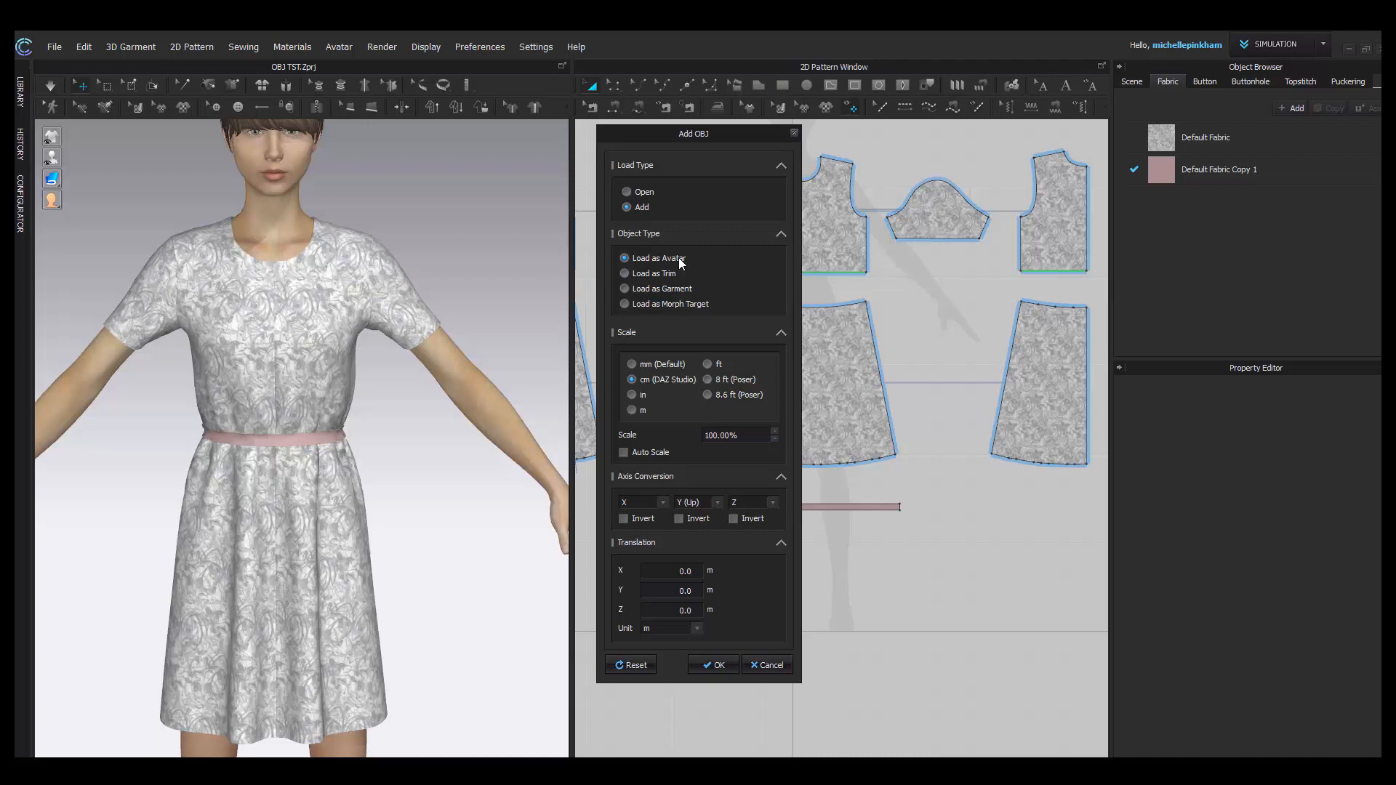
{"action": "mouse_move", "coordinate": [699, 274]}
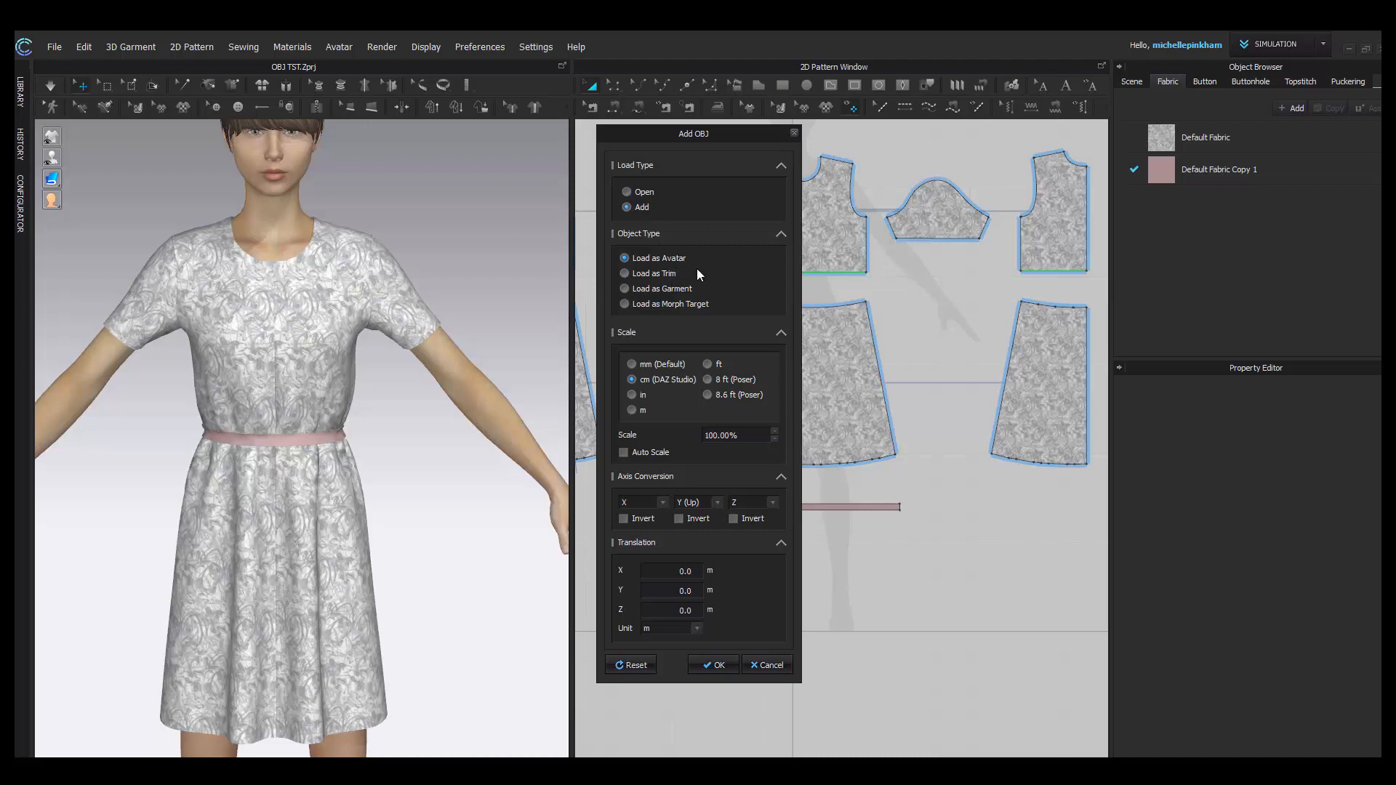
{"action": "mouse_move", "coordinate": [646, 408]}
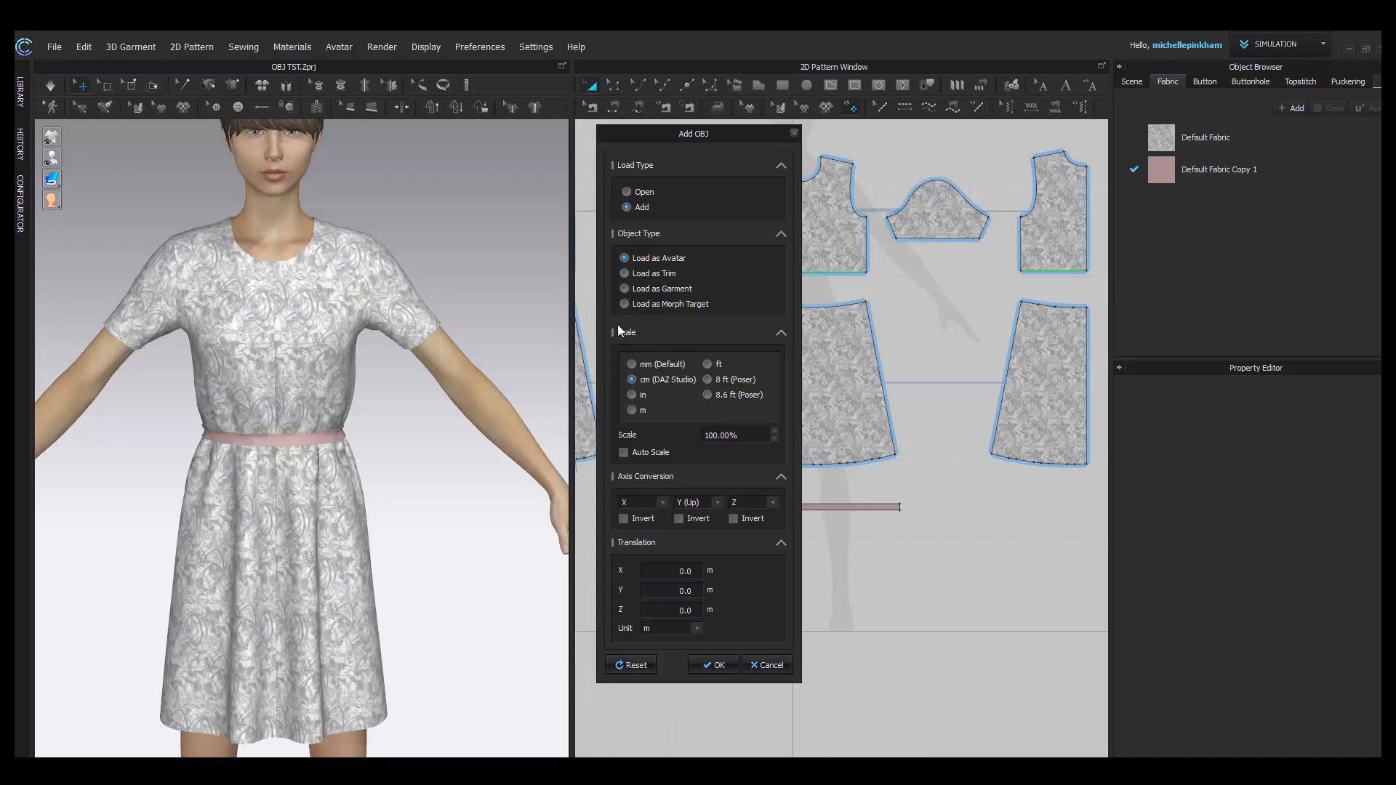
{"action": "mouse_move", "coordinate": [727, 376]}
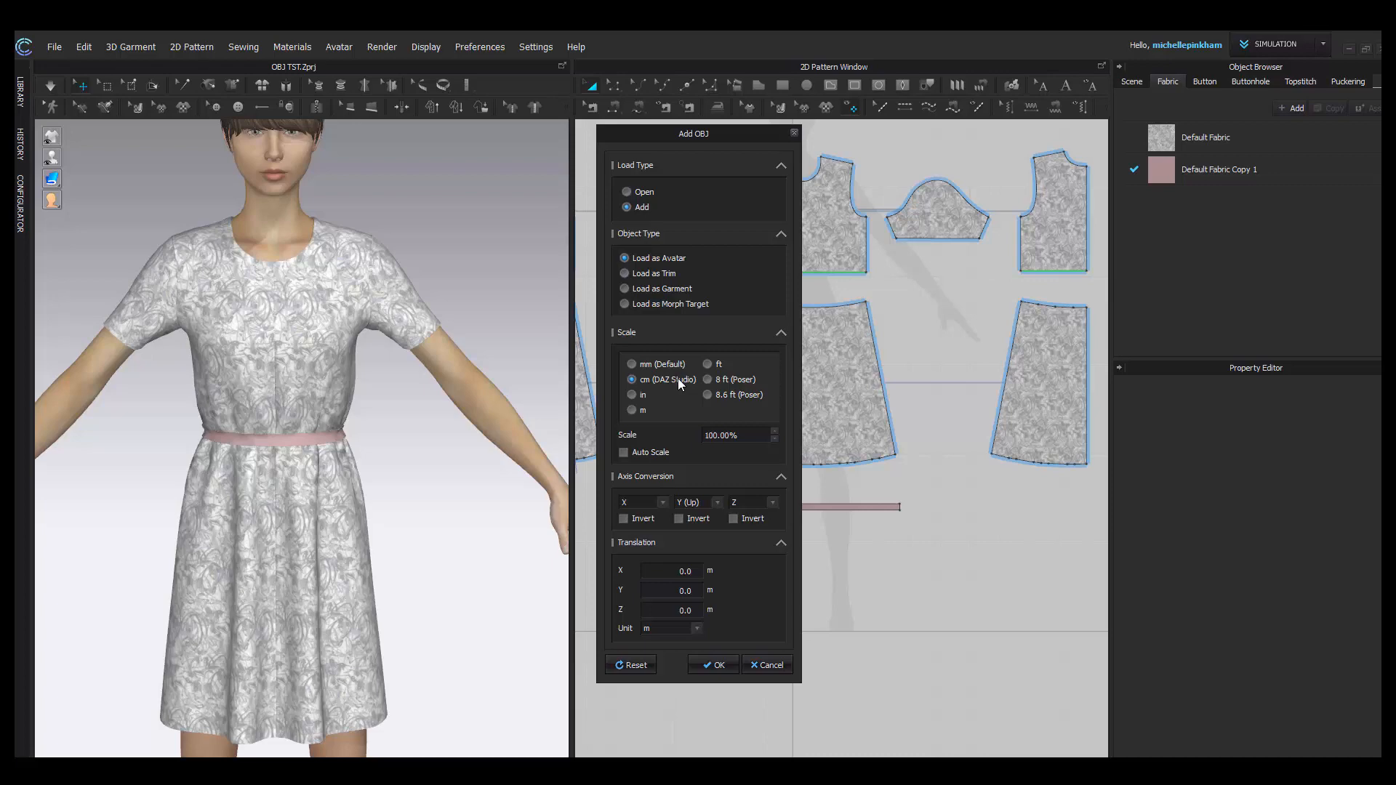
Add the buckle OBJ as an avatar object at cm (DAZ Studio) scale.
{"action": "left_click", "coordinate": [712, 665]}
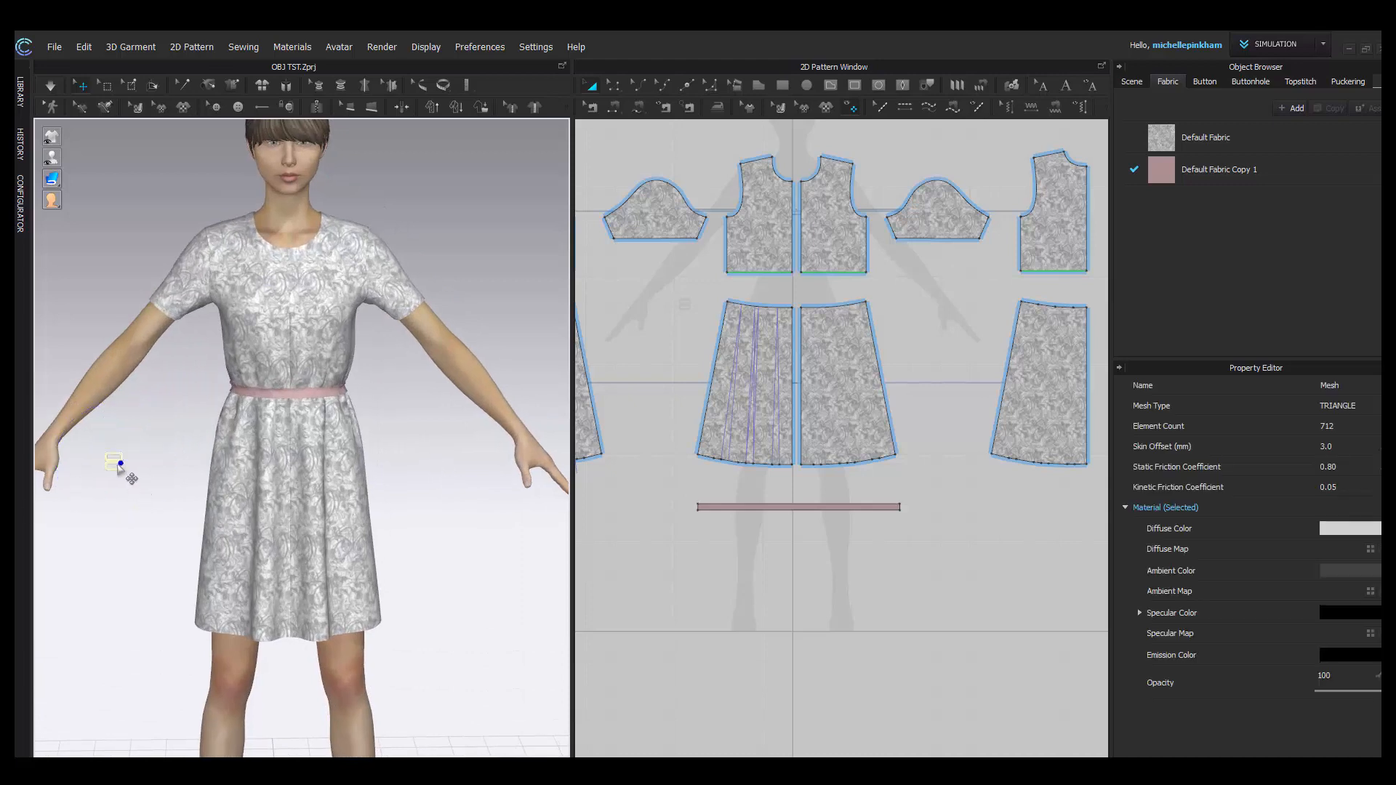
Move the imported double-ring buckle onto the front of the pink waist belt.
{"action": "left_click", "coordinate": [285, 392]}
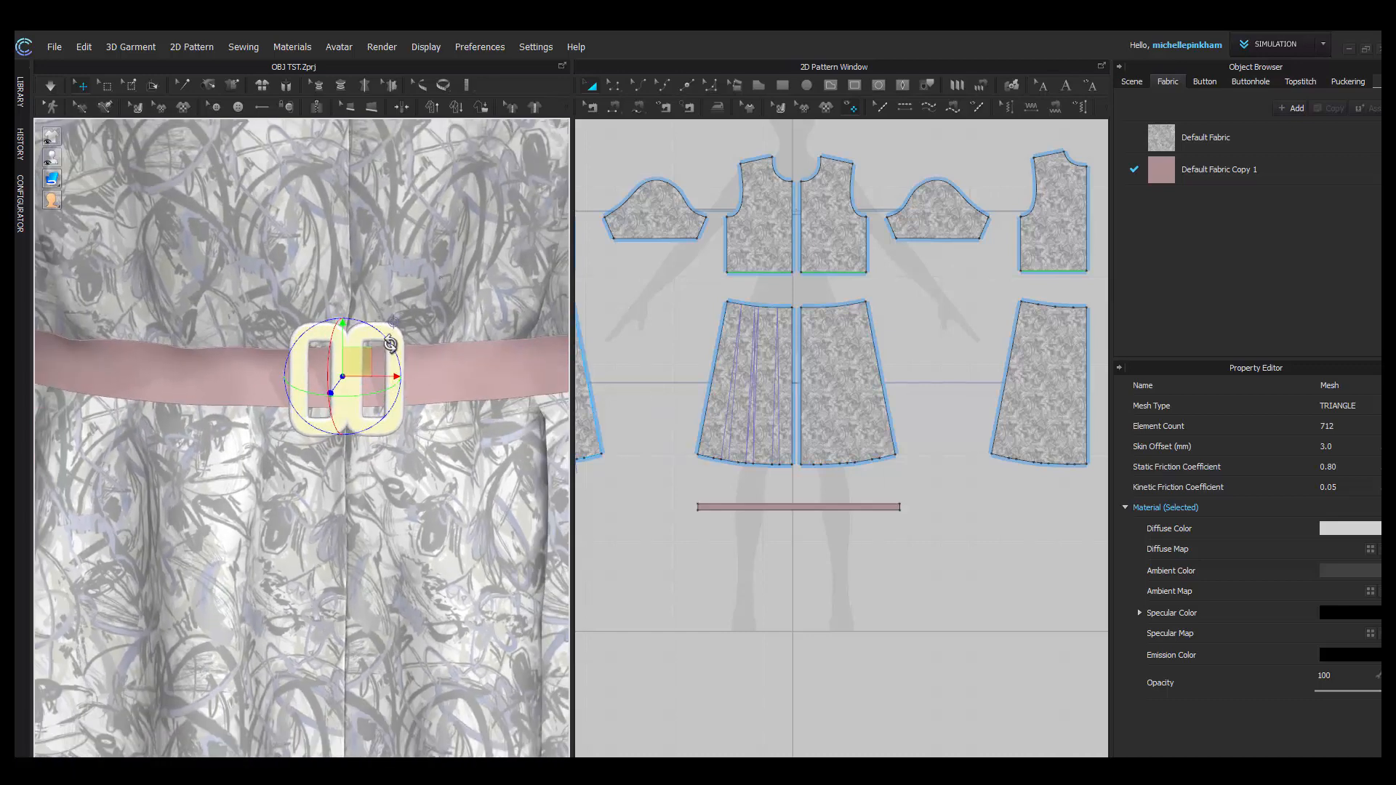
{"action": "left_click", "coordinate": [463, 383]}
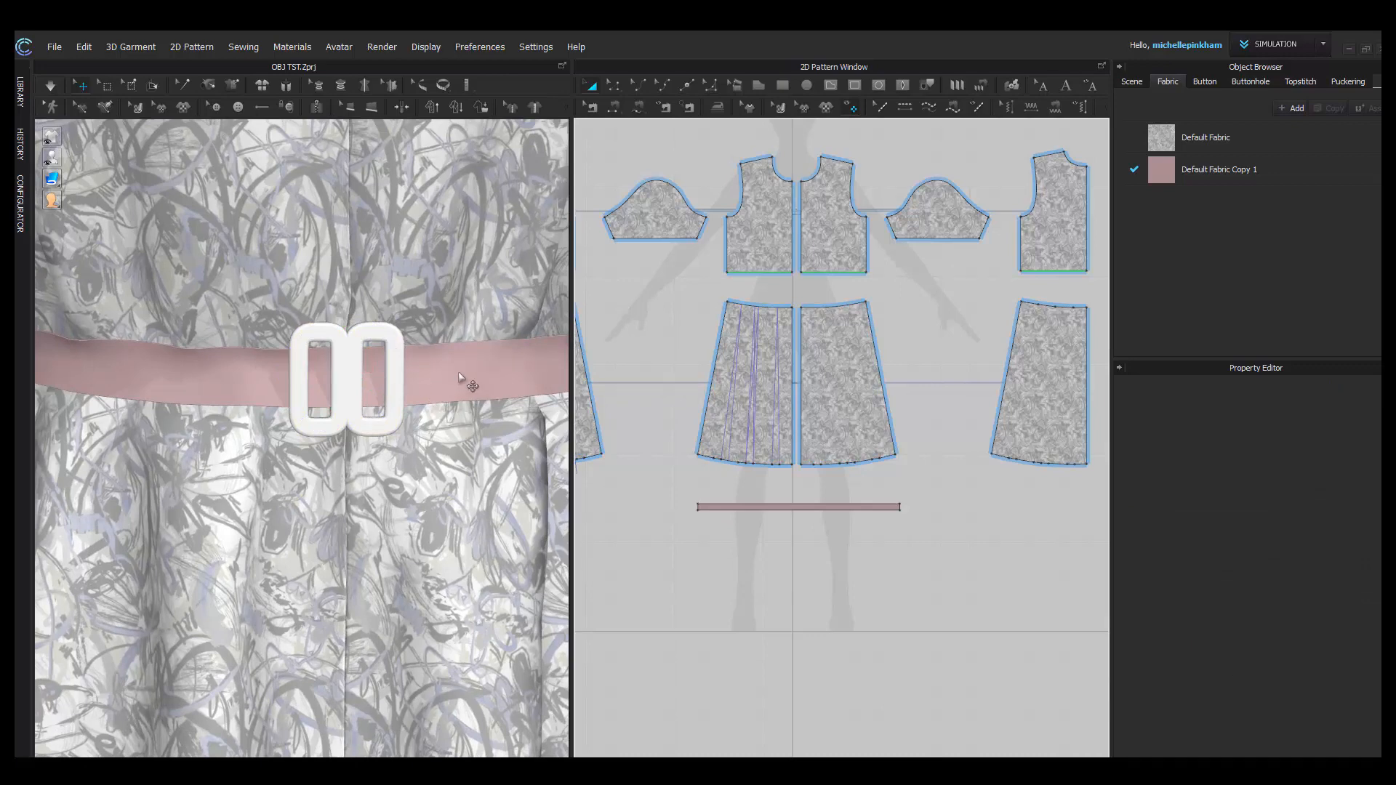
Select the belt pattern piece and review its arrangement settings in the Property Editor.
{"action": "left_click", "coordinate": [797, 506]}
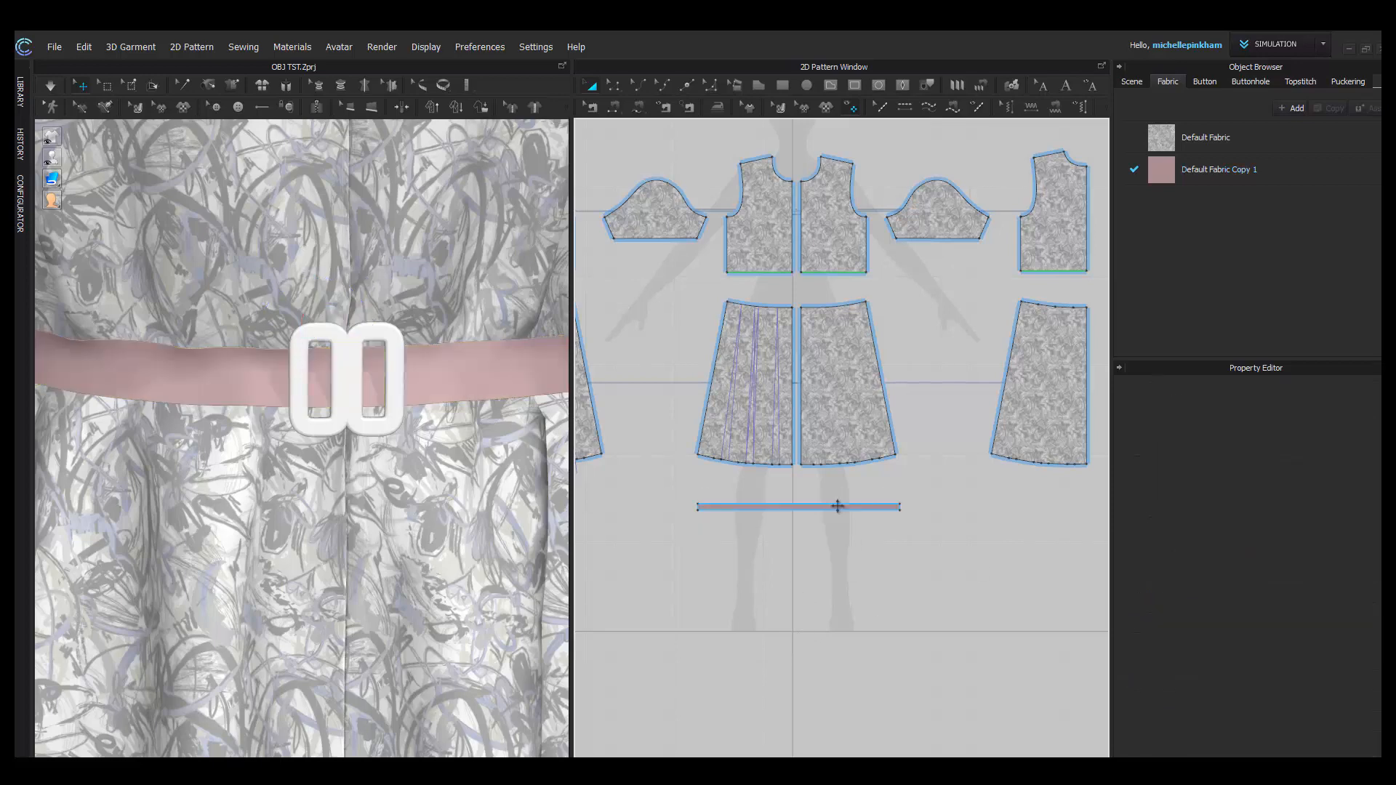
{"action": "left_click", "coordinate": [796, 506]}
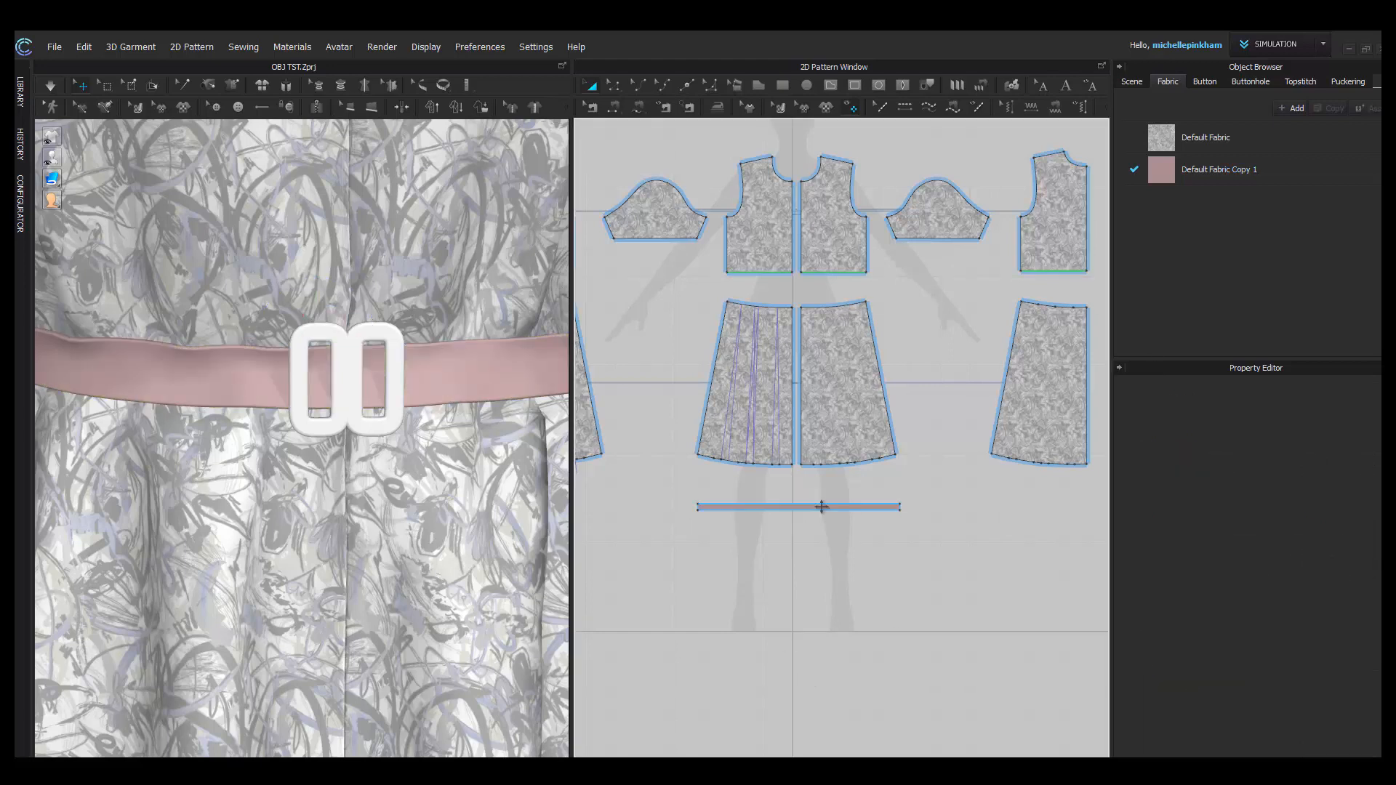
{"action": "left_click", "coordinate": [797, 506]}
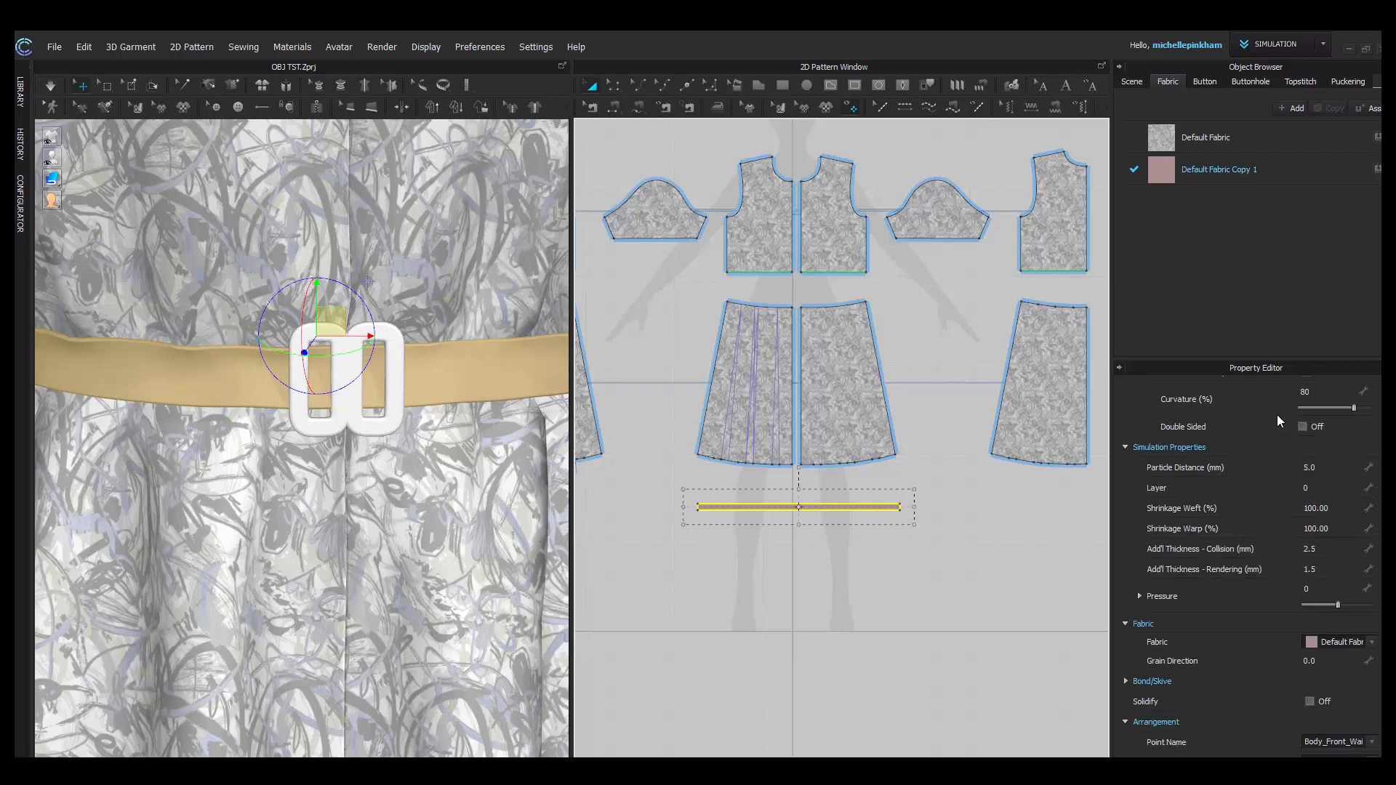
{"action": "left_click", "coordinate": [797, 506]}
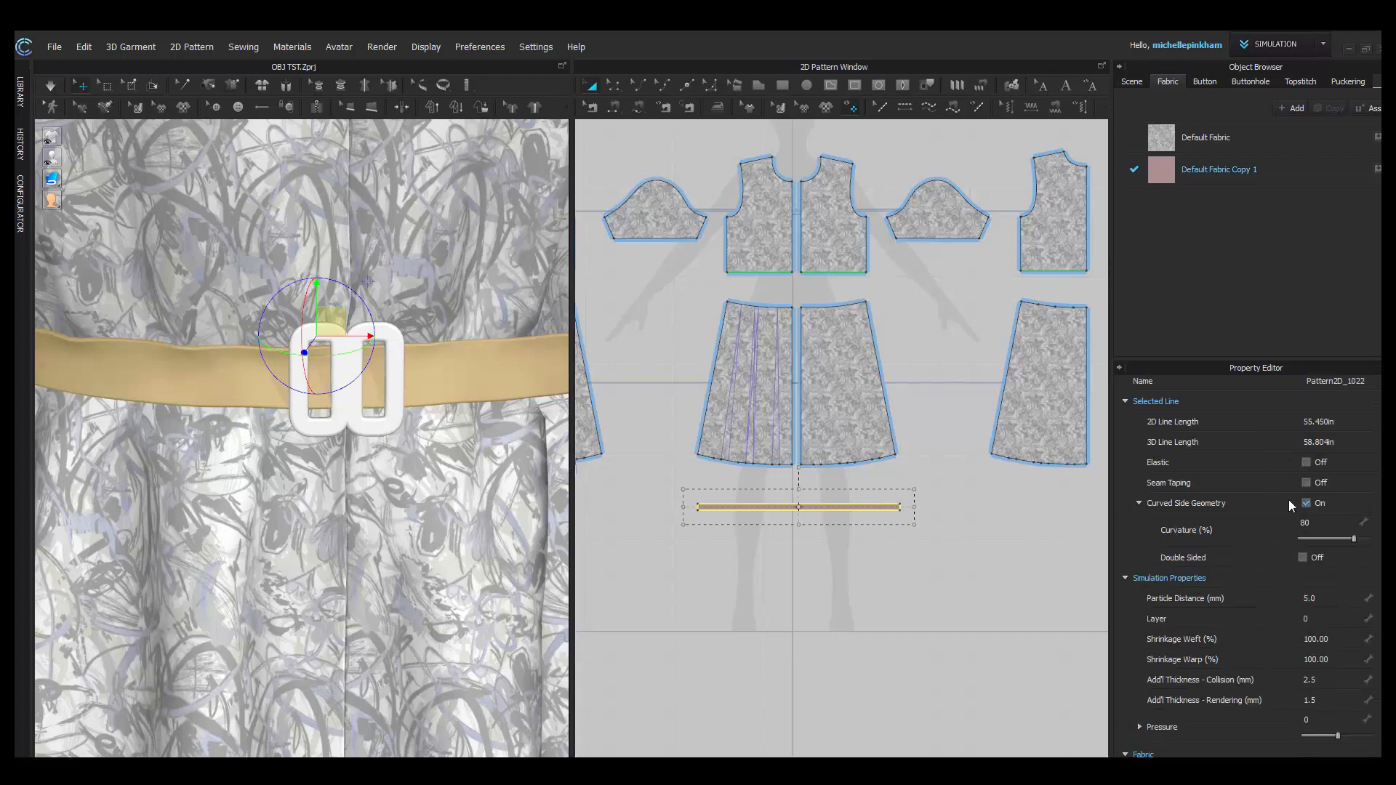
{"action": "mouse_move", "coordinate": [1252, 586]}
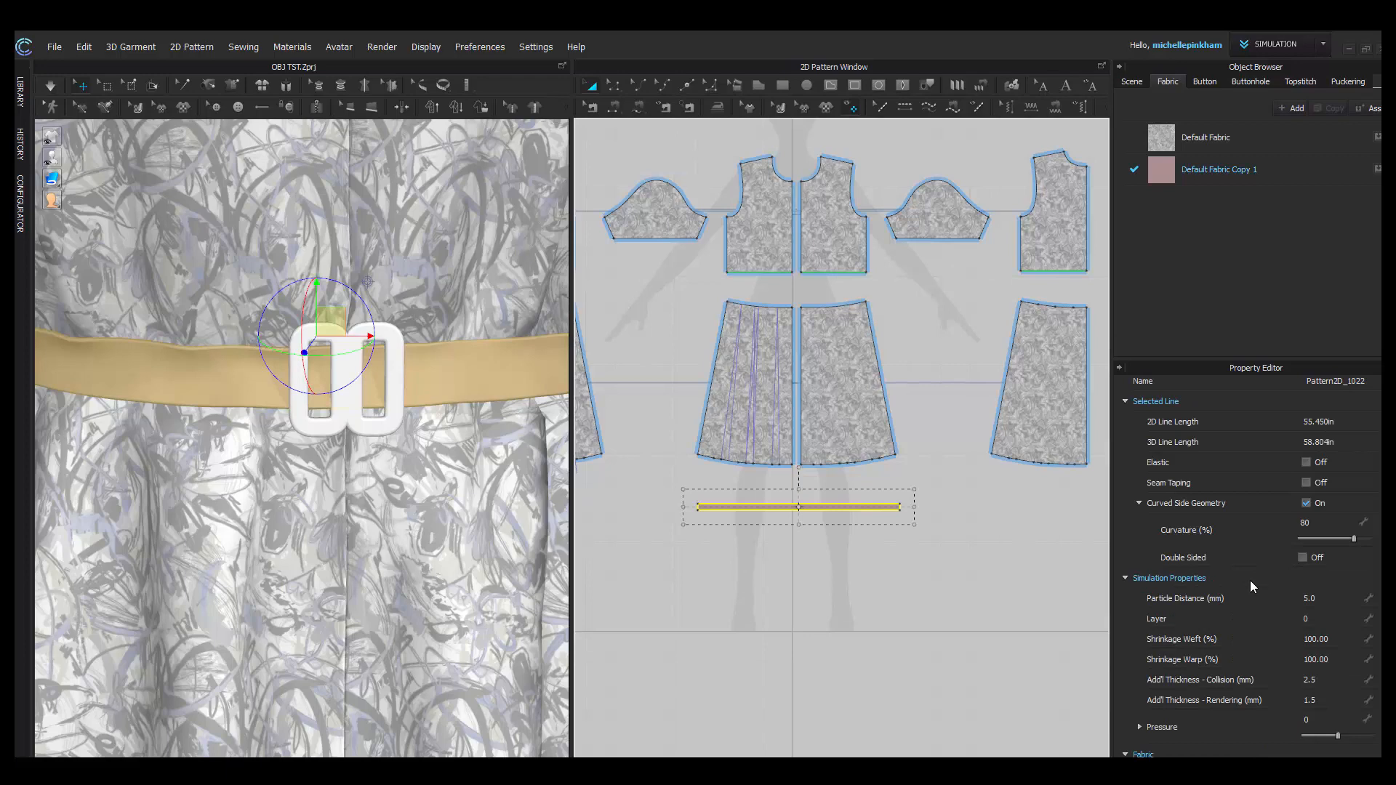
{"action": "left_click", "coordinate": [1219, 169]}
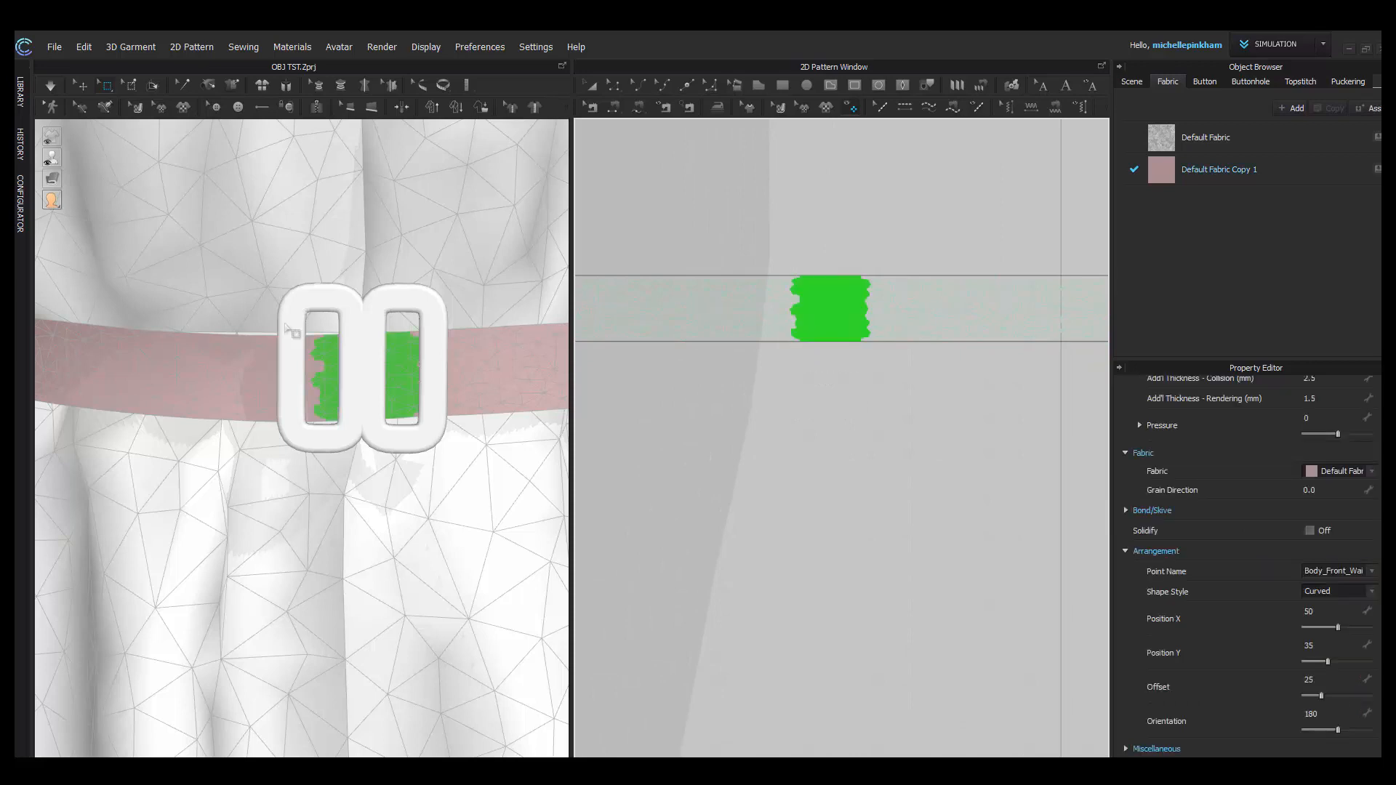
Select the belt area under the buckle so the belt passes through both rings.
{"action": "left_click", "coordinate": [806, 267]}
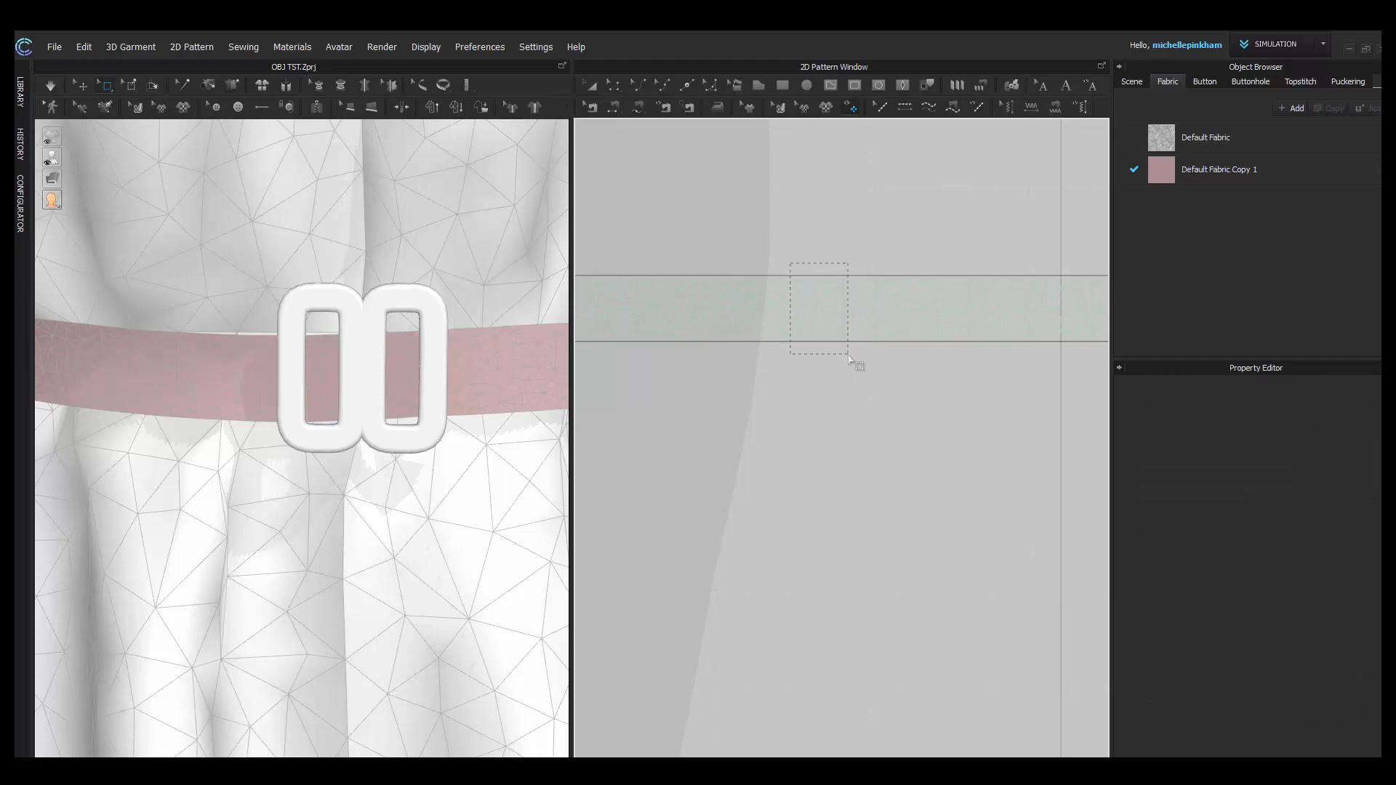
{"action": "left_click", "coordinate": [820, 307]}
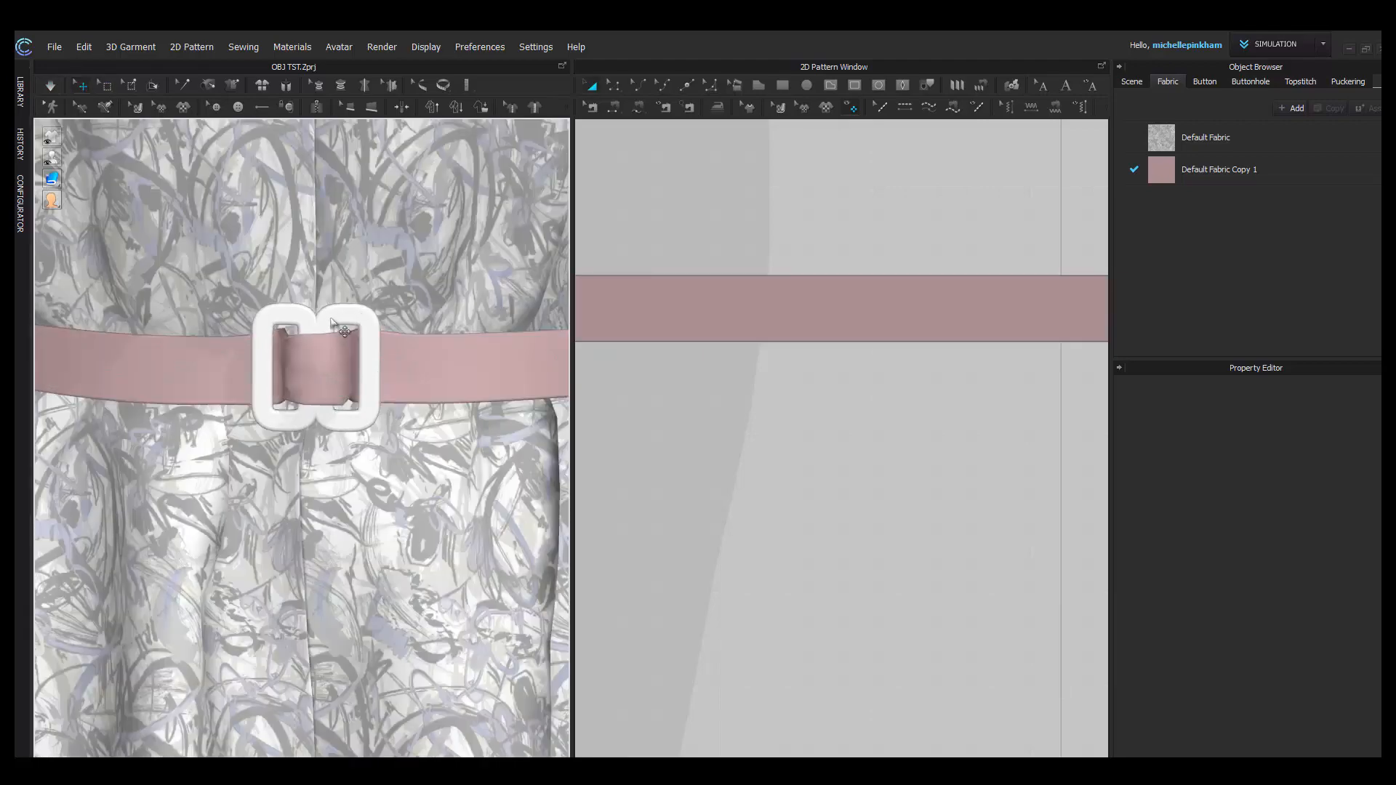
Change the selected buckle's Skin Offset value to 1.0 mm.
{"action": "left_click", "coordinate": [316, 365]}
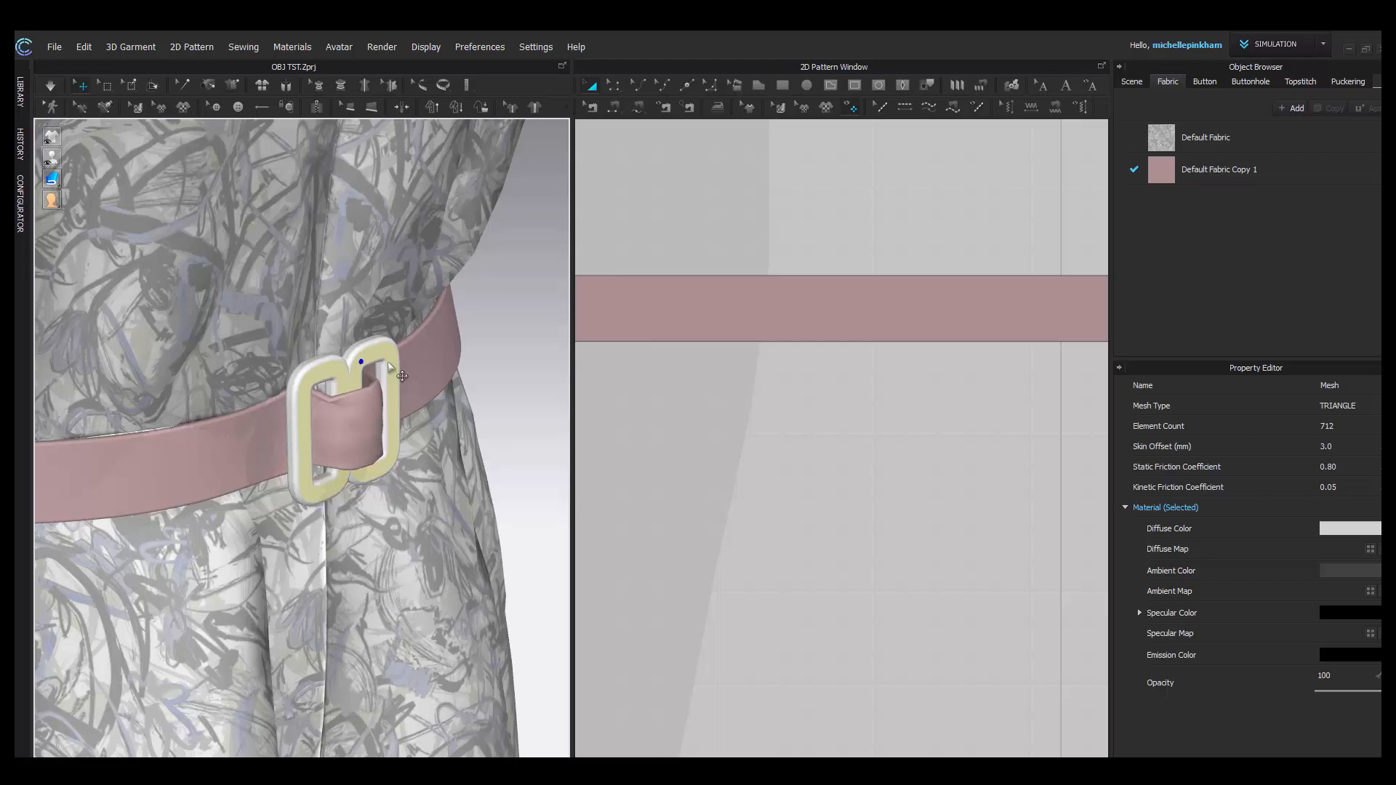
{"action": "mouse_move", "coordinate": [396, 372]}
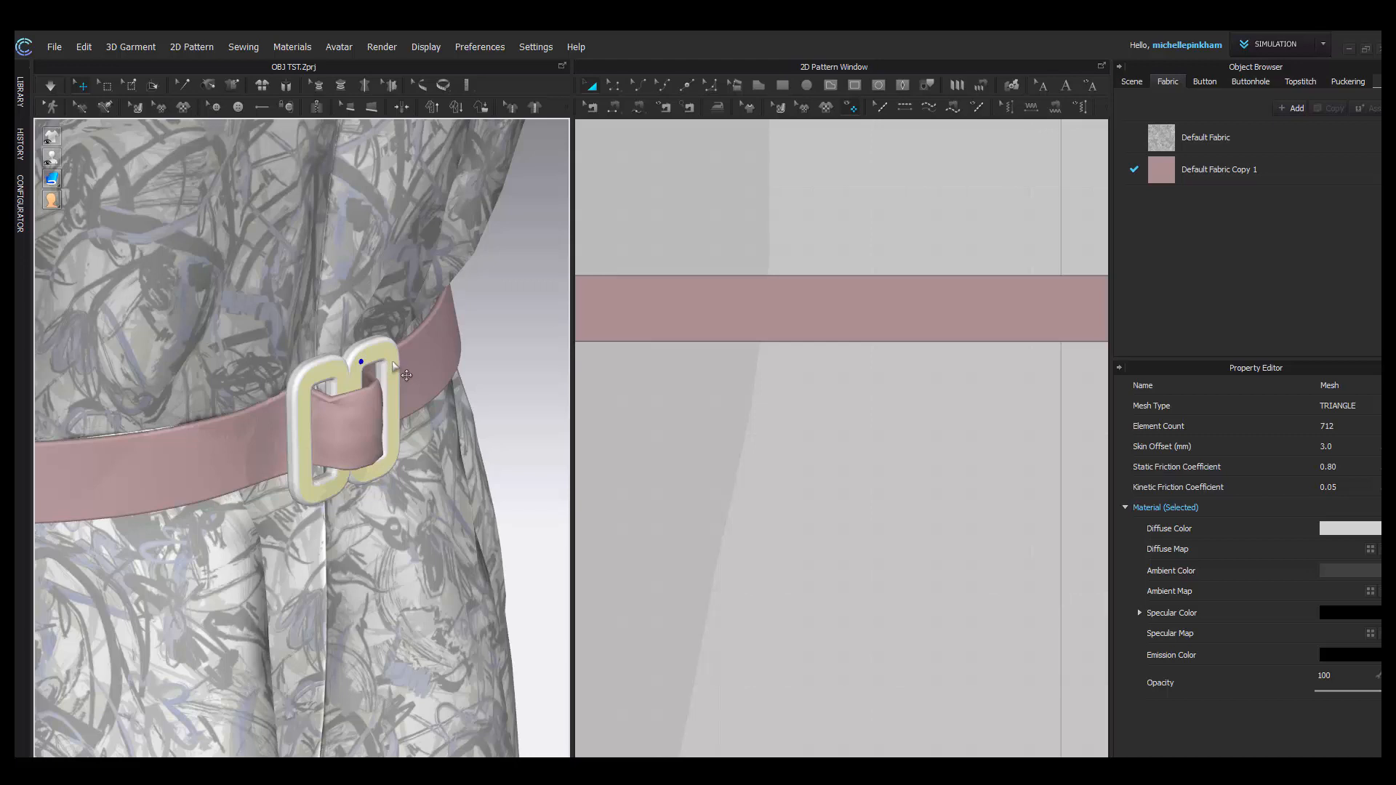
{"action": "mouse_move", "coordinate": [1348, 435]}
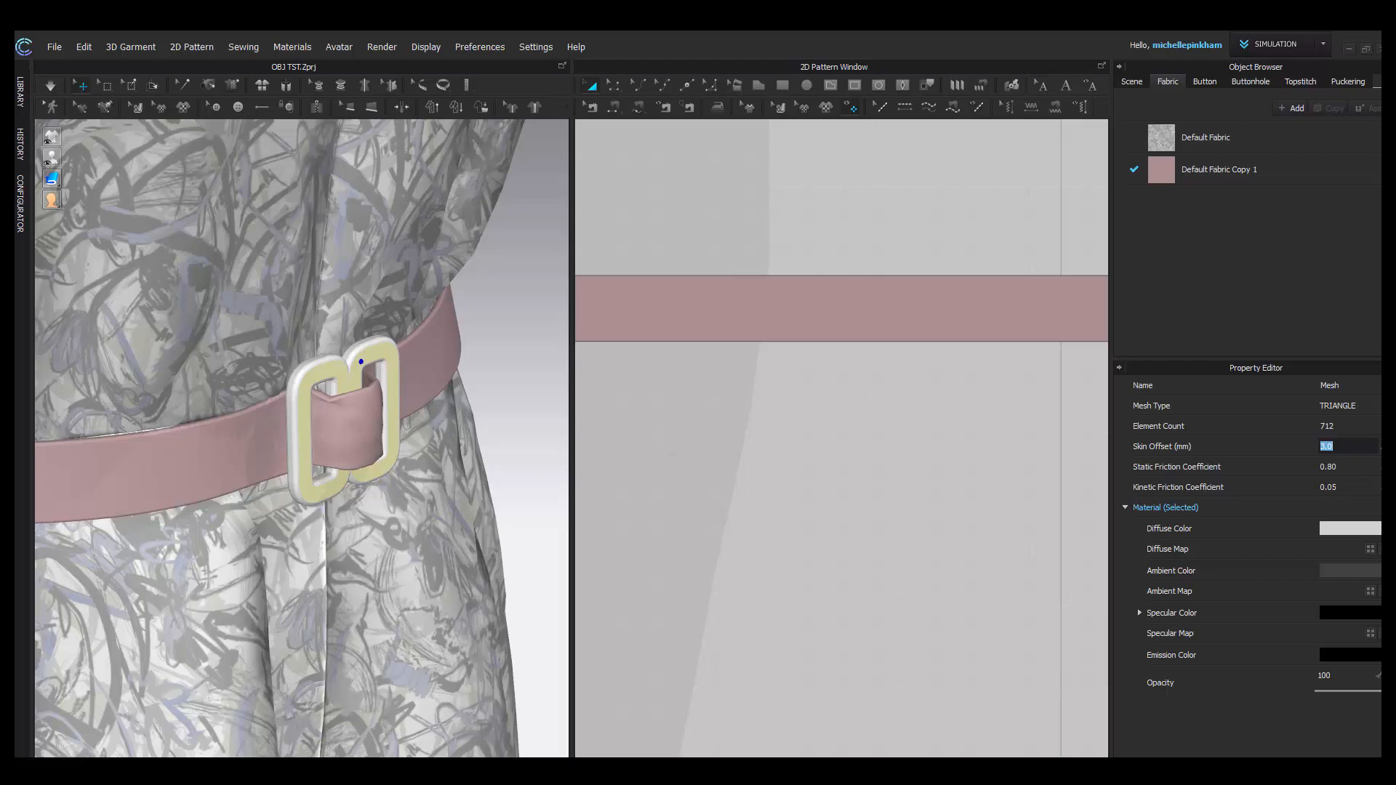
{"action": "mouse_move", "coordinate": [1371, 405]}
{"action": "type", "text": "1.5"}
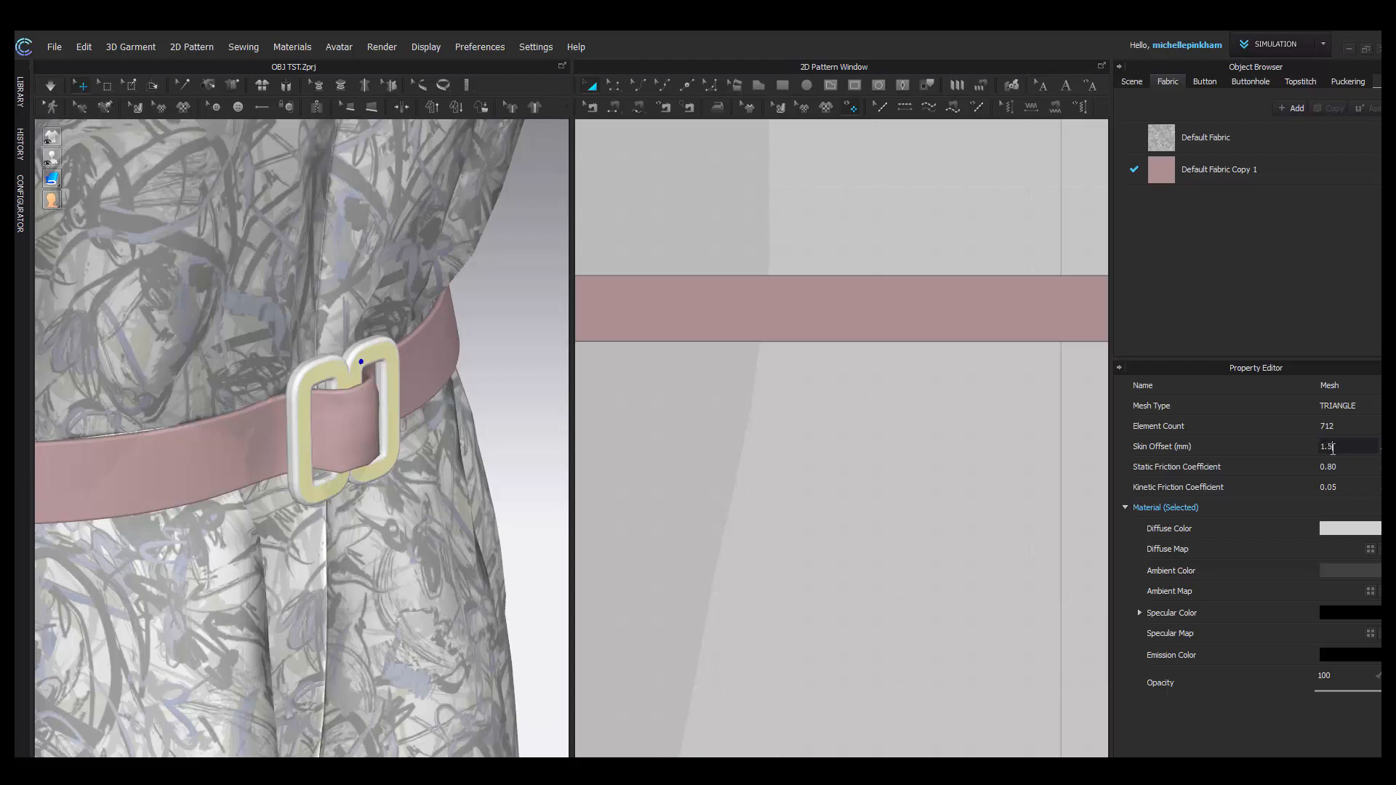
{"action": "triple_click", "coordinate": [1331, 445]}
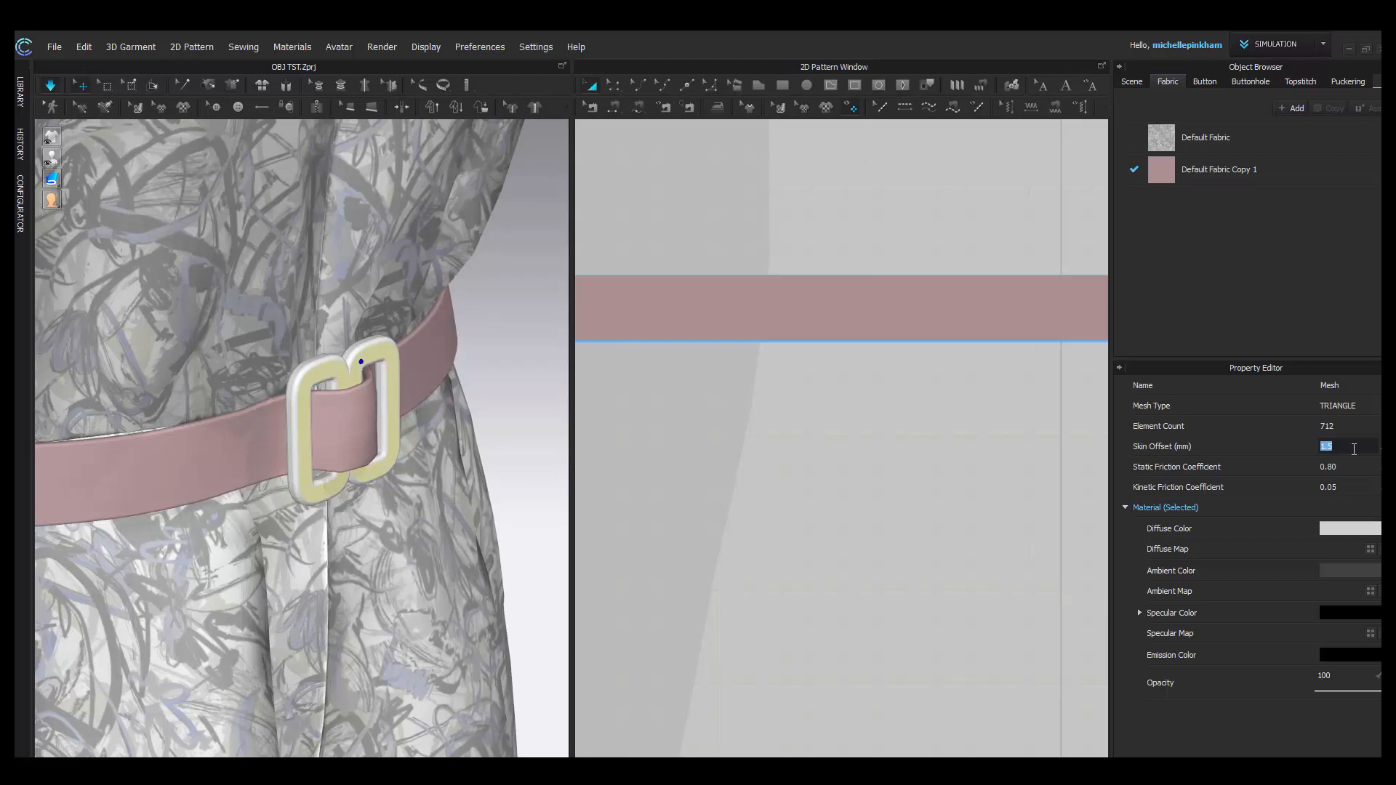
{"action": "type", "text": "1.0"}
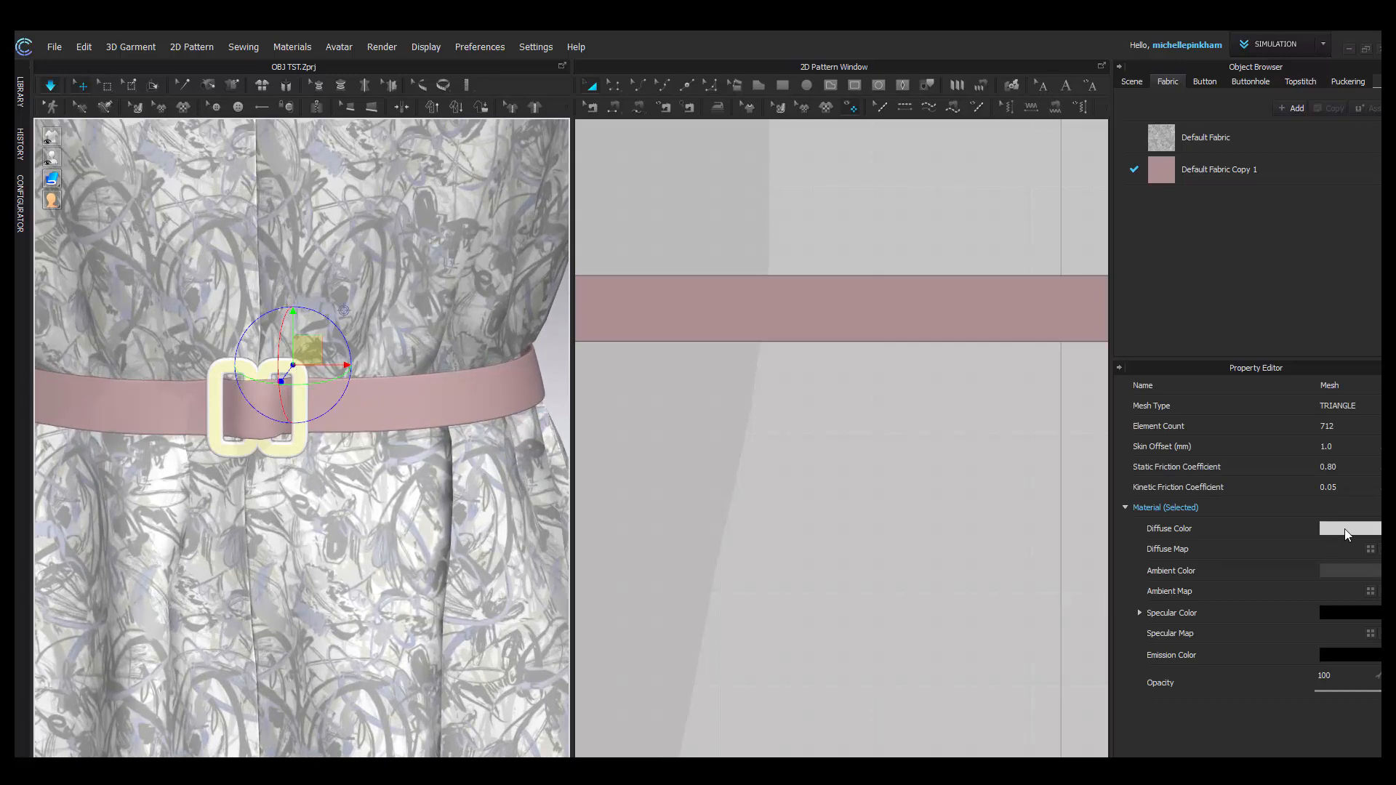
Sample a pale grey-lavender from the dress print as the buckle's diffuse colour.
{"action": "left_click", "coordinate": [1348, 528]}
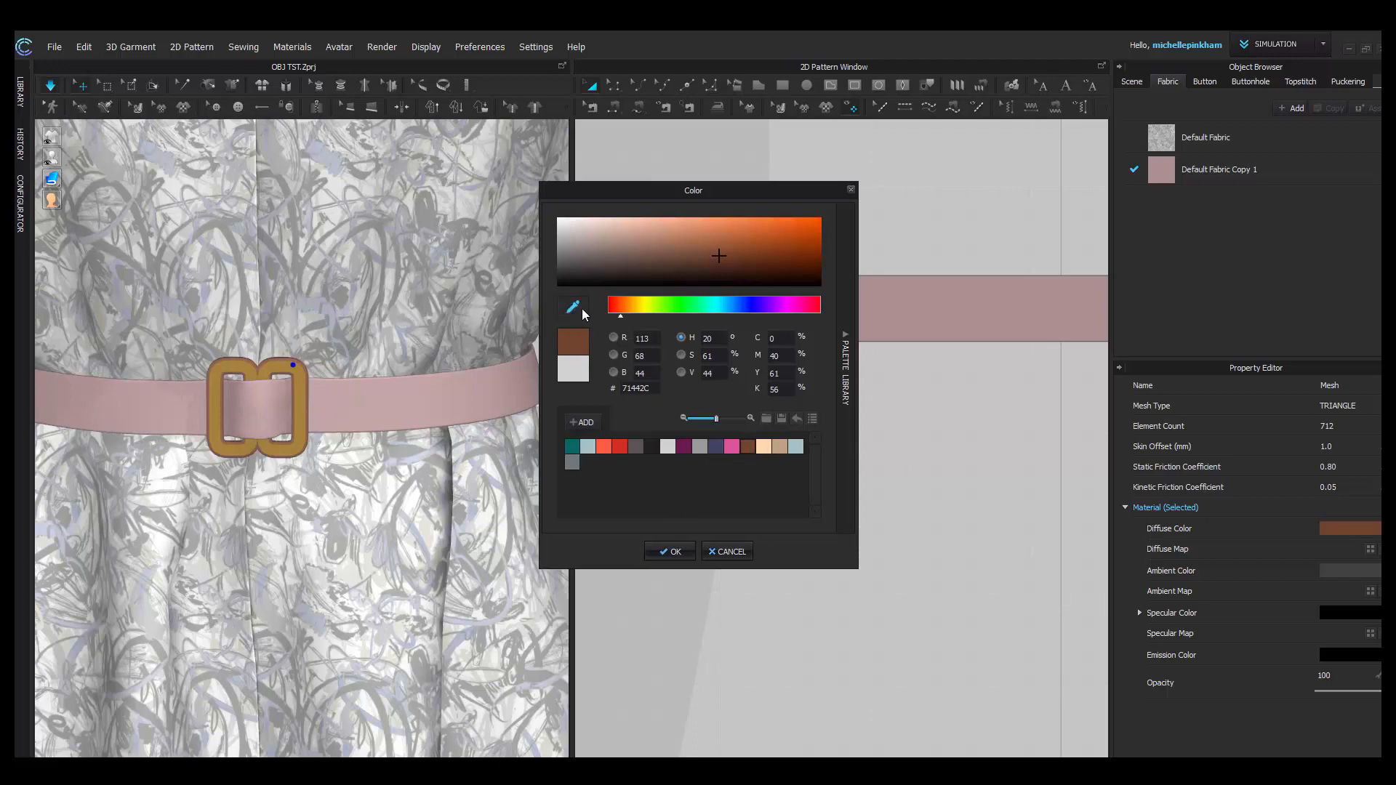
{"action": "left_click", "coordinate": [574, 307]}
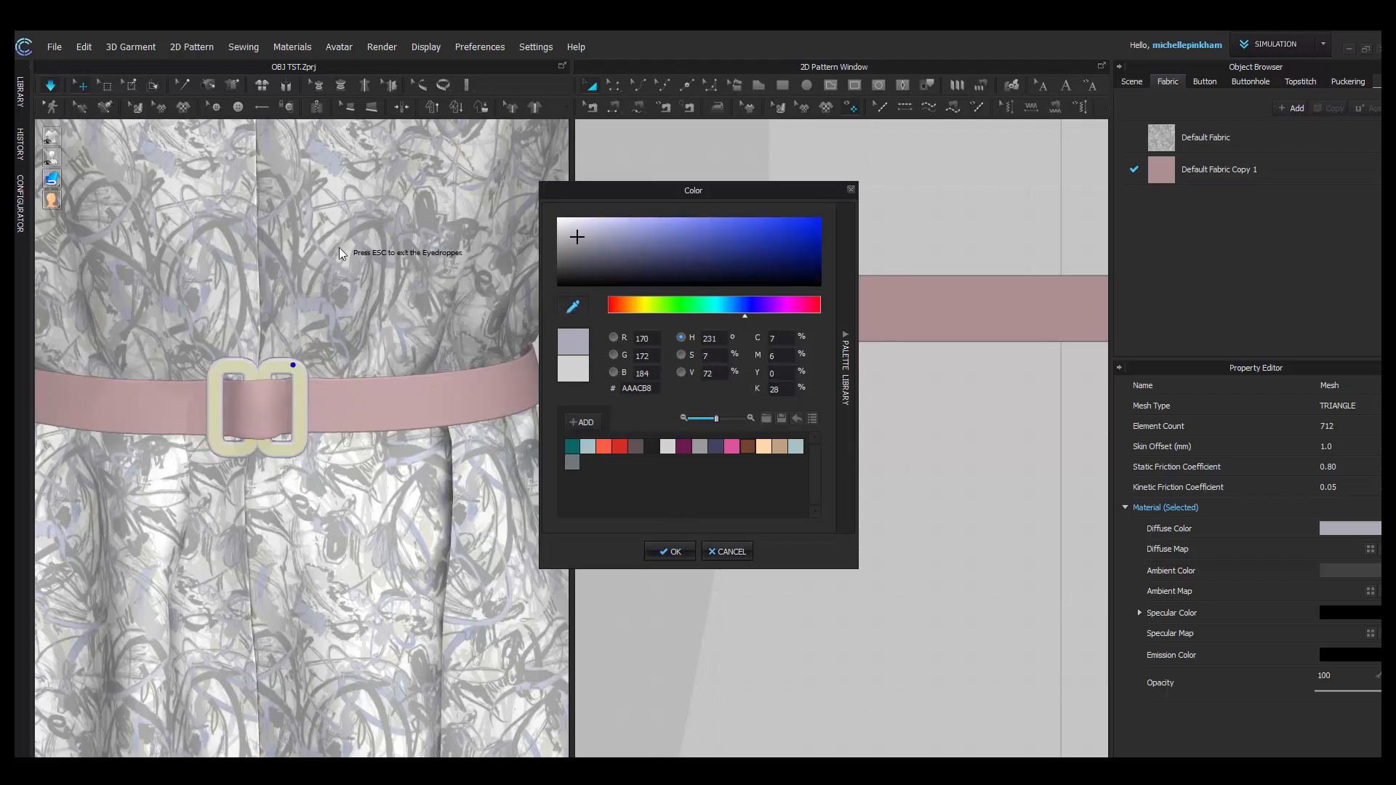